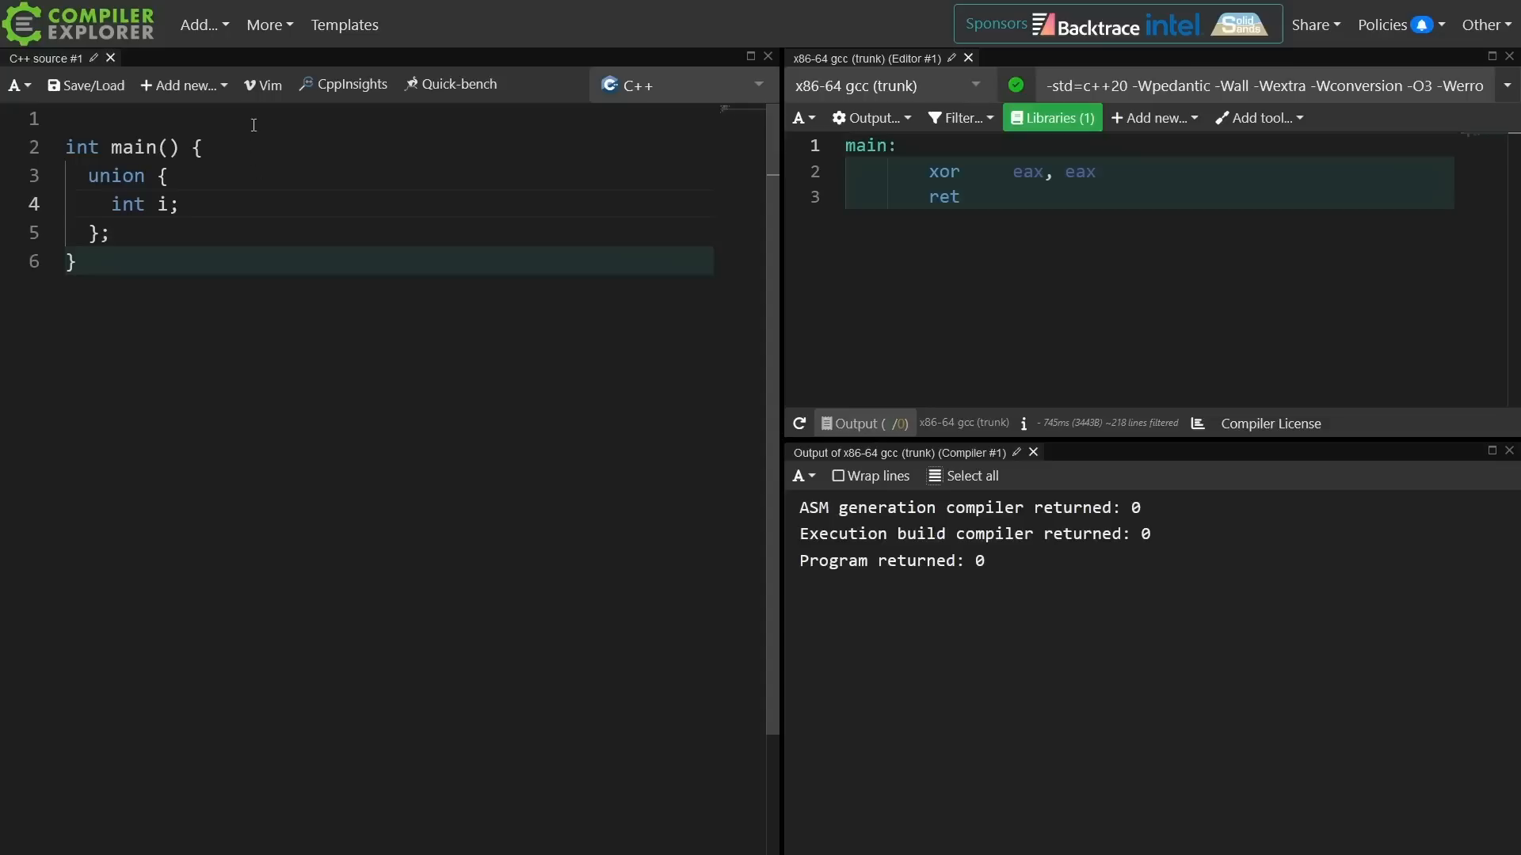
Insert empty lines at the top of the file, above int main().
key(Enter)
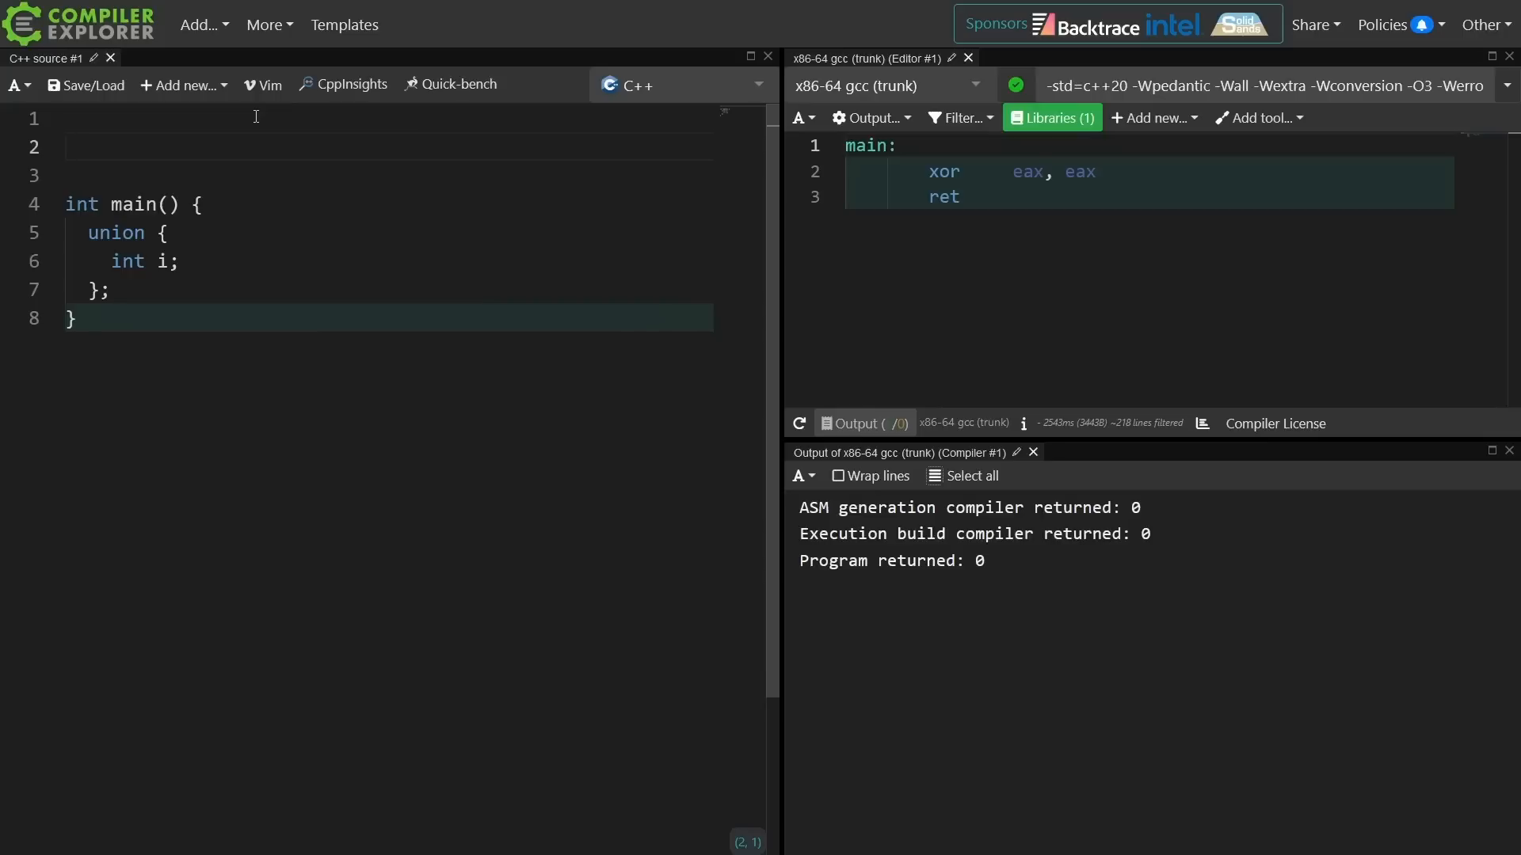
Add a 'float f;' member after 'int i;' in the anonymous union.
click(69, 148)
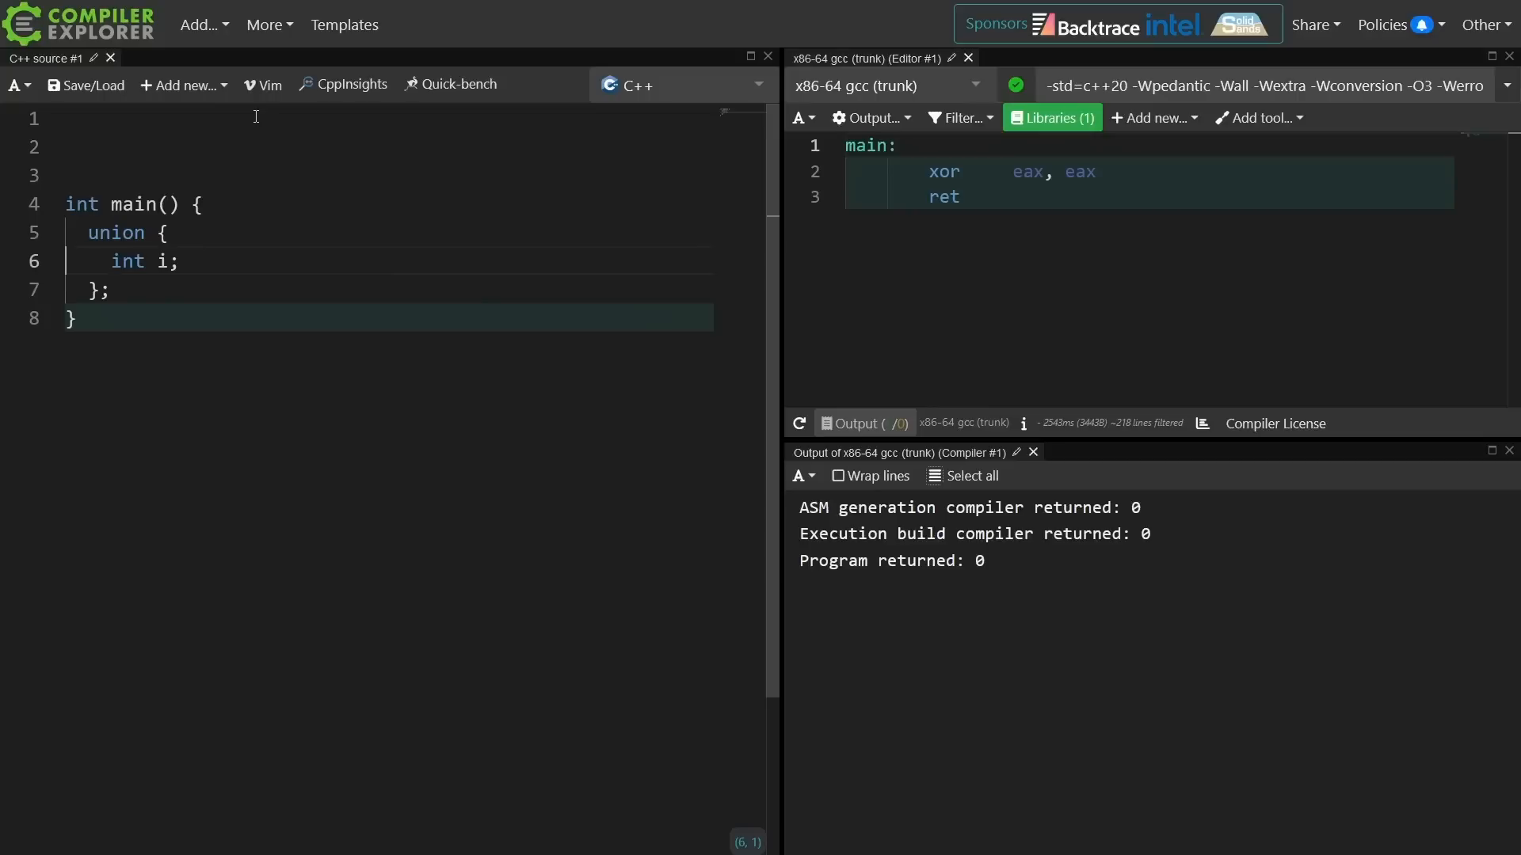
click(174, 262)
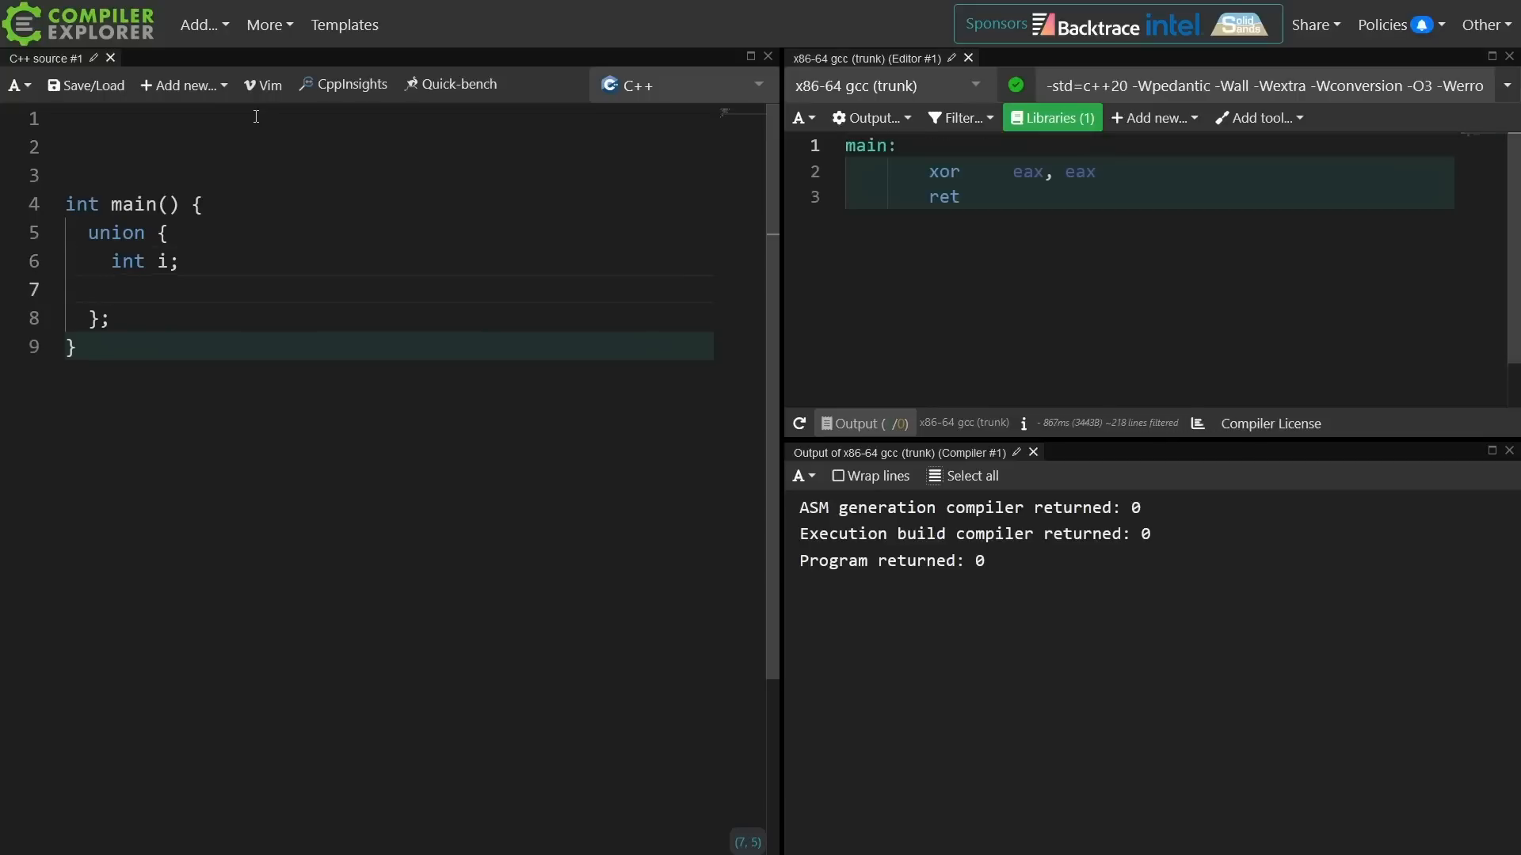
text(f)
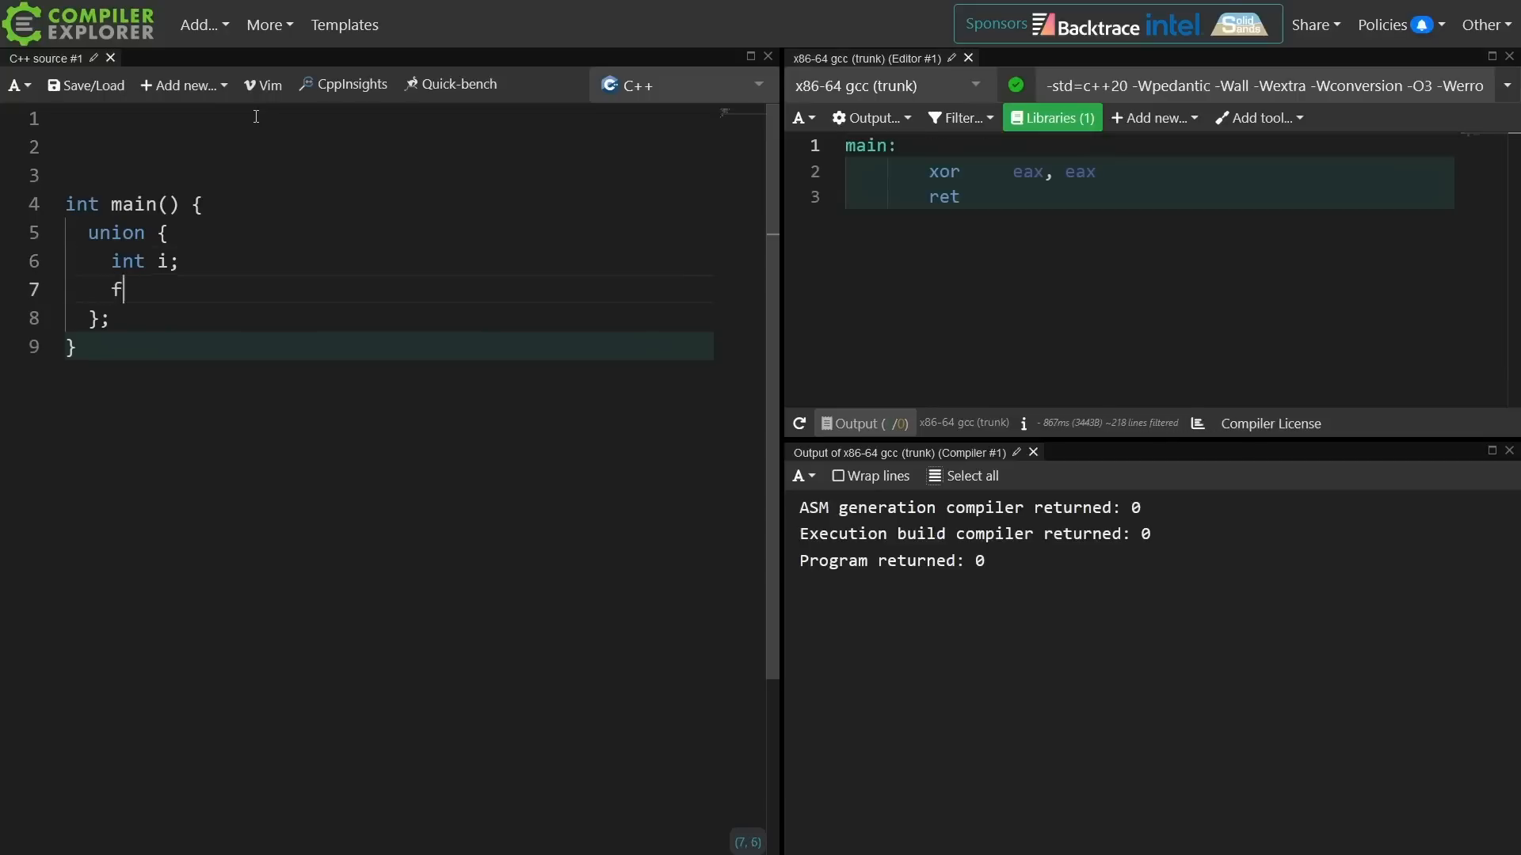
text(loat)
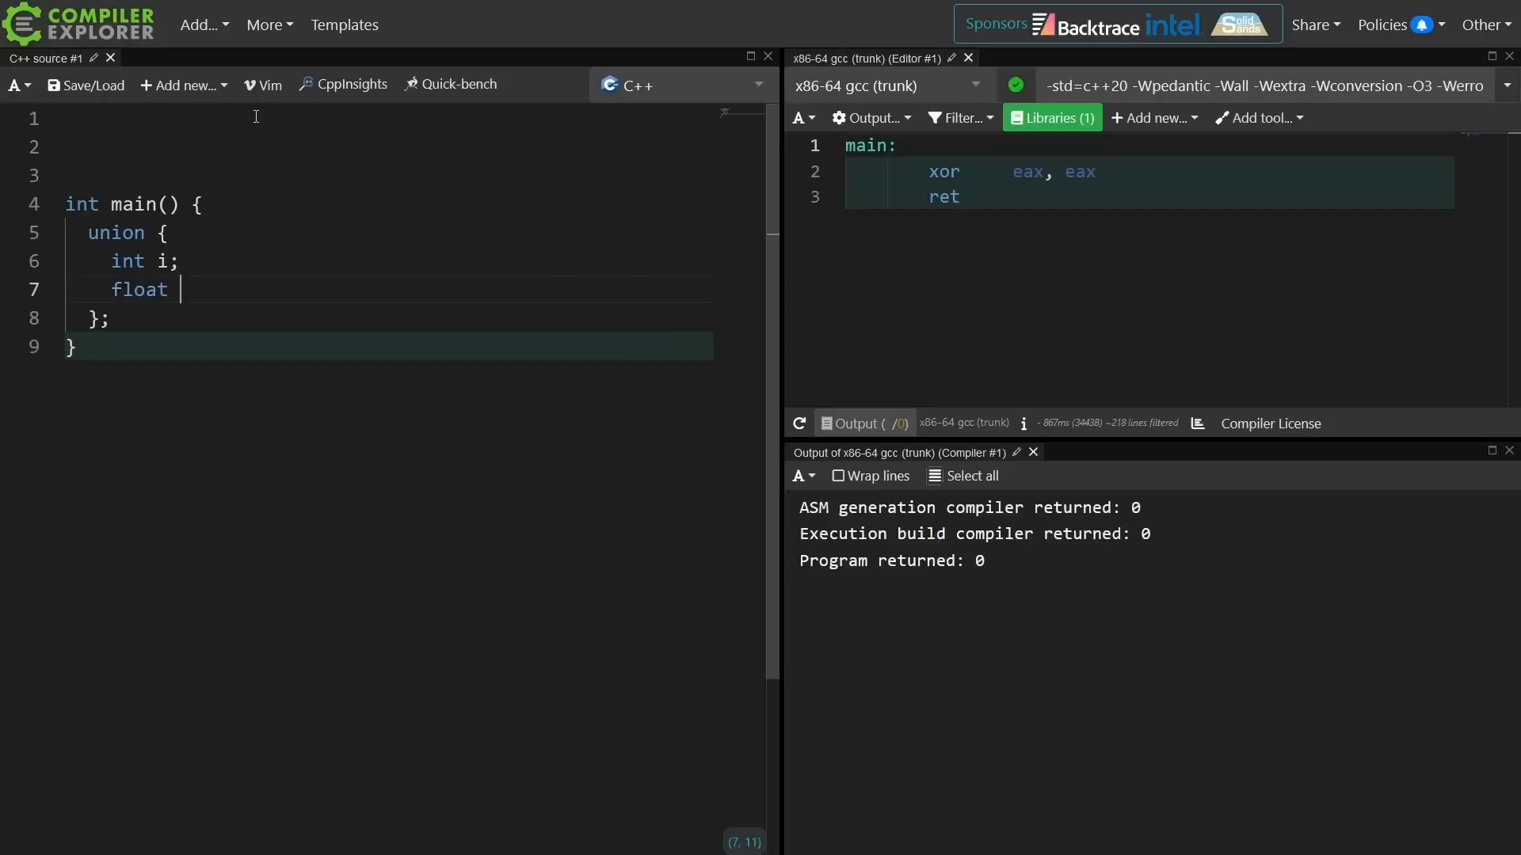
text(f;)
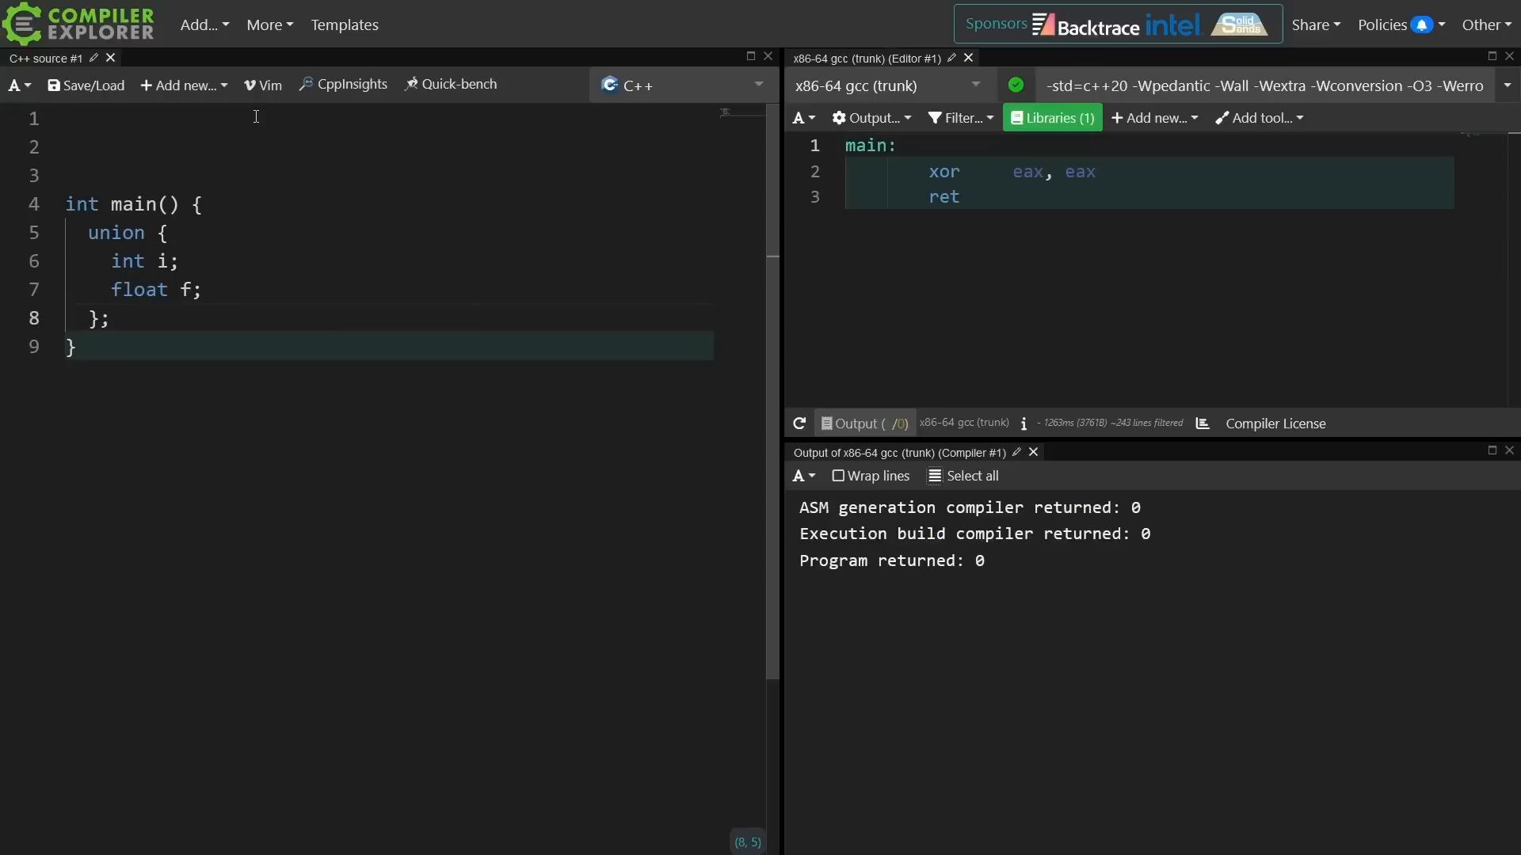
Assign 'i = 42;' in main and begin a comment about anonymous unions.
text(i =)
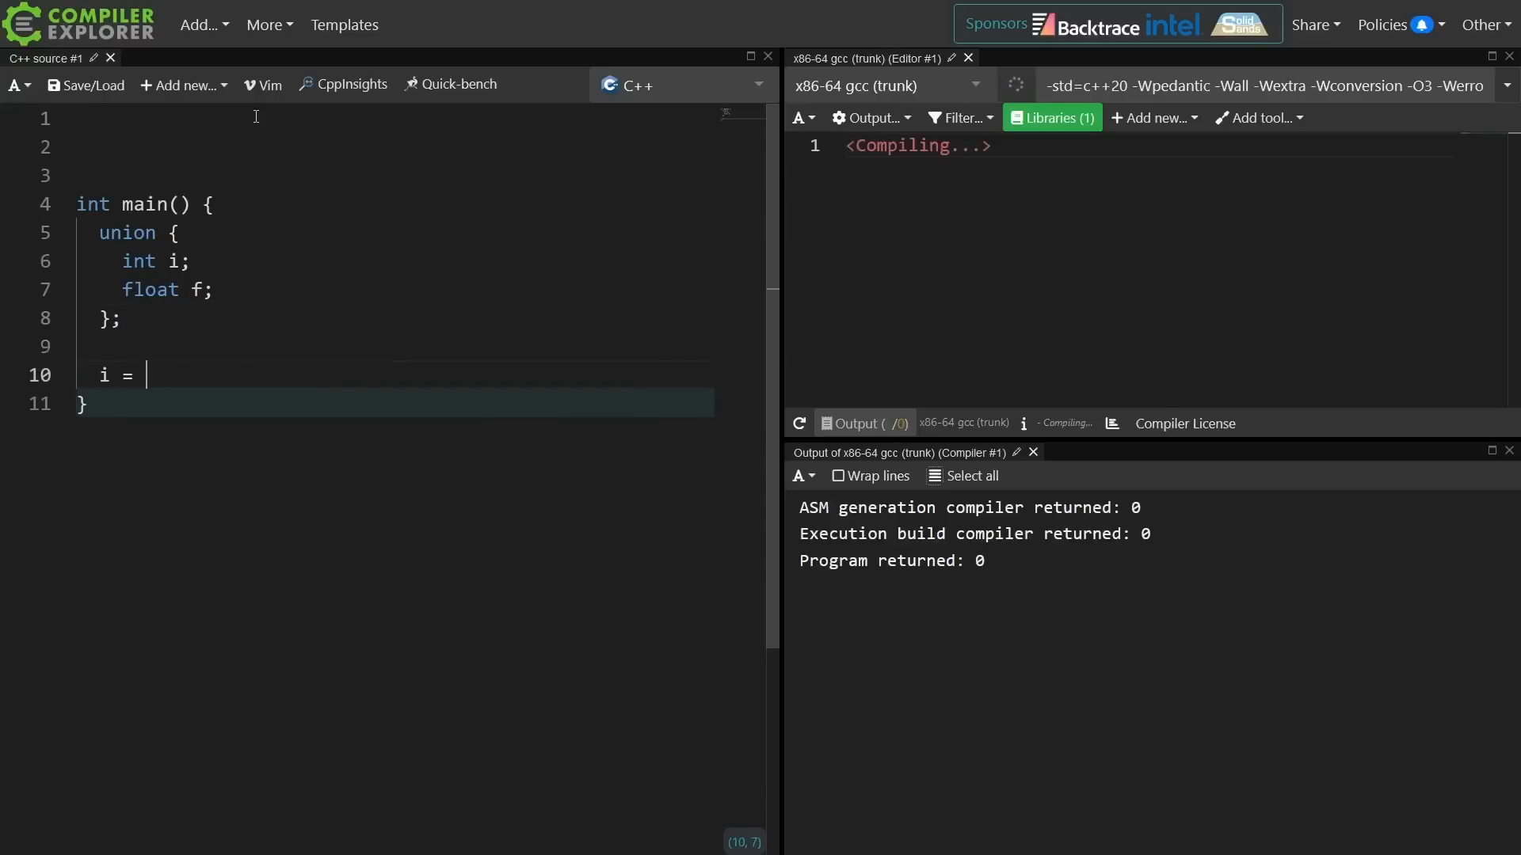
text(42;)
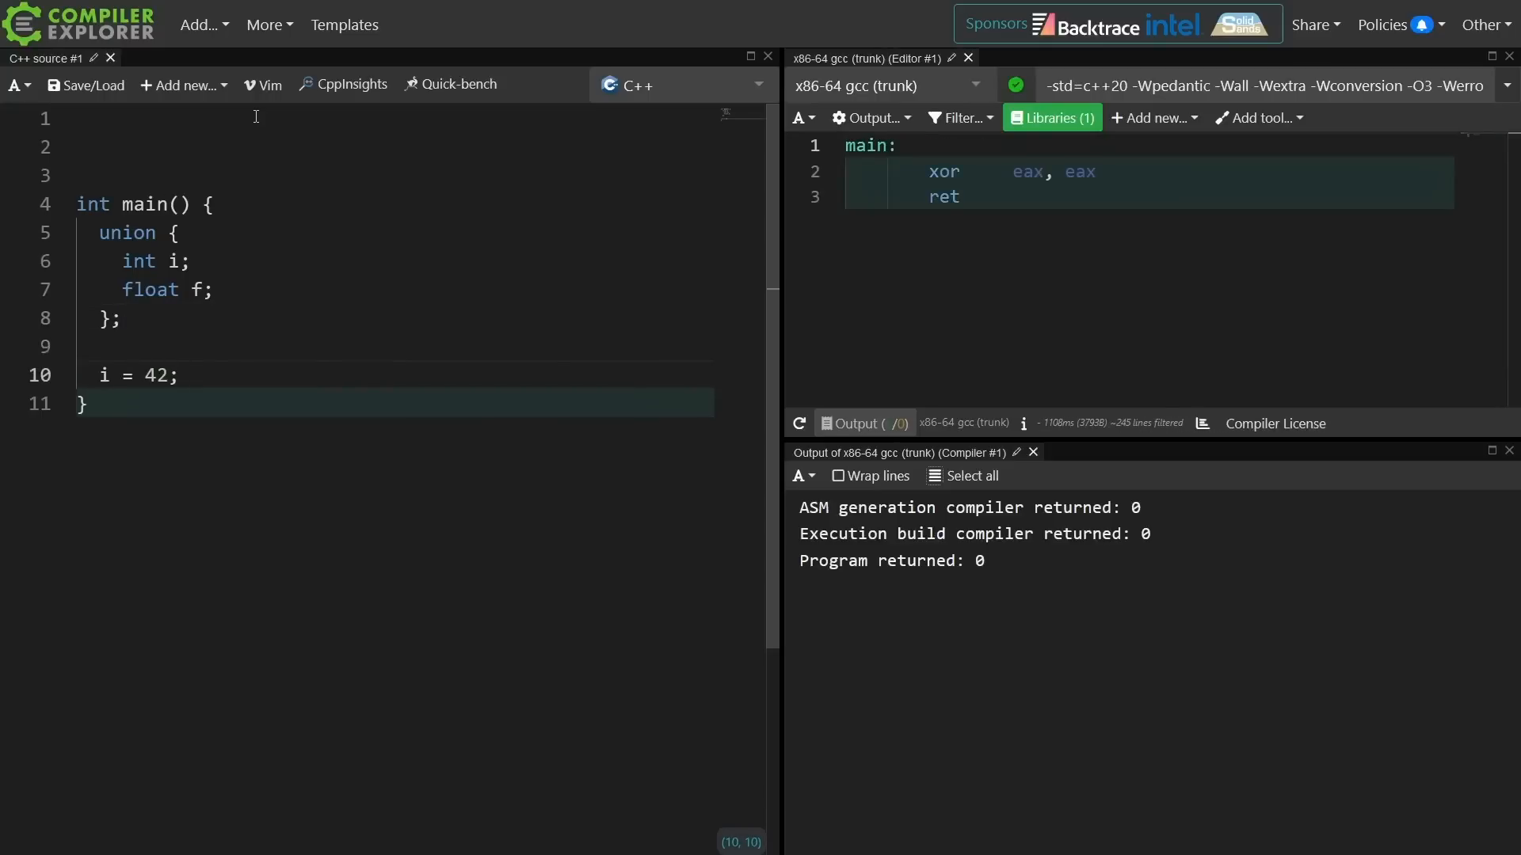
text(// unions can be anonymous (unnammed)
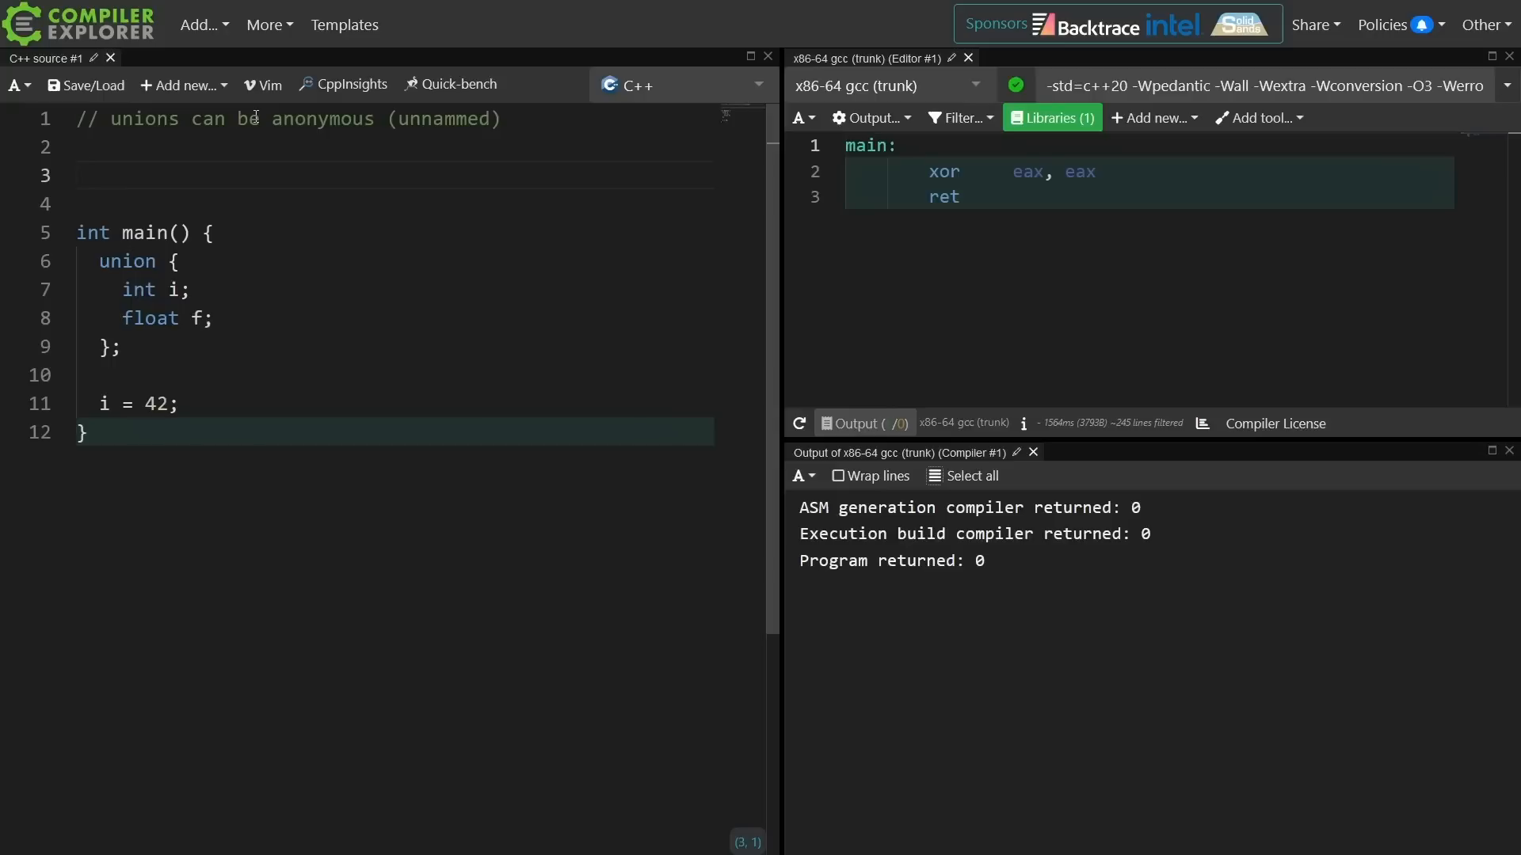
Move the union code from main into a constexpr use_union() that sets f and returns i.
drag(122, 289, 211, 318)
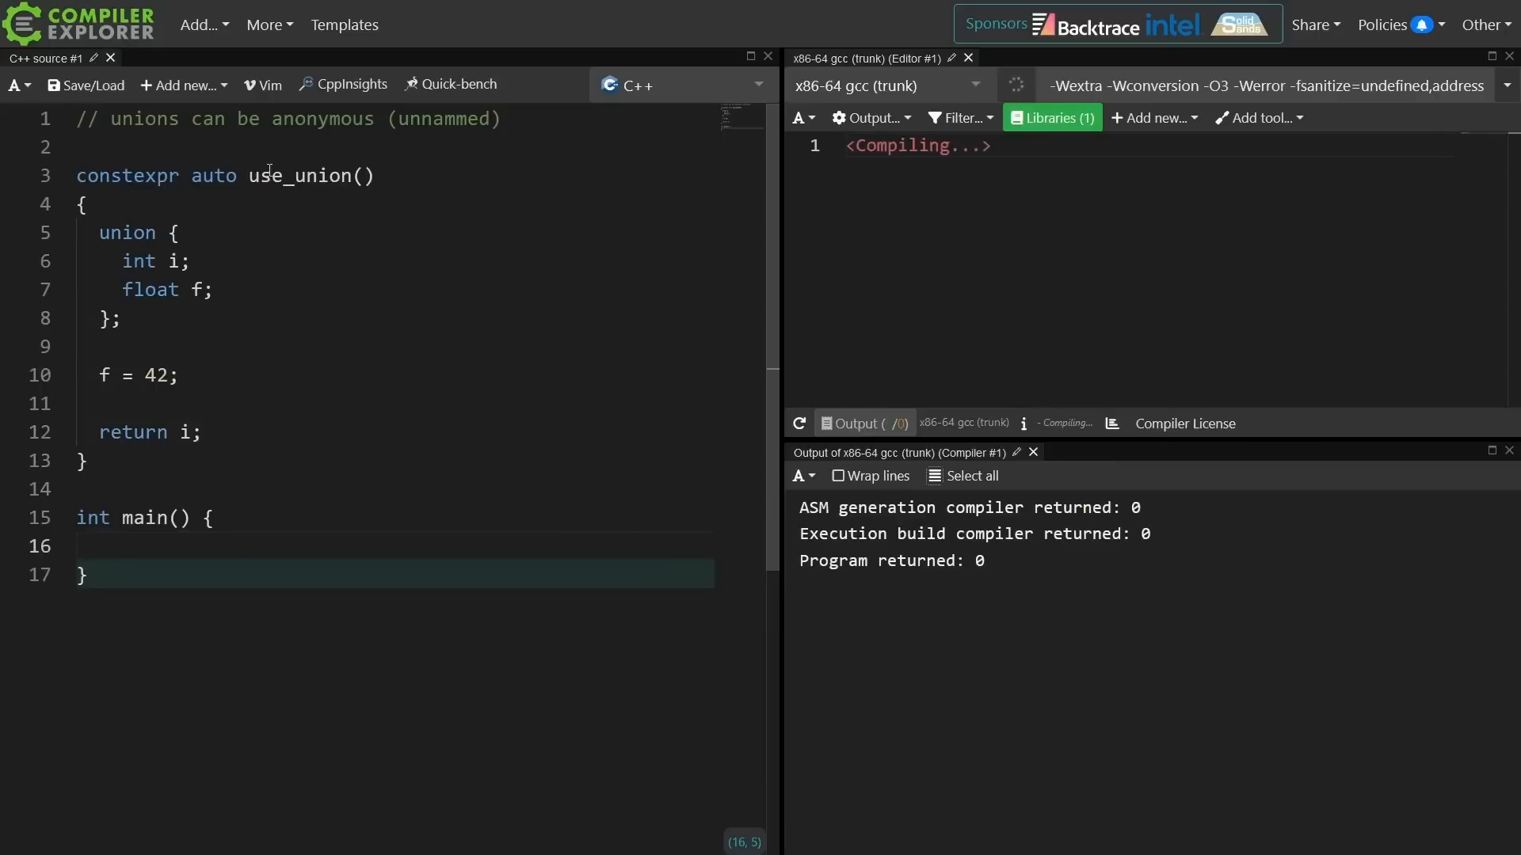
Make use_union consteval, store its result in [[maybe_unused]] constexpr v, and assign i.
text(constexpr auto v = use_union();)
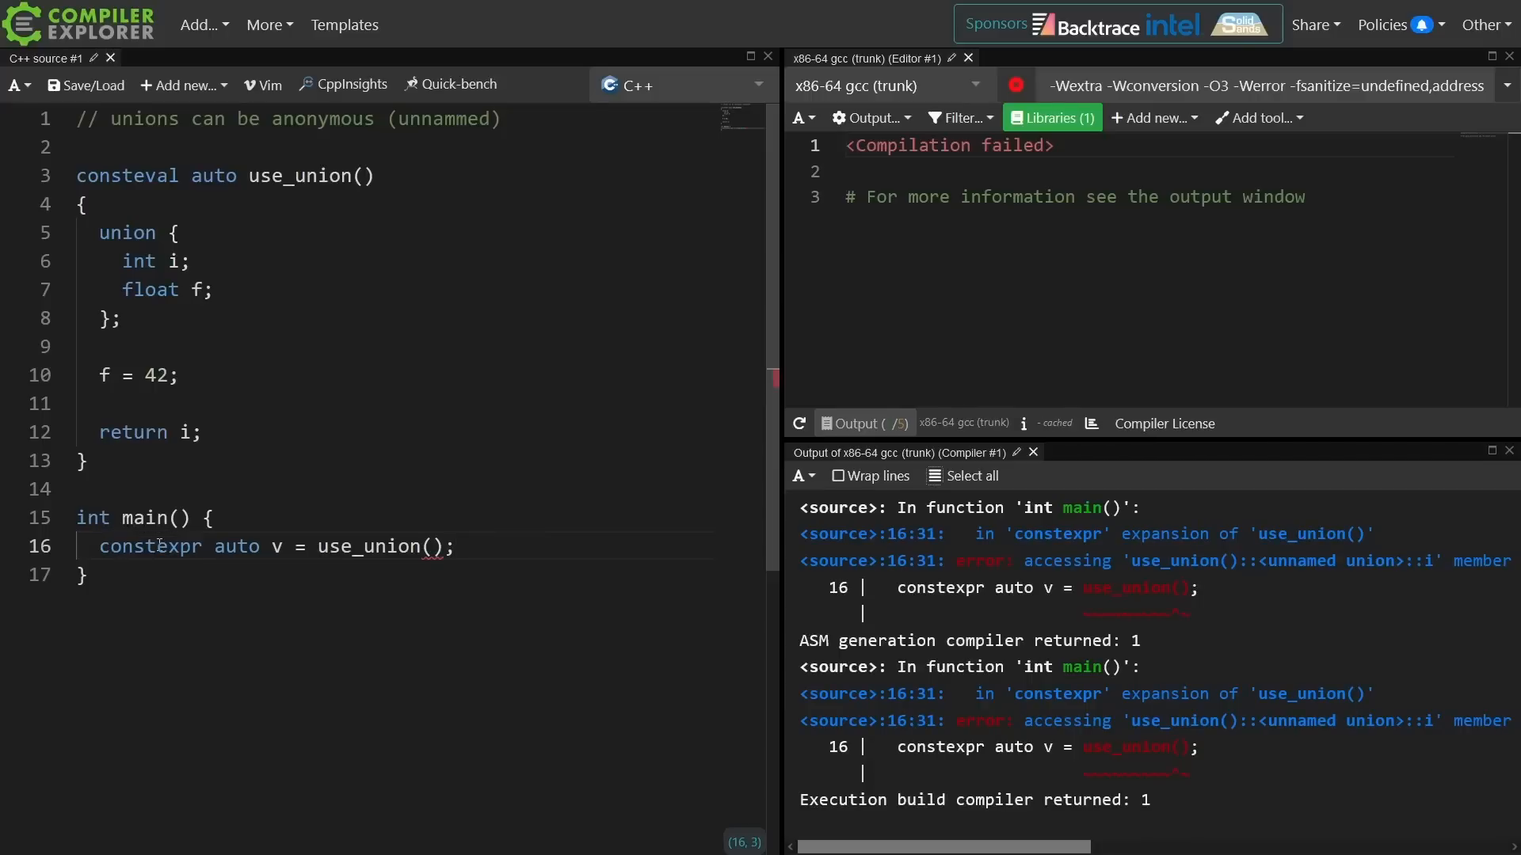
text([[maybe_unused]])
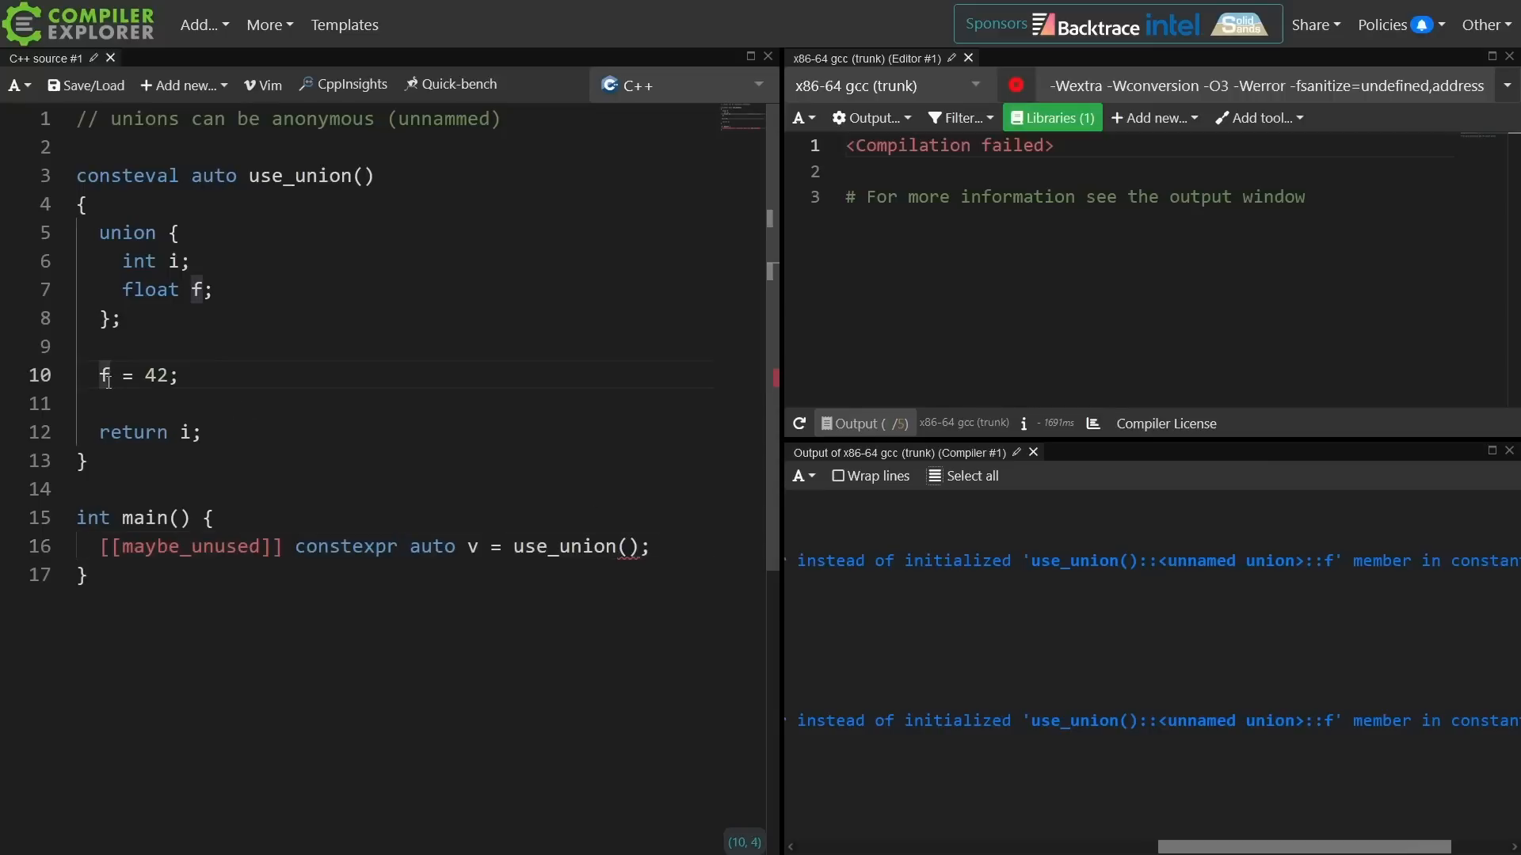
text(i)
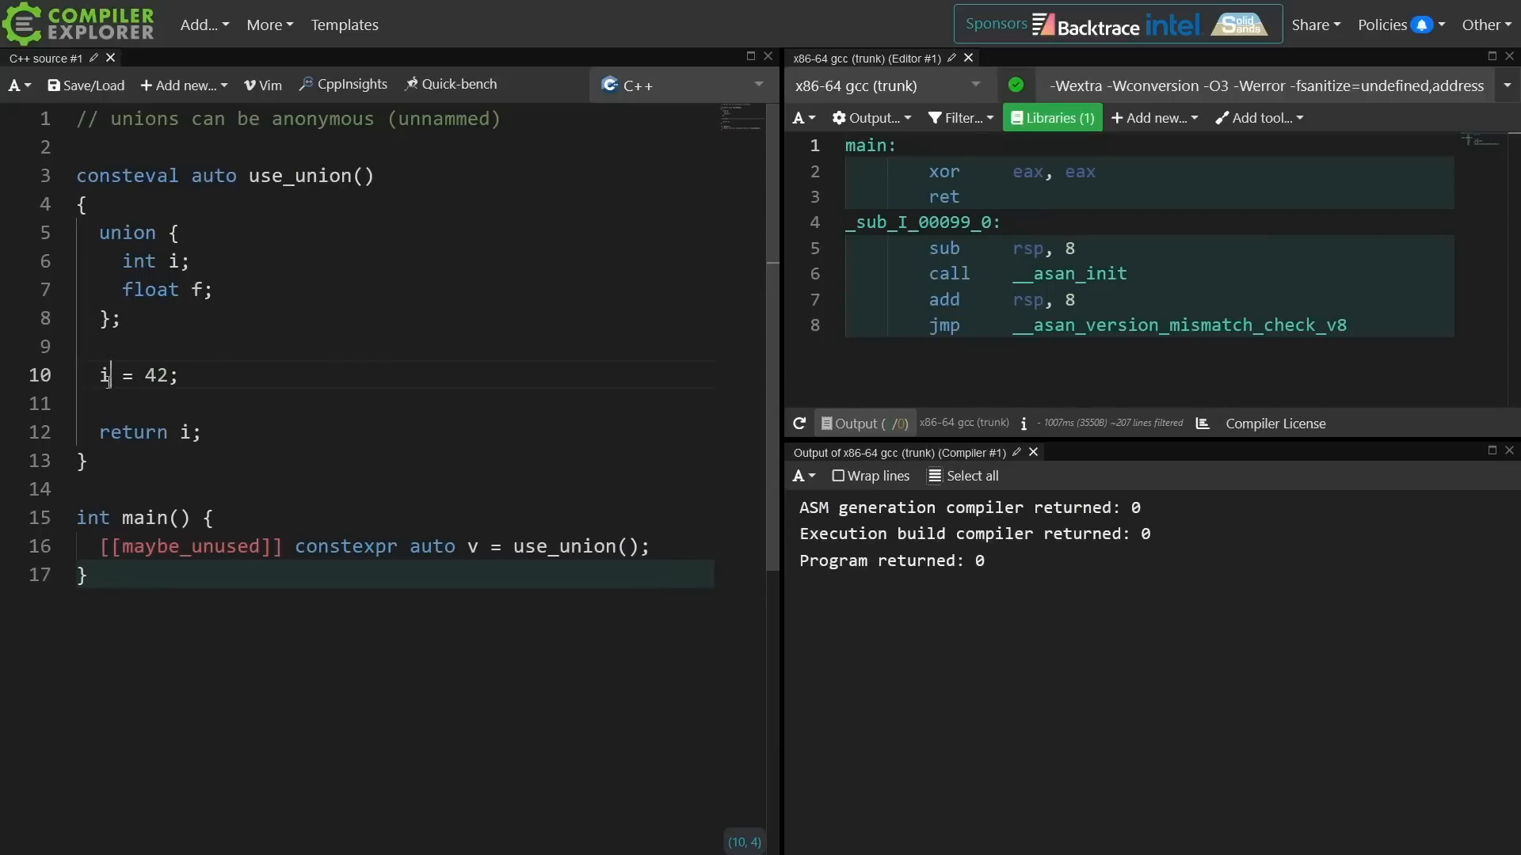
Add 'f = 4.2f;' on a new line before 'i = 42;'.
key(Enter)
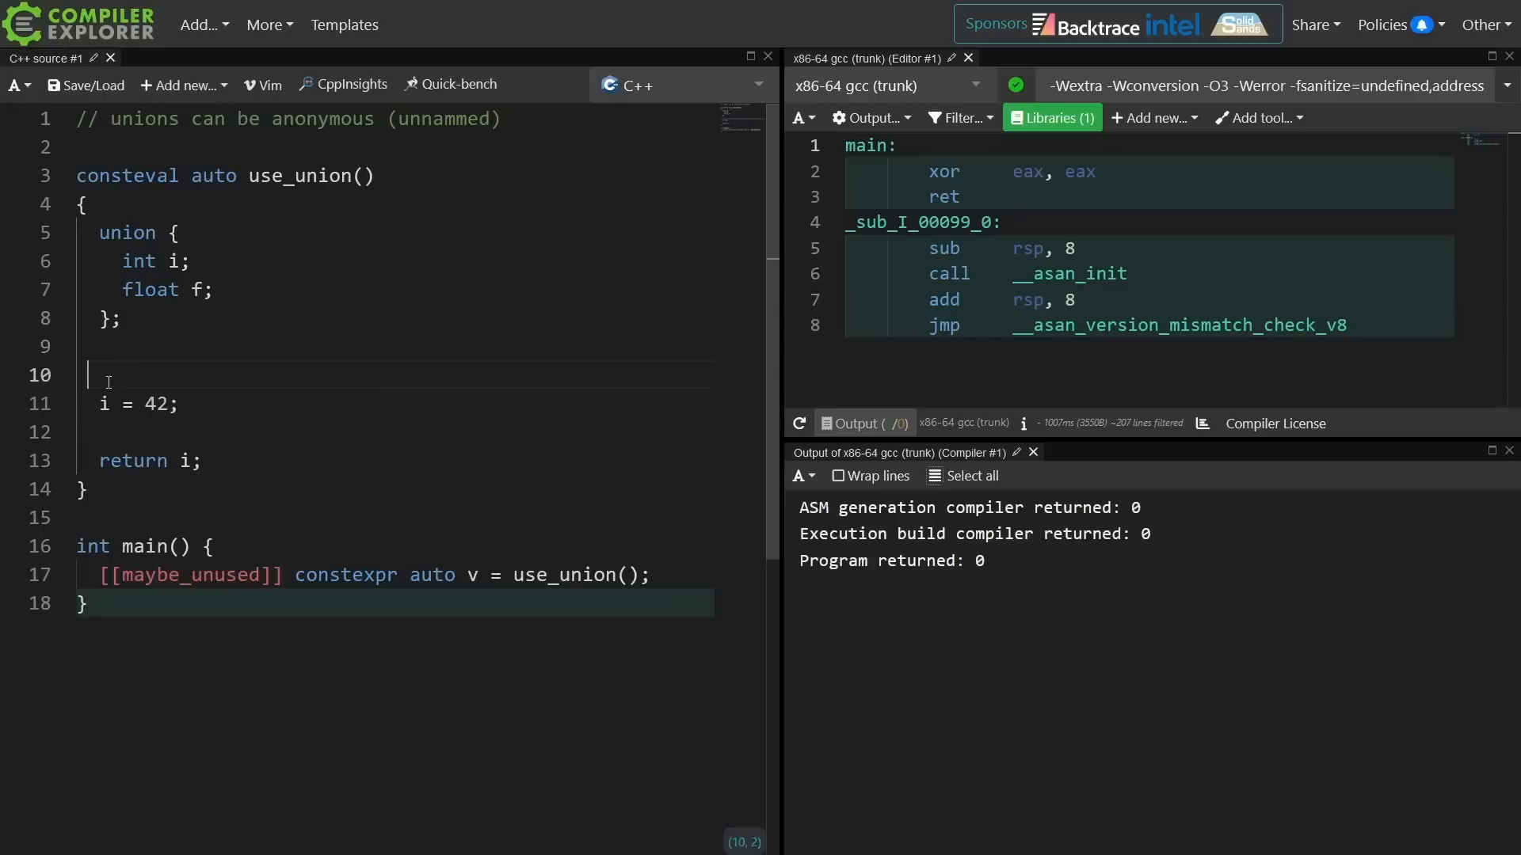
text(f =)
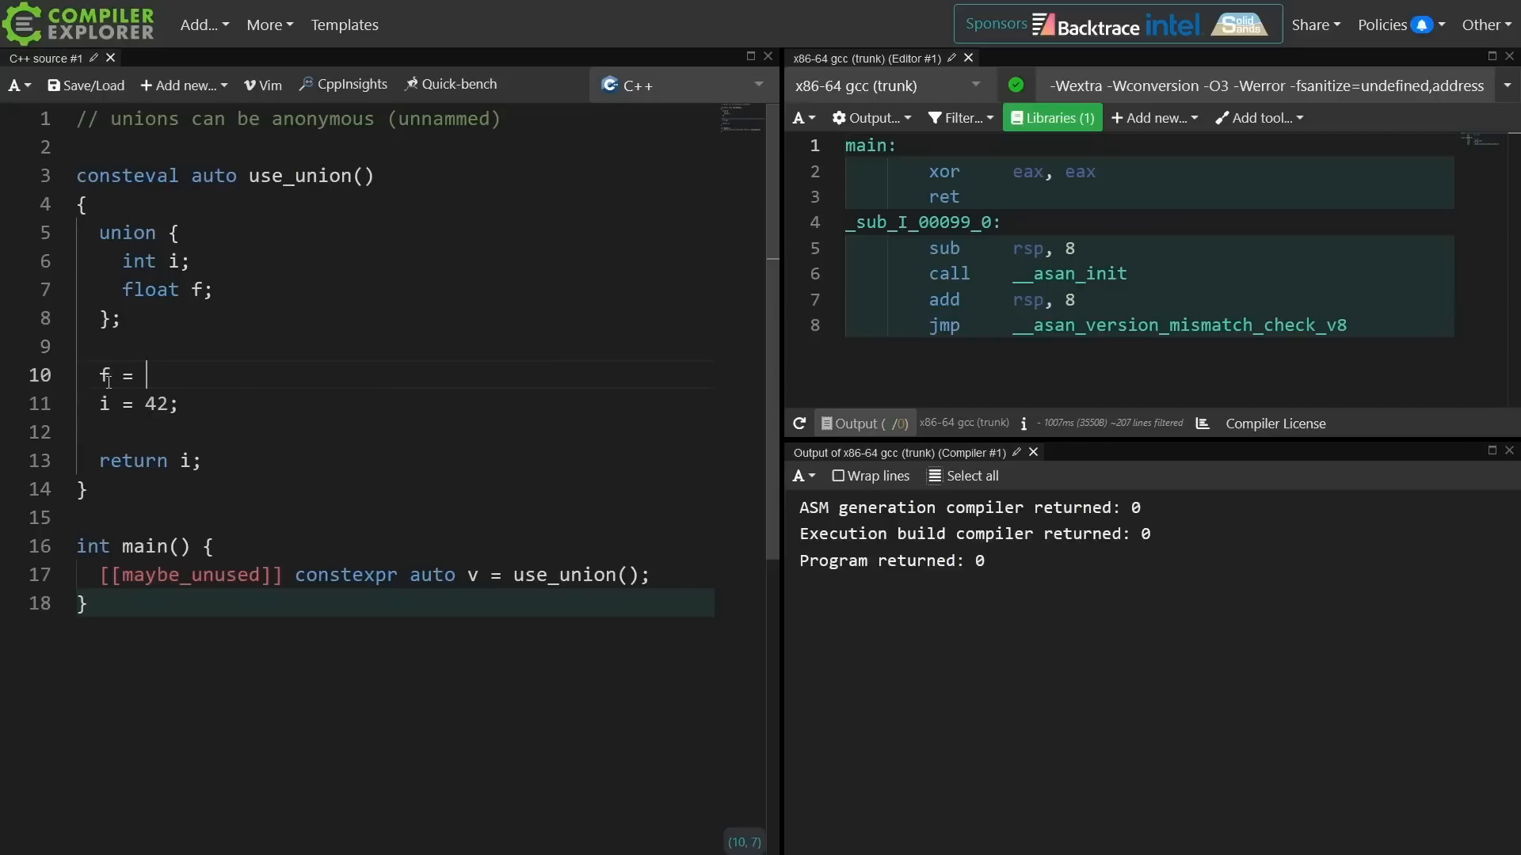
text(4.2f;)
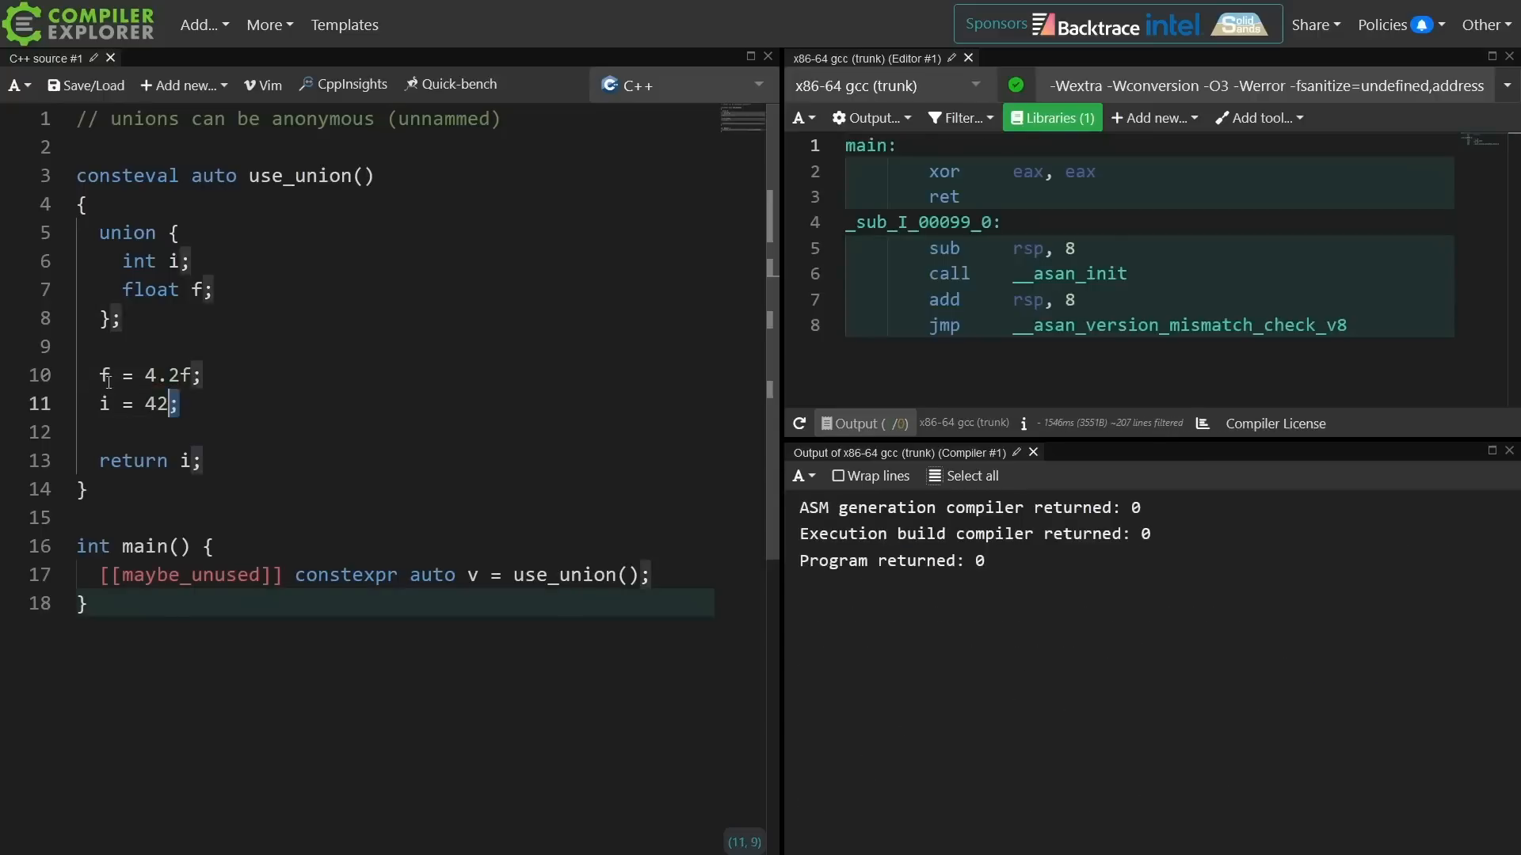
drag(178, 404, 96, 403)
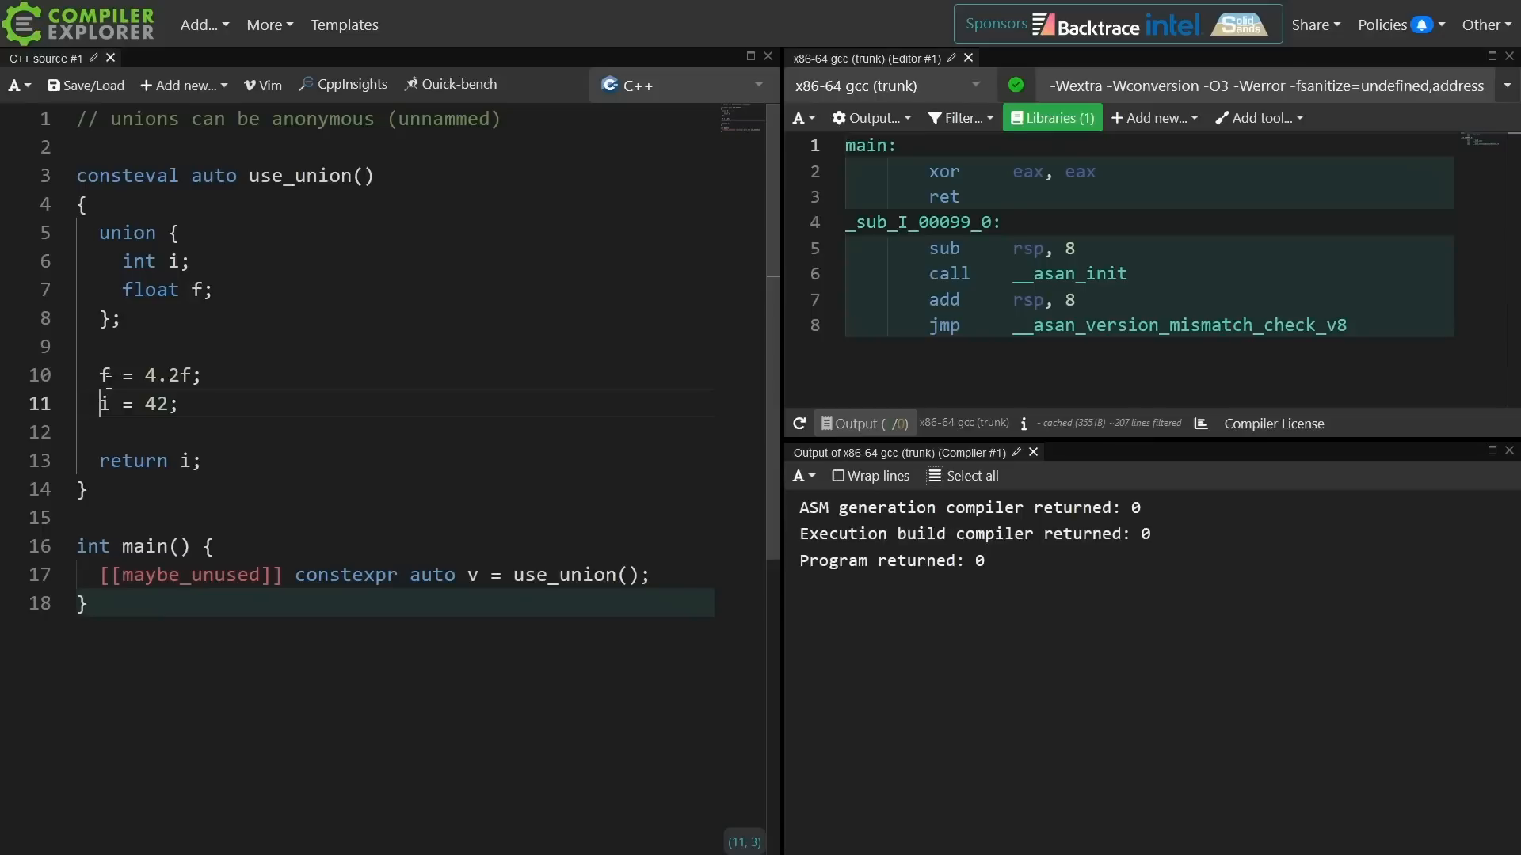
Insert an empty line after the union's member declarations.
click(145, 261)
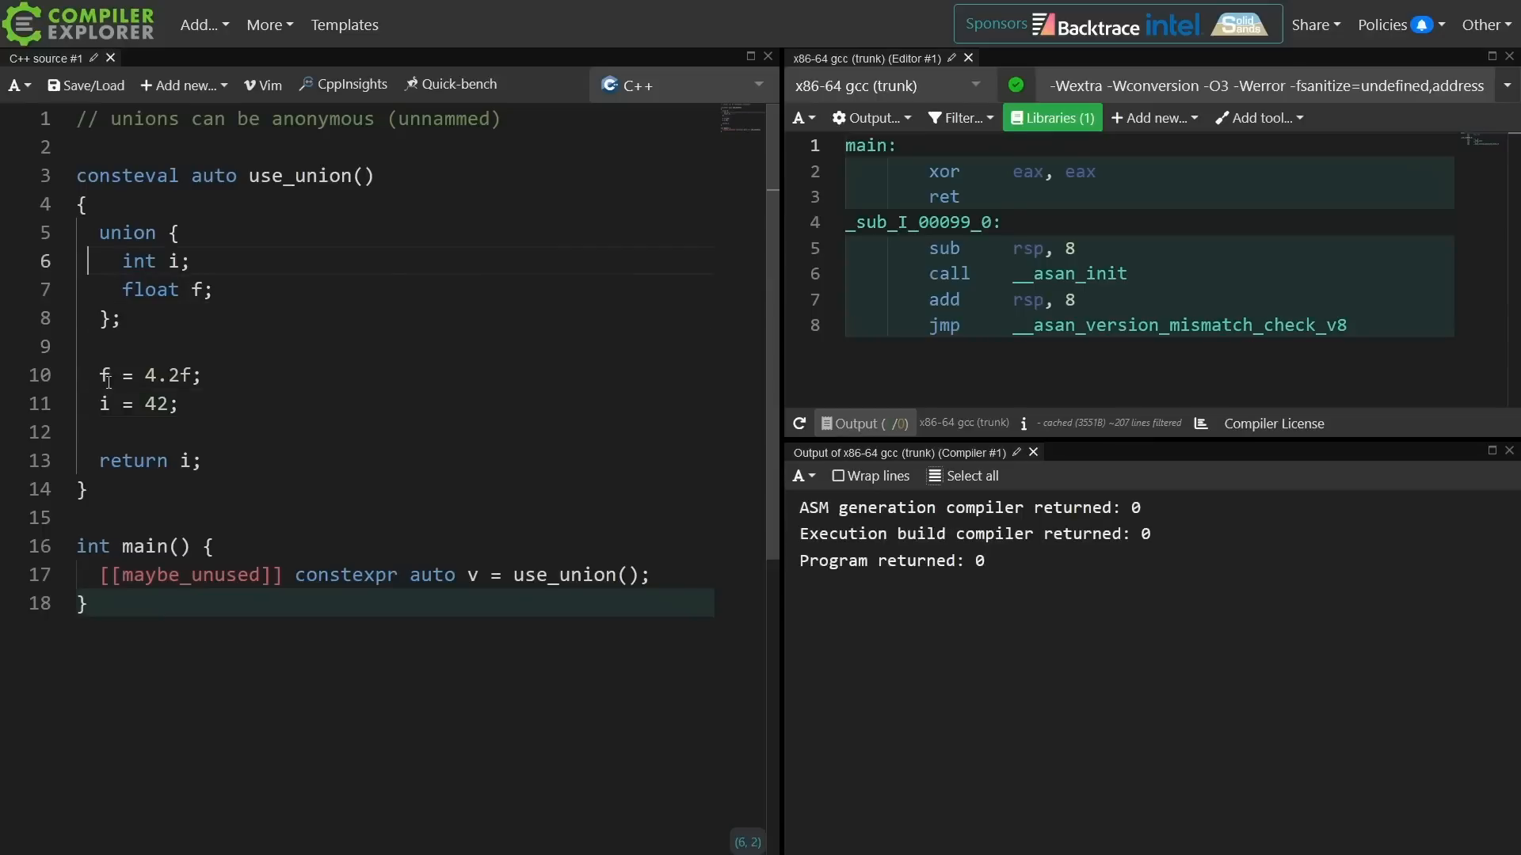
drag(92, 232, 120, 319)
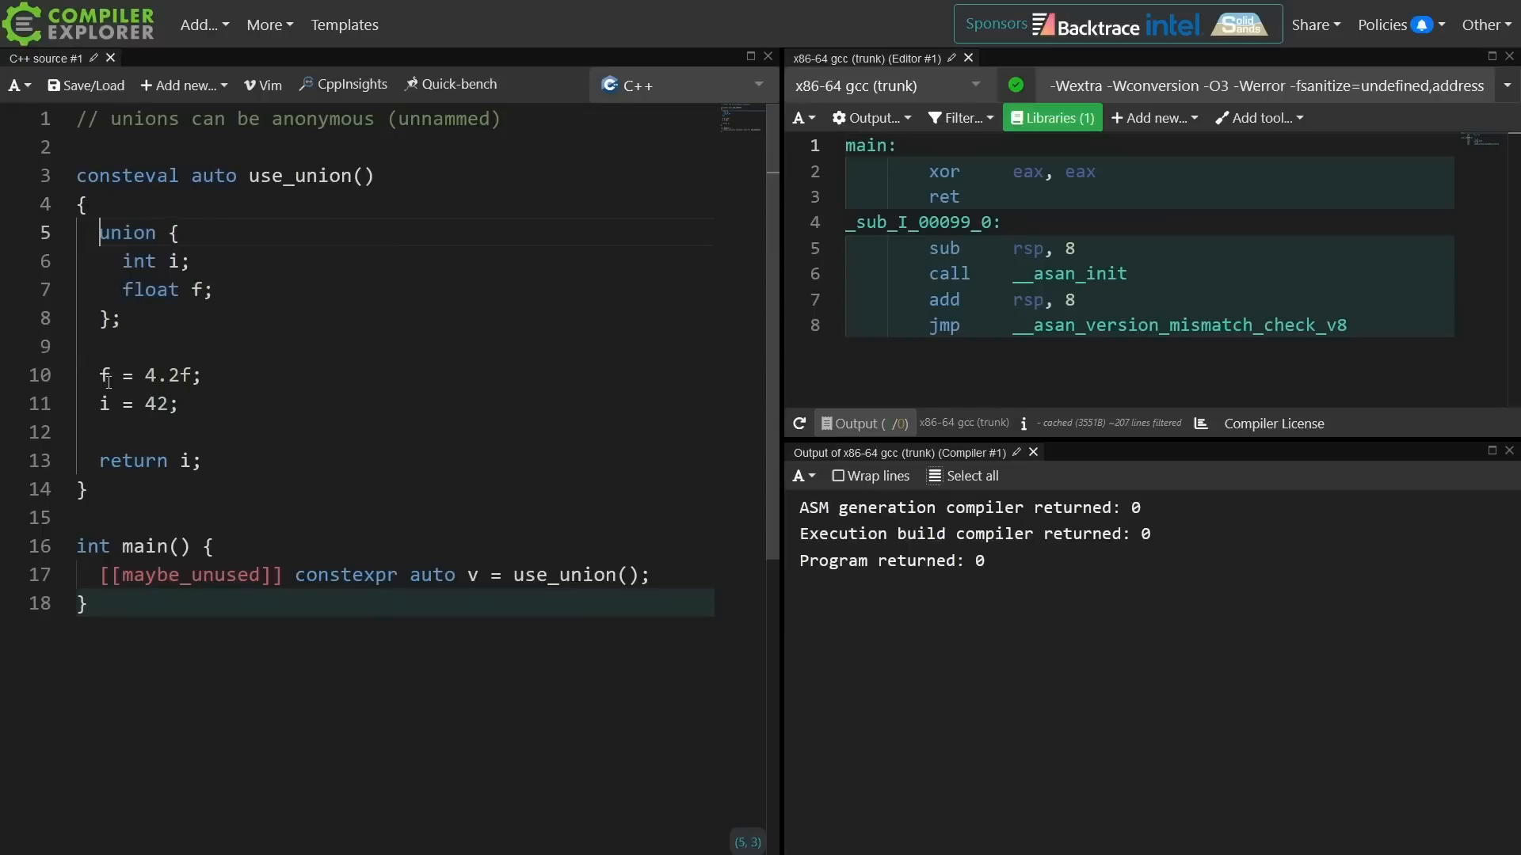
key(Enter)
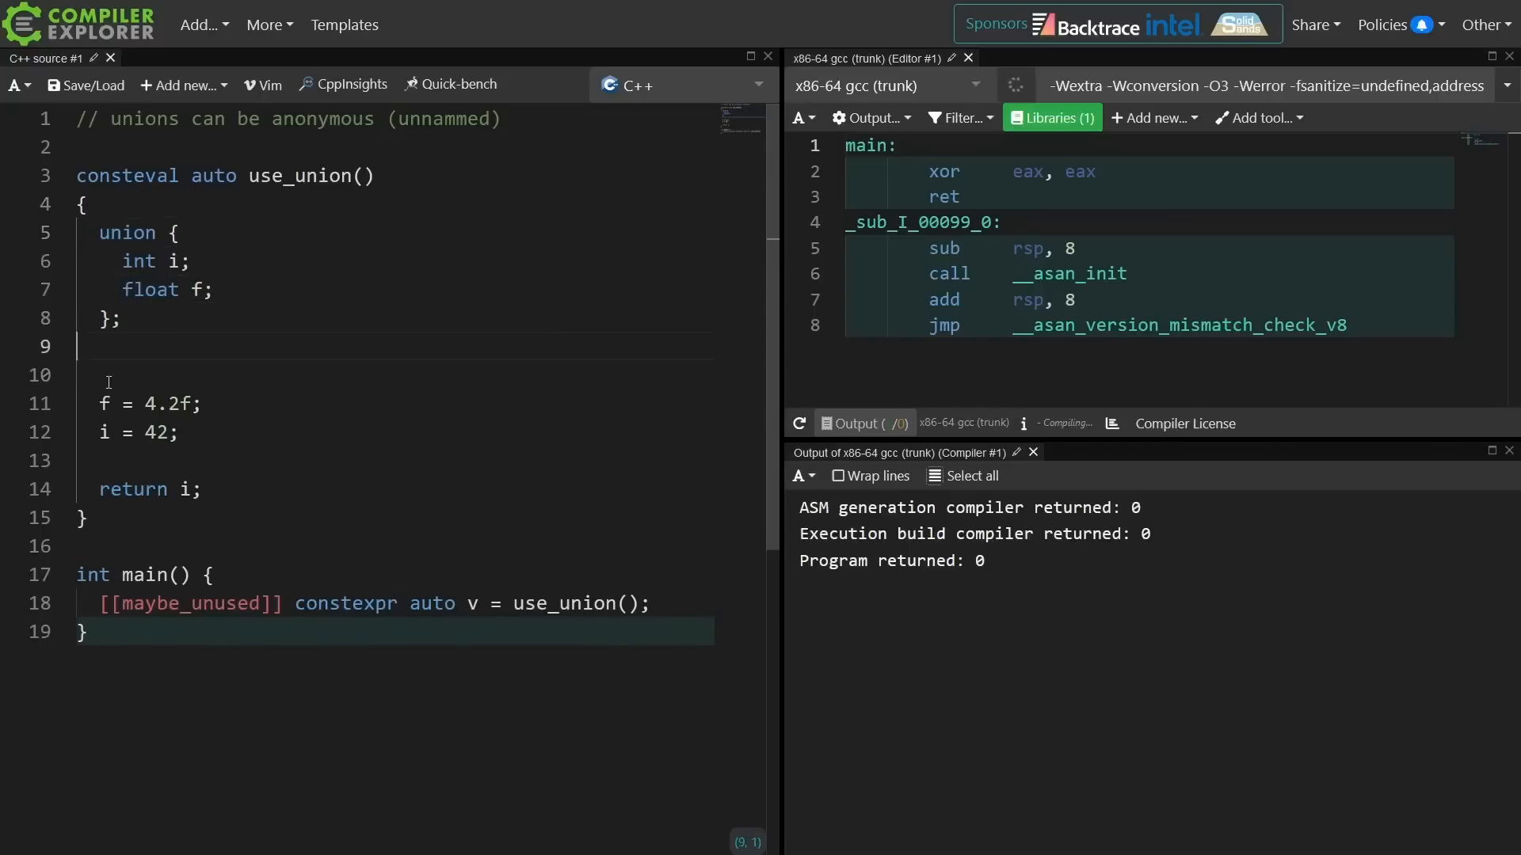
Rename the union to U, return sizeof(U), and add 'return v;' to main.
text(return sizeof()
text(U u;)
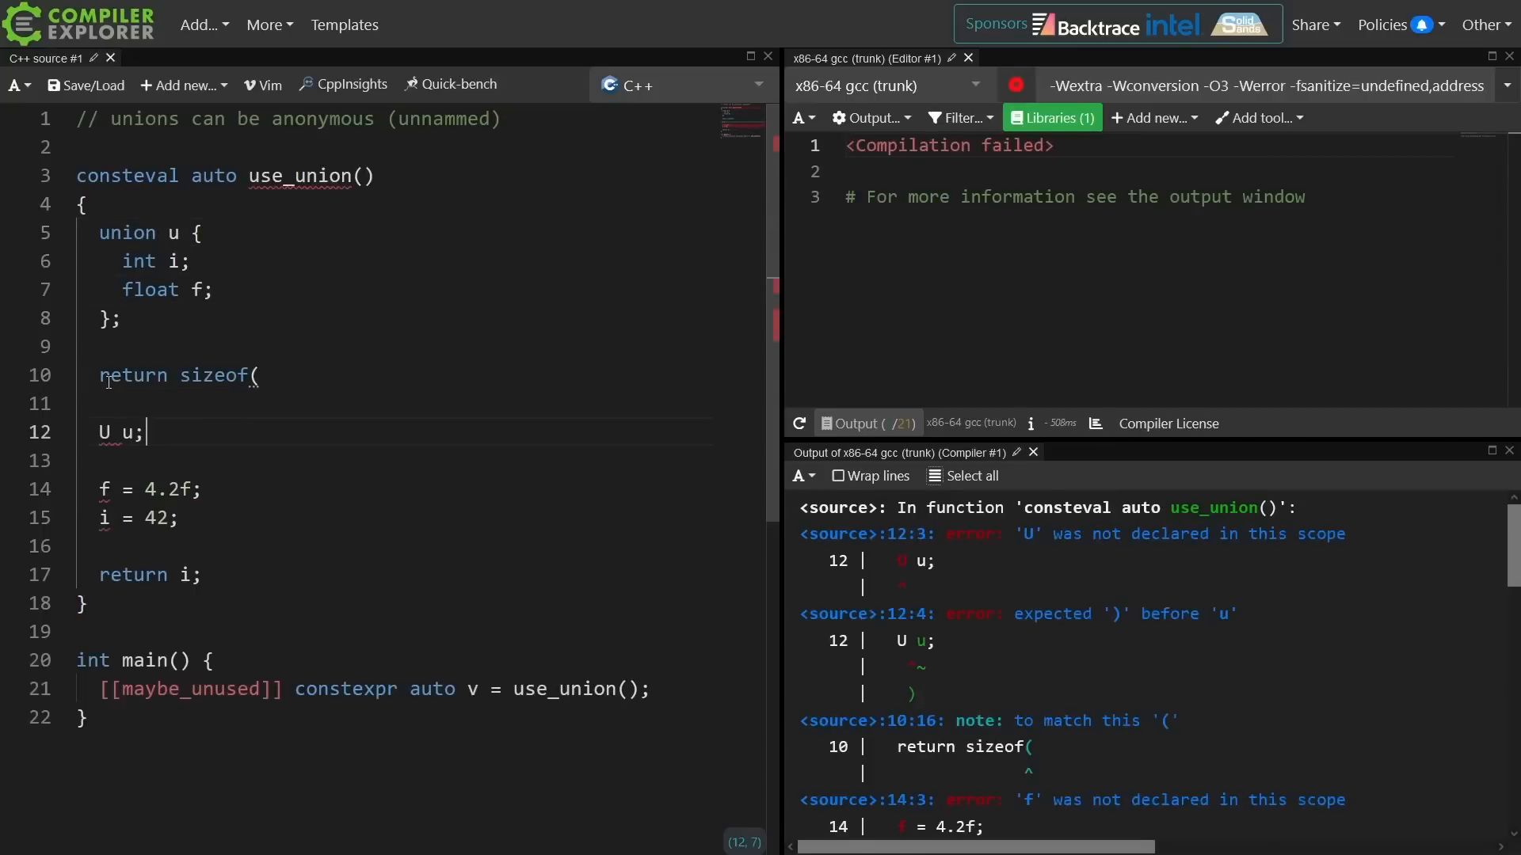
click(144, 375)
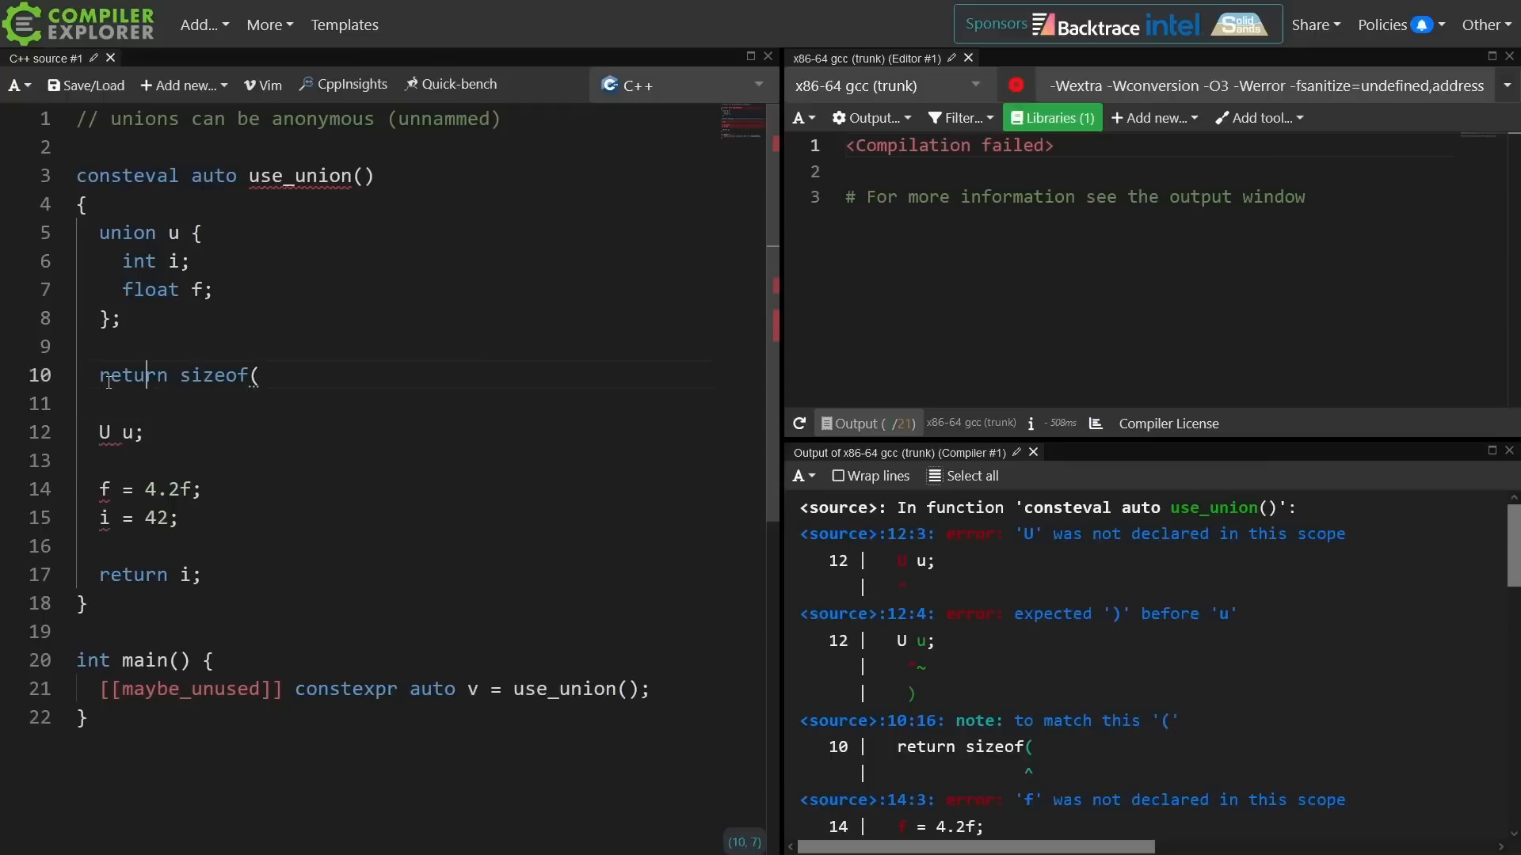
double_click(173, 232)
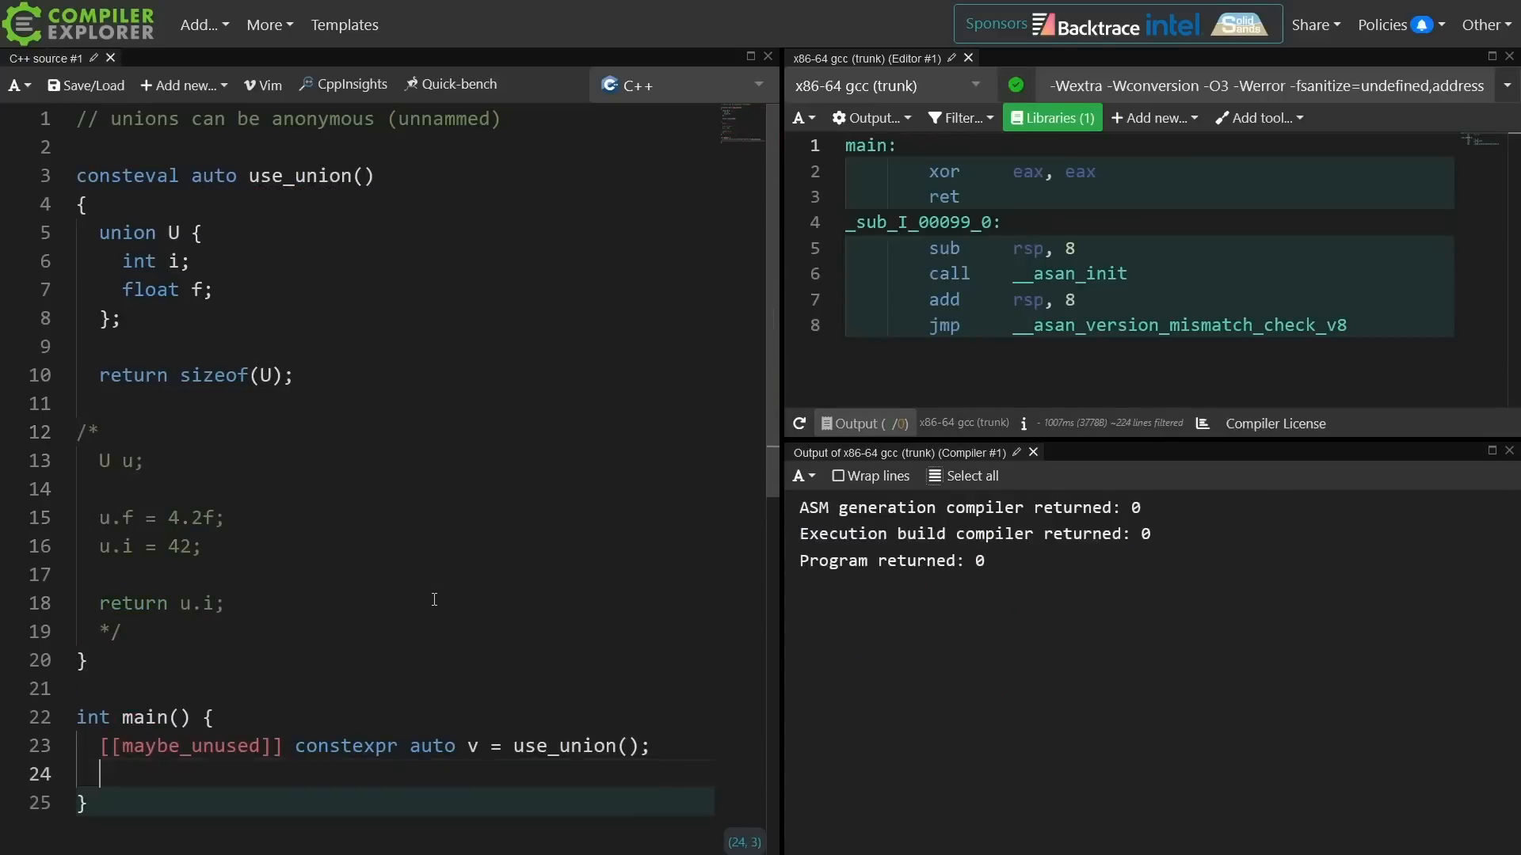
text(return v;)
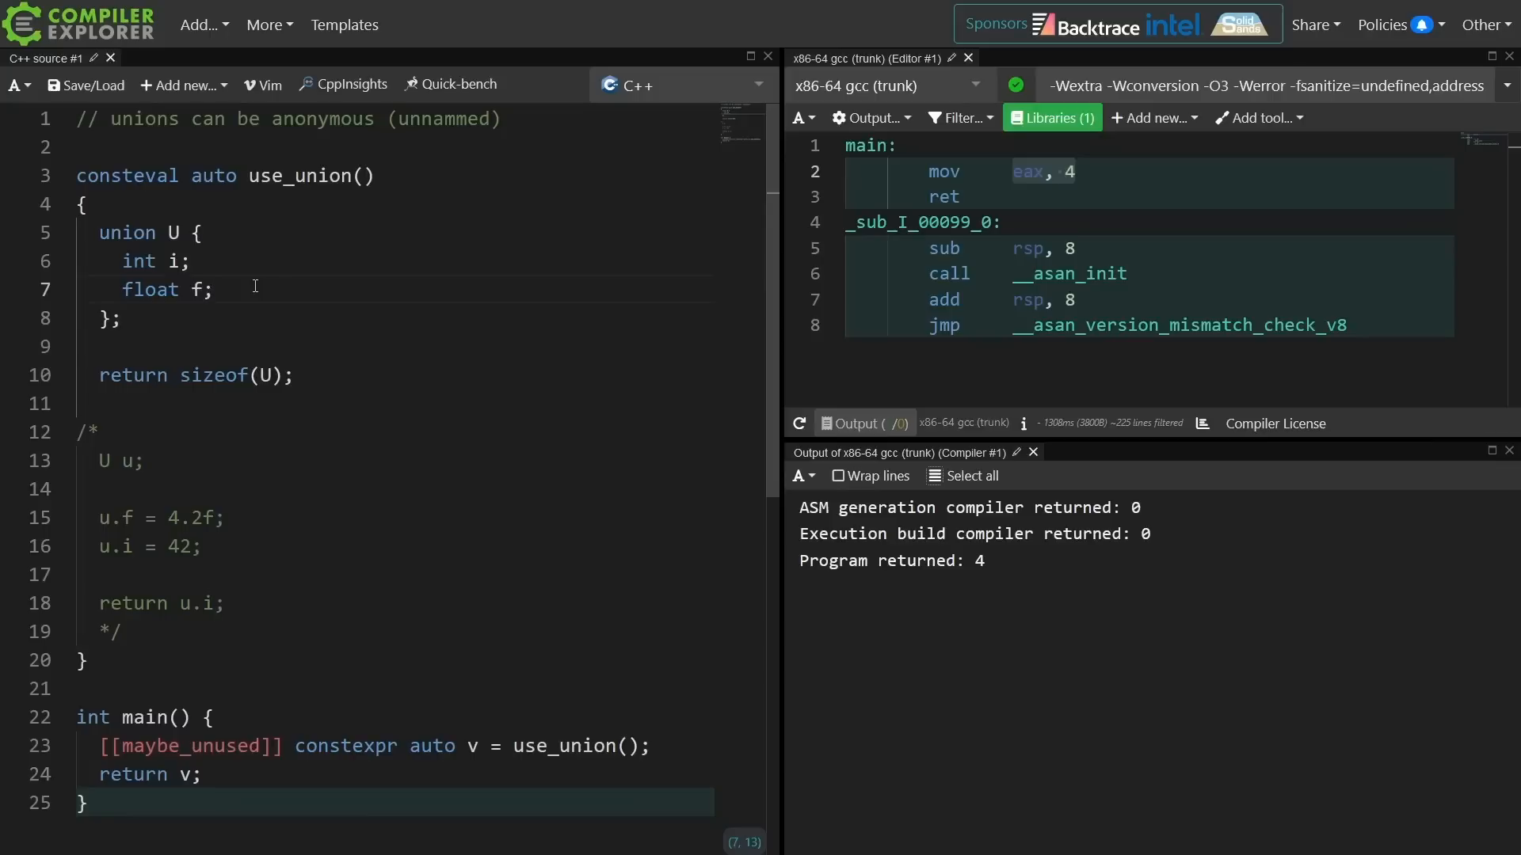
Add a 'double d;' member to union U, raising sizeof(U) to 8.
key(Enter)
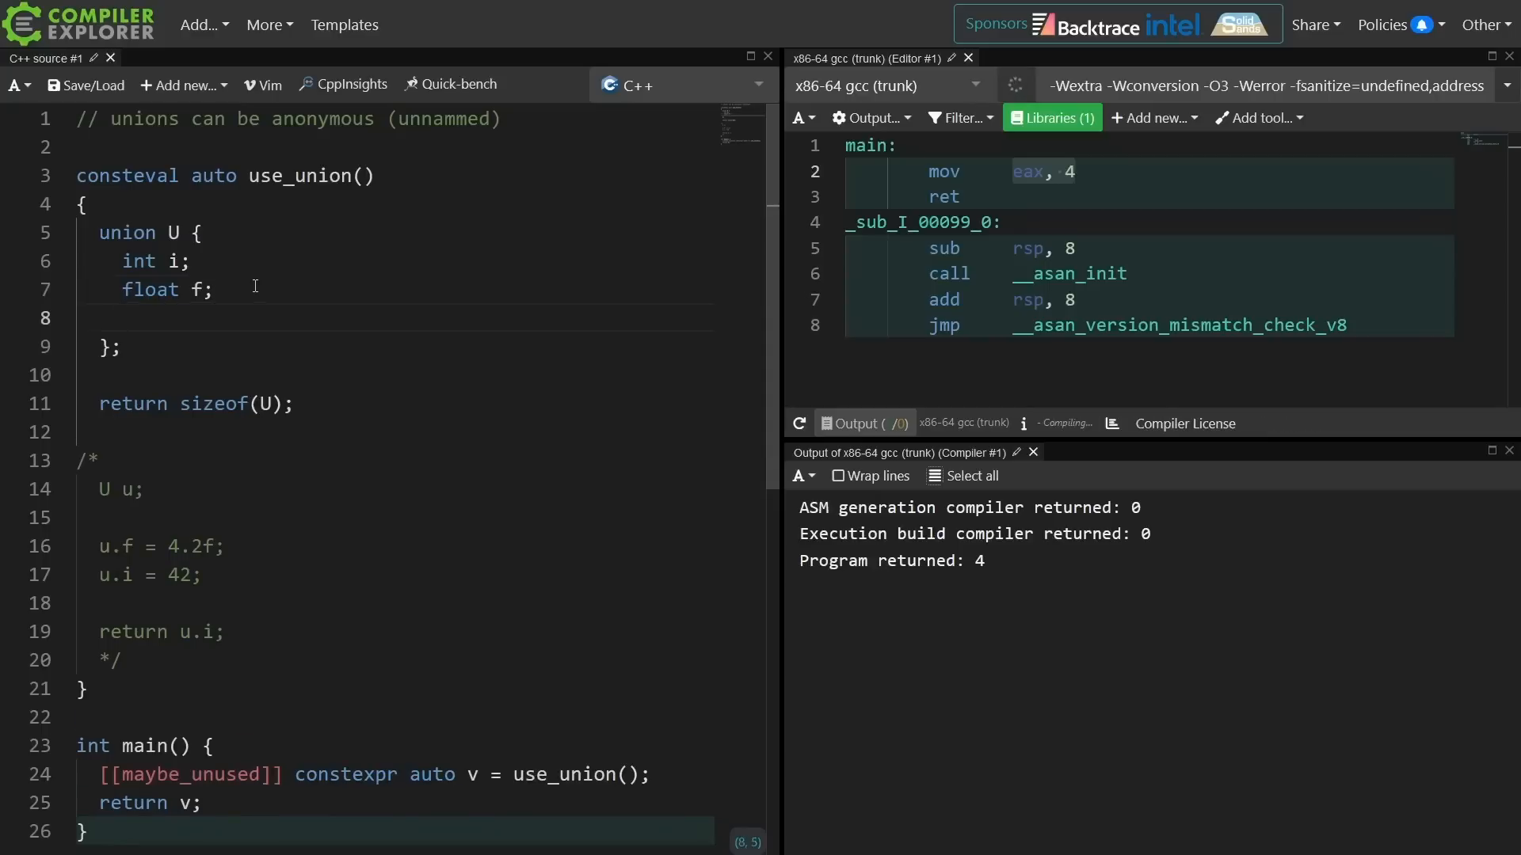
text(double d;)
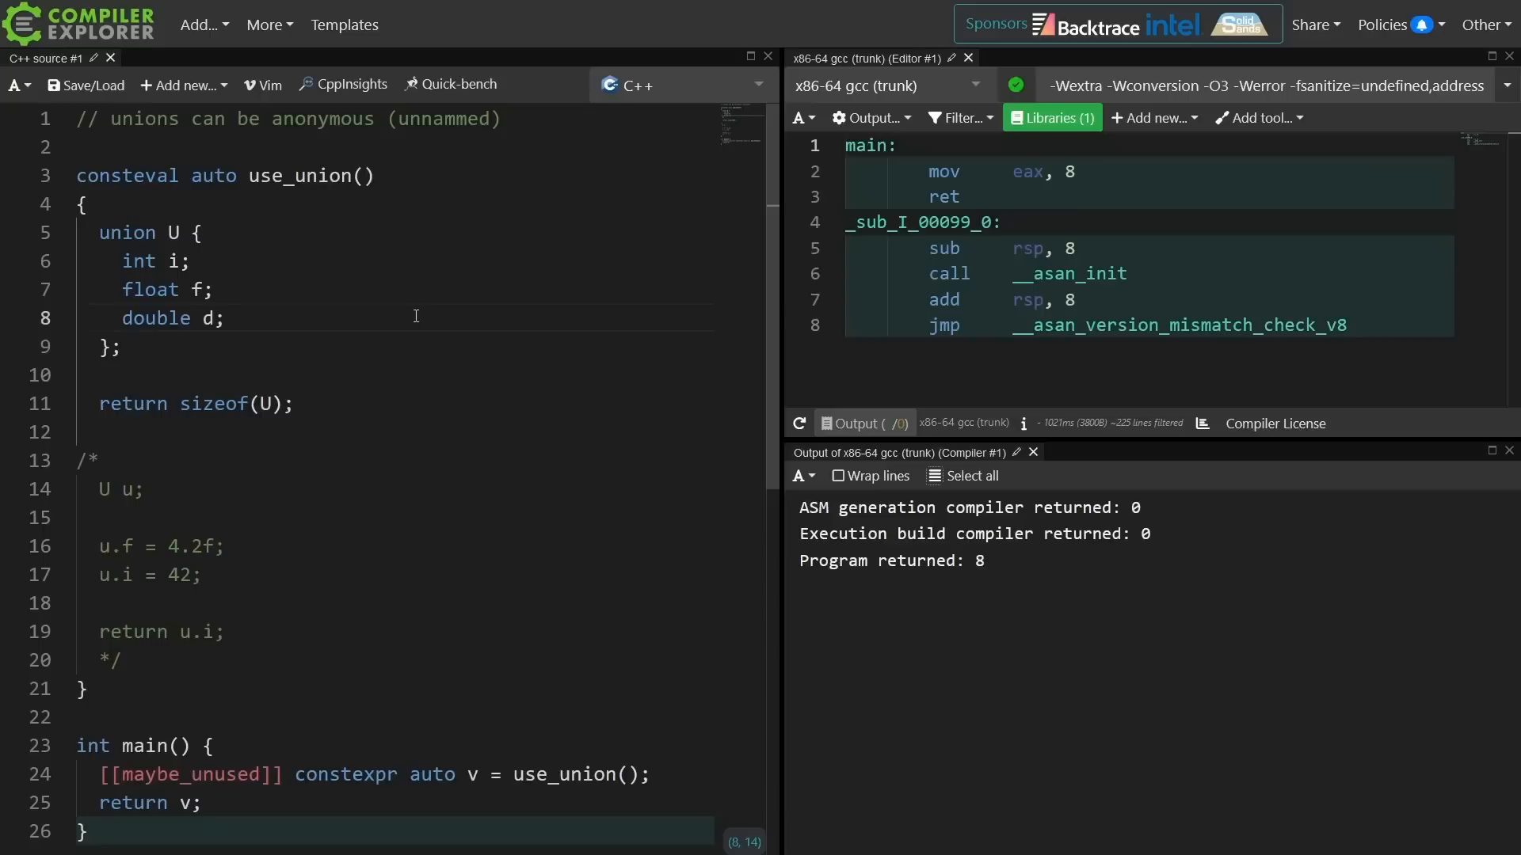
mouse_move(260, 377)
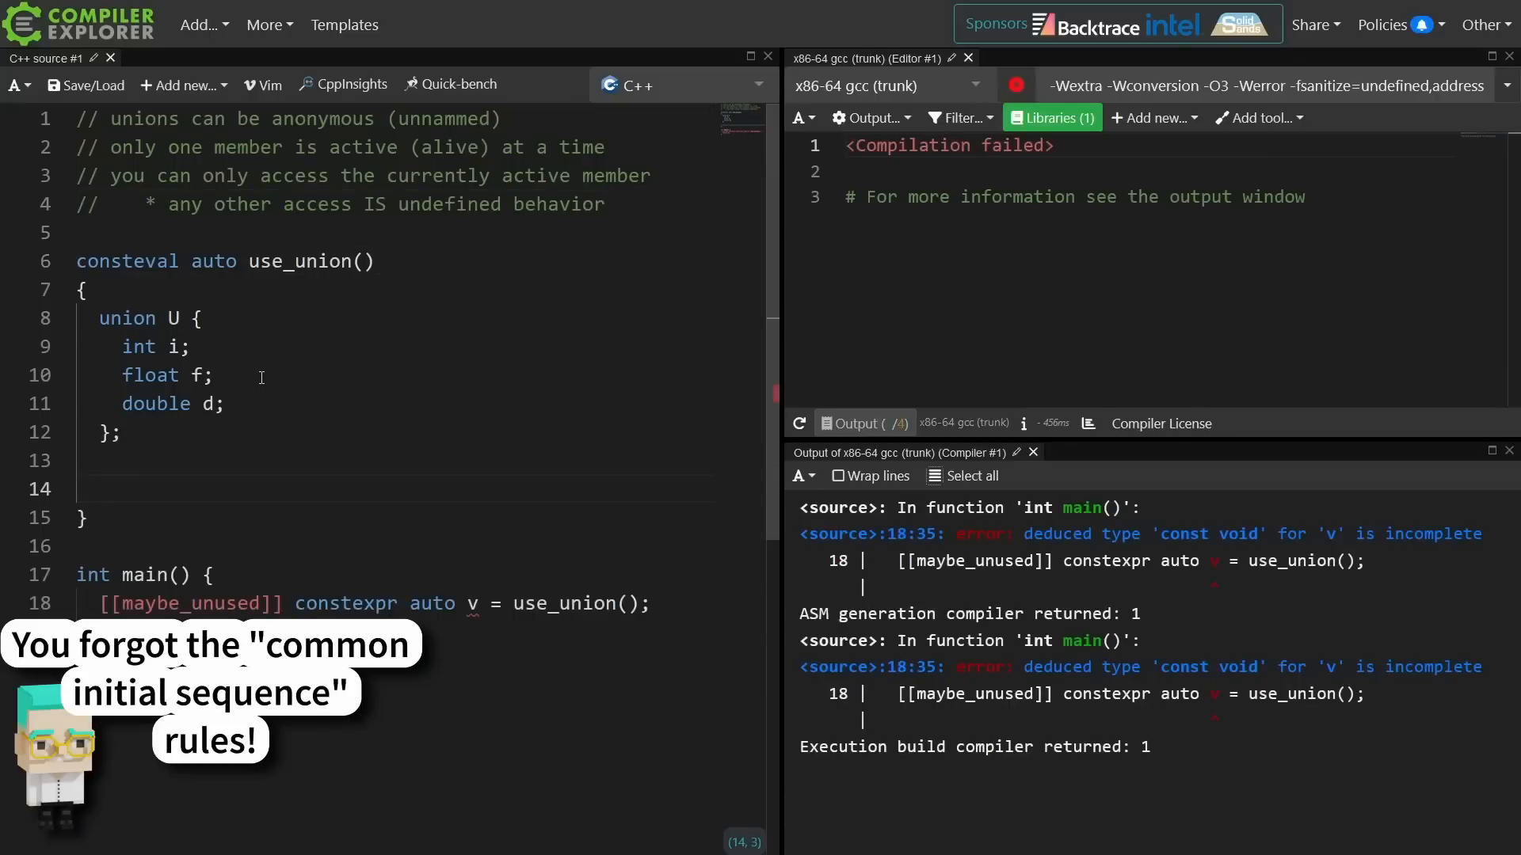
Replace U's members with std::string s, include <string>, and return s.size().
text(return i)
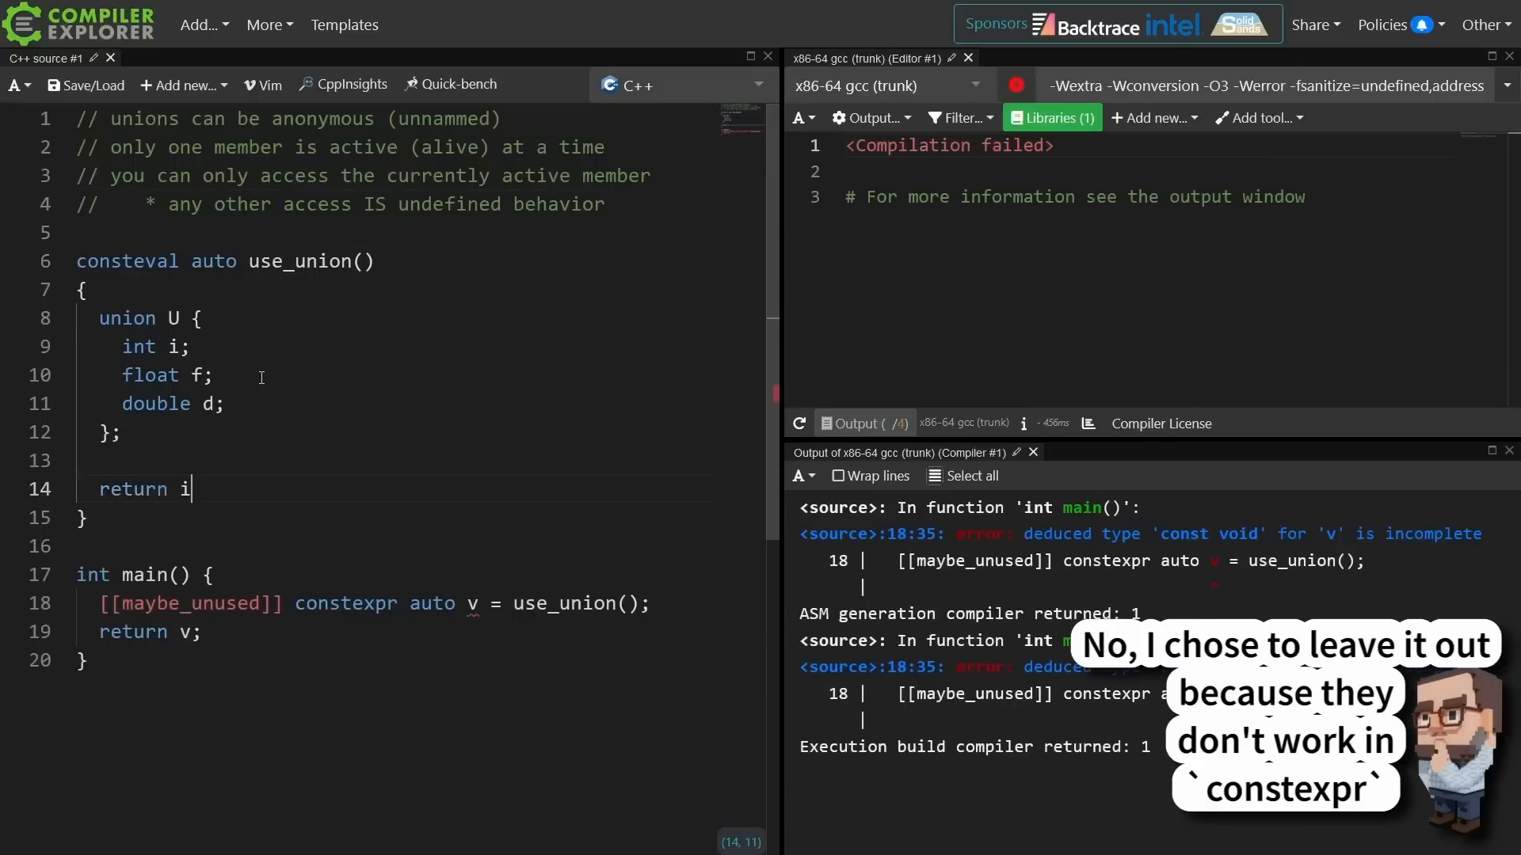
text(;)
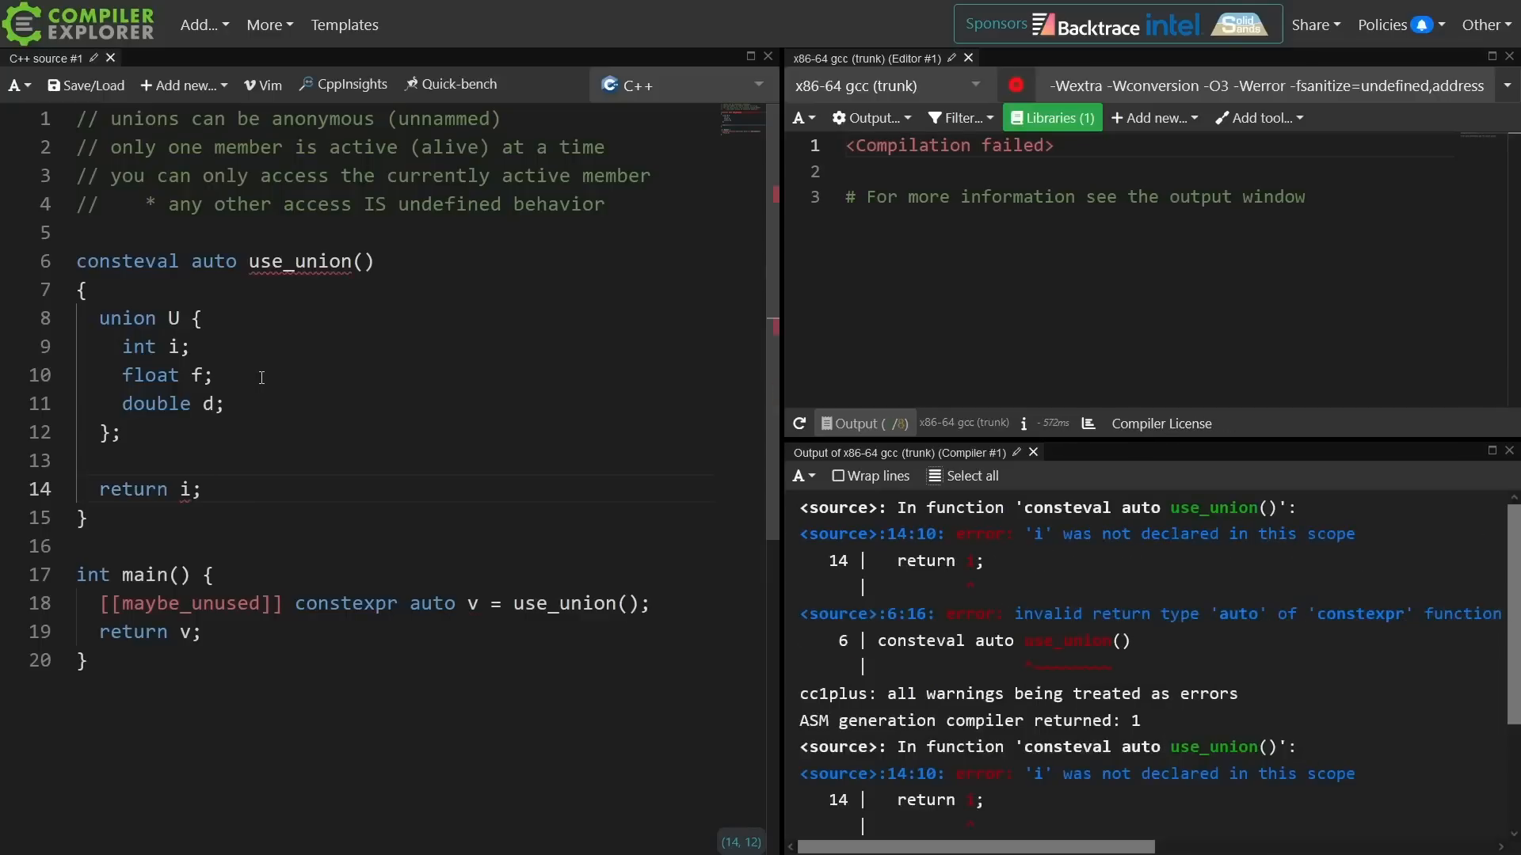
text(U)
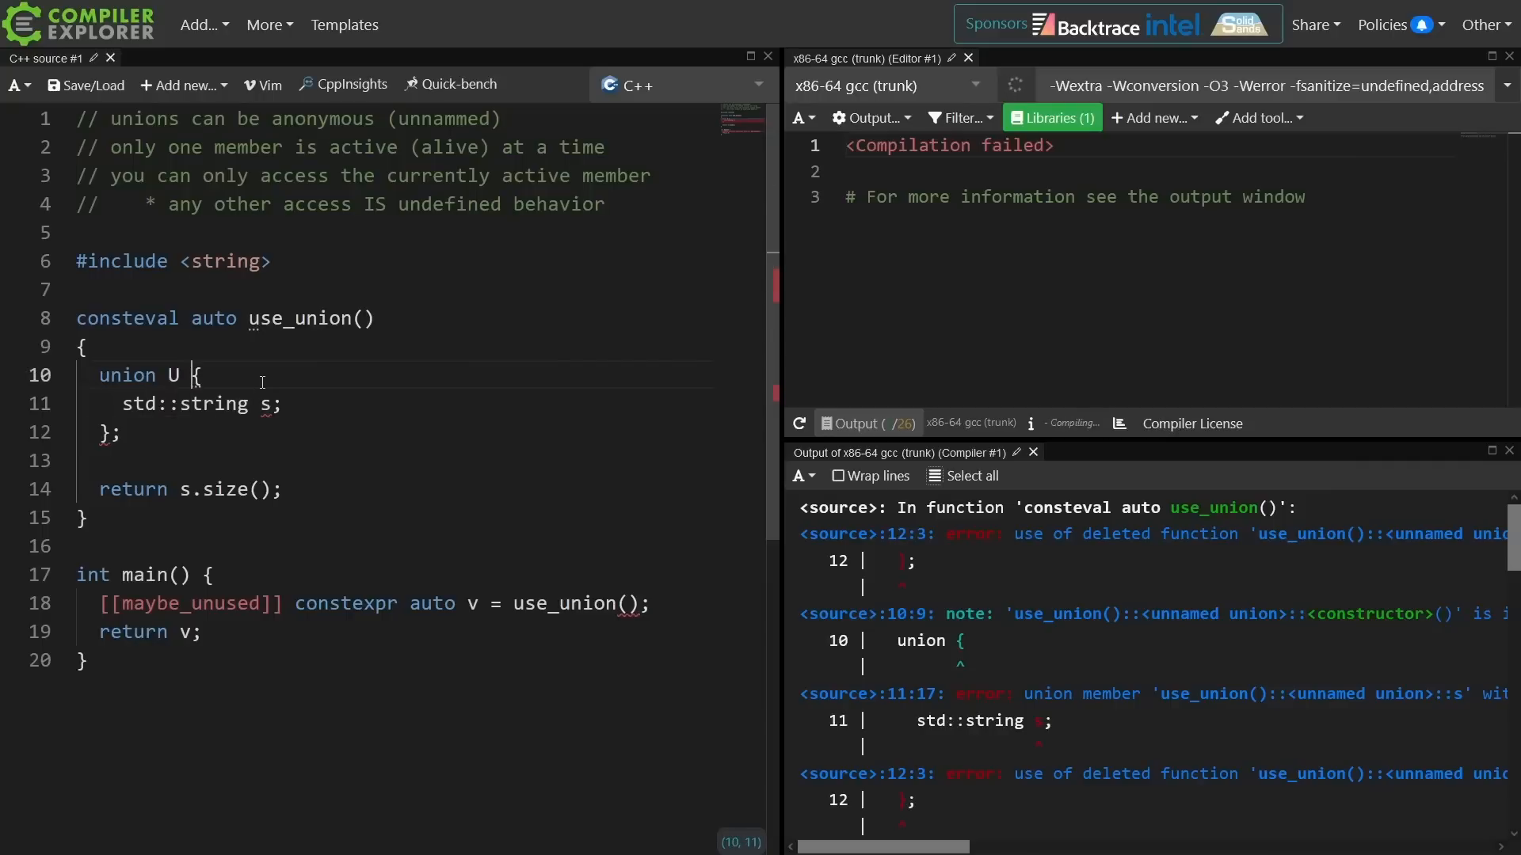
Add constexpr U() {} and ~U() {} to the union, declare U u, return u.s.size().
text(U())
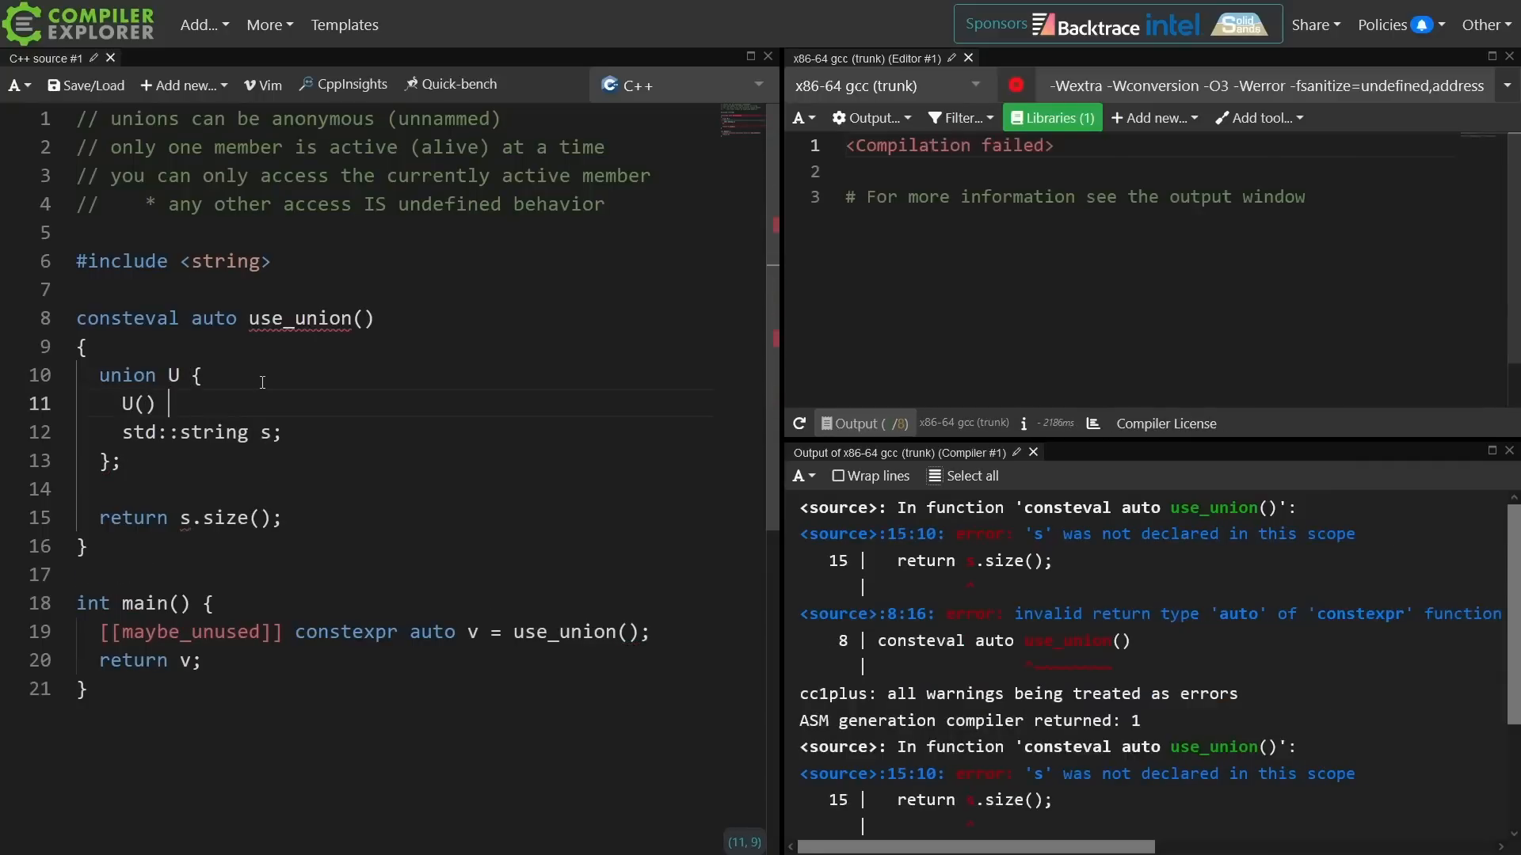
text({})
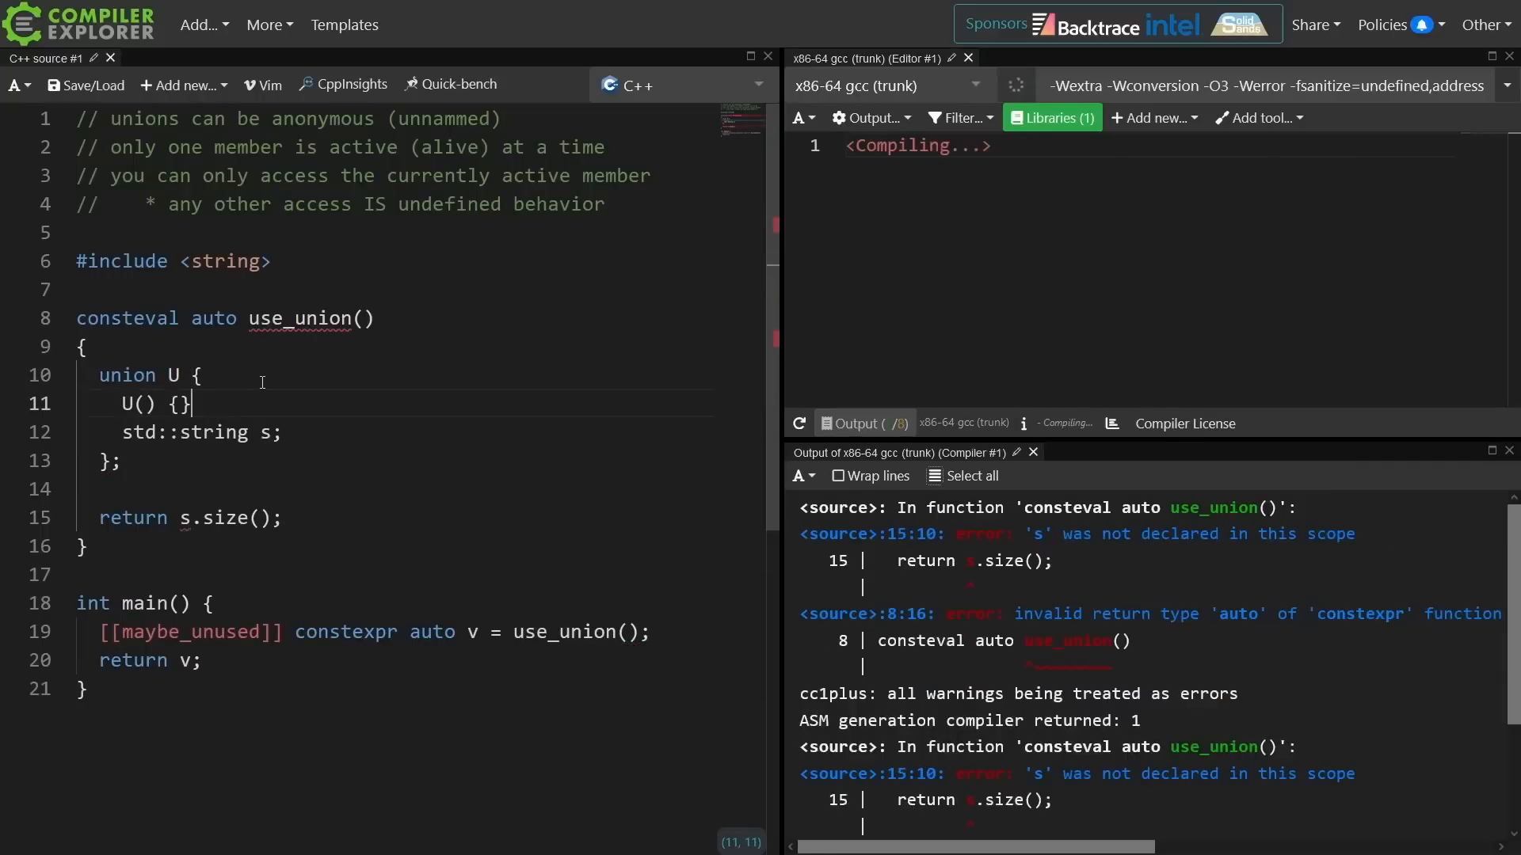
key(Enter)
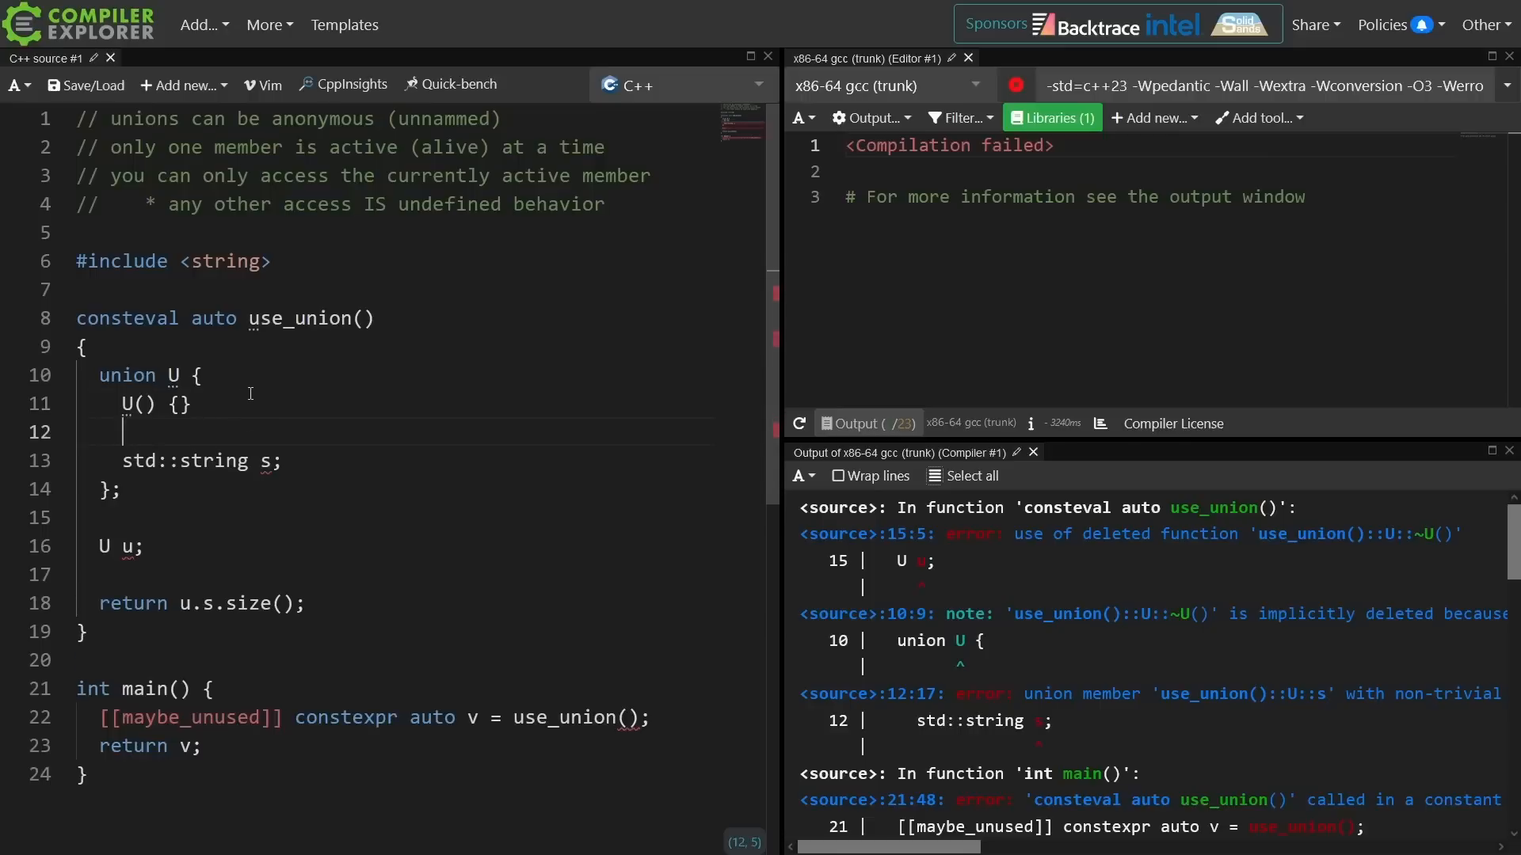
text(~U)
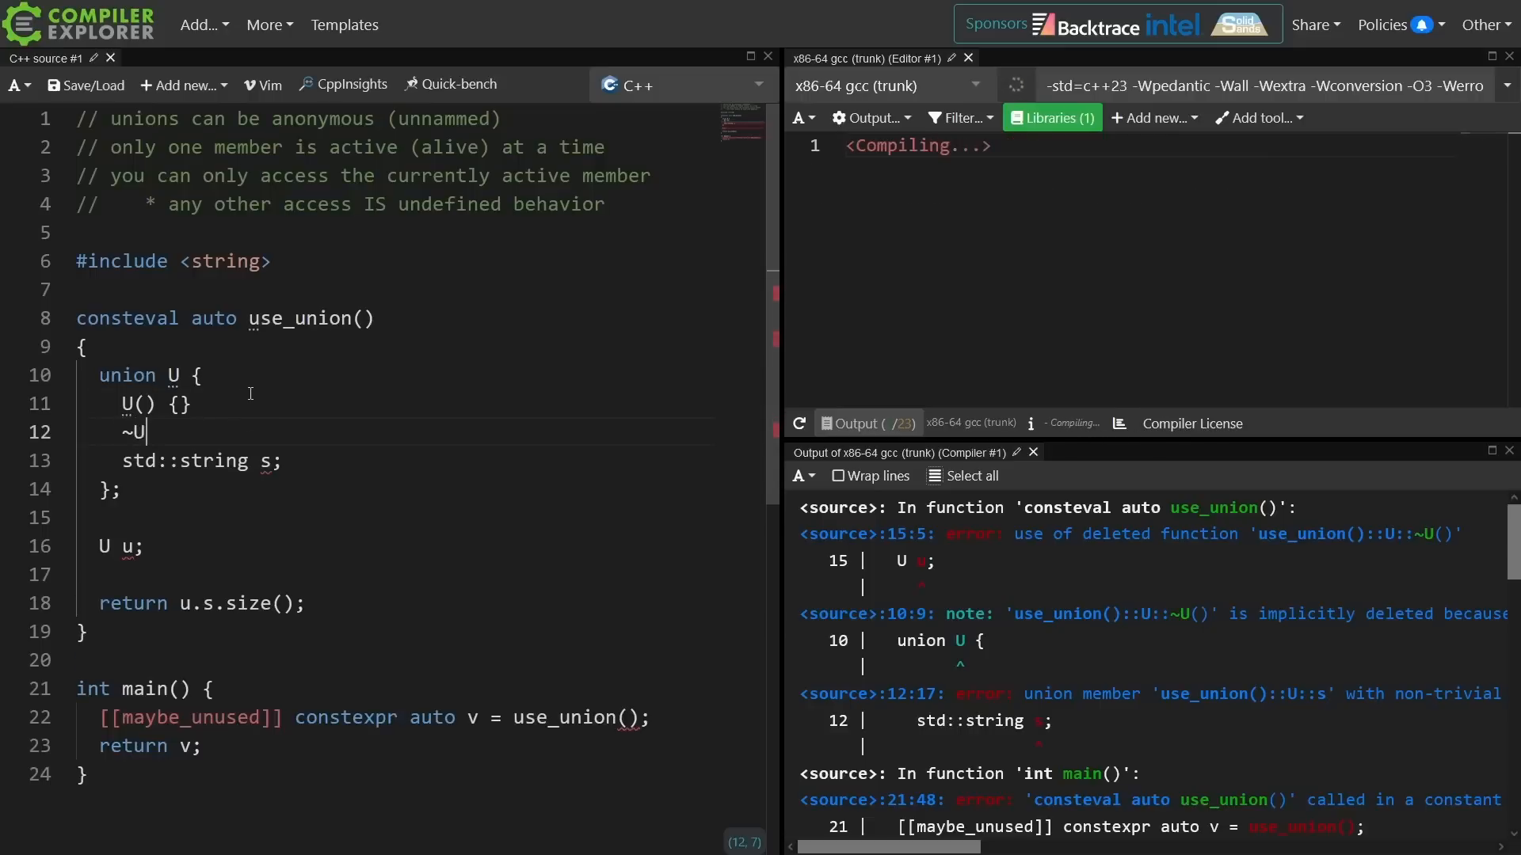
text(() {})
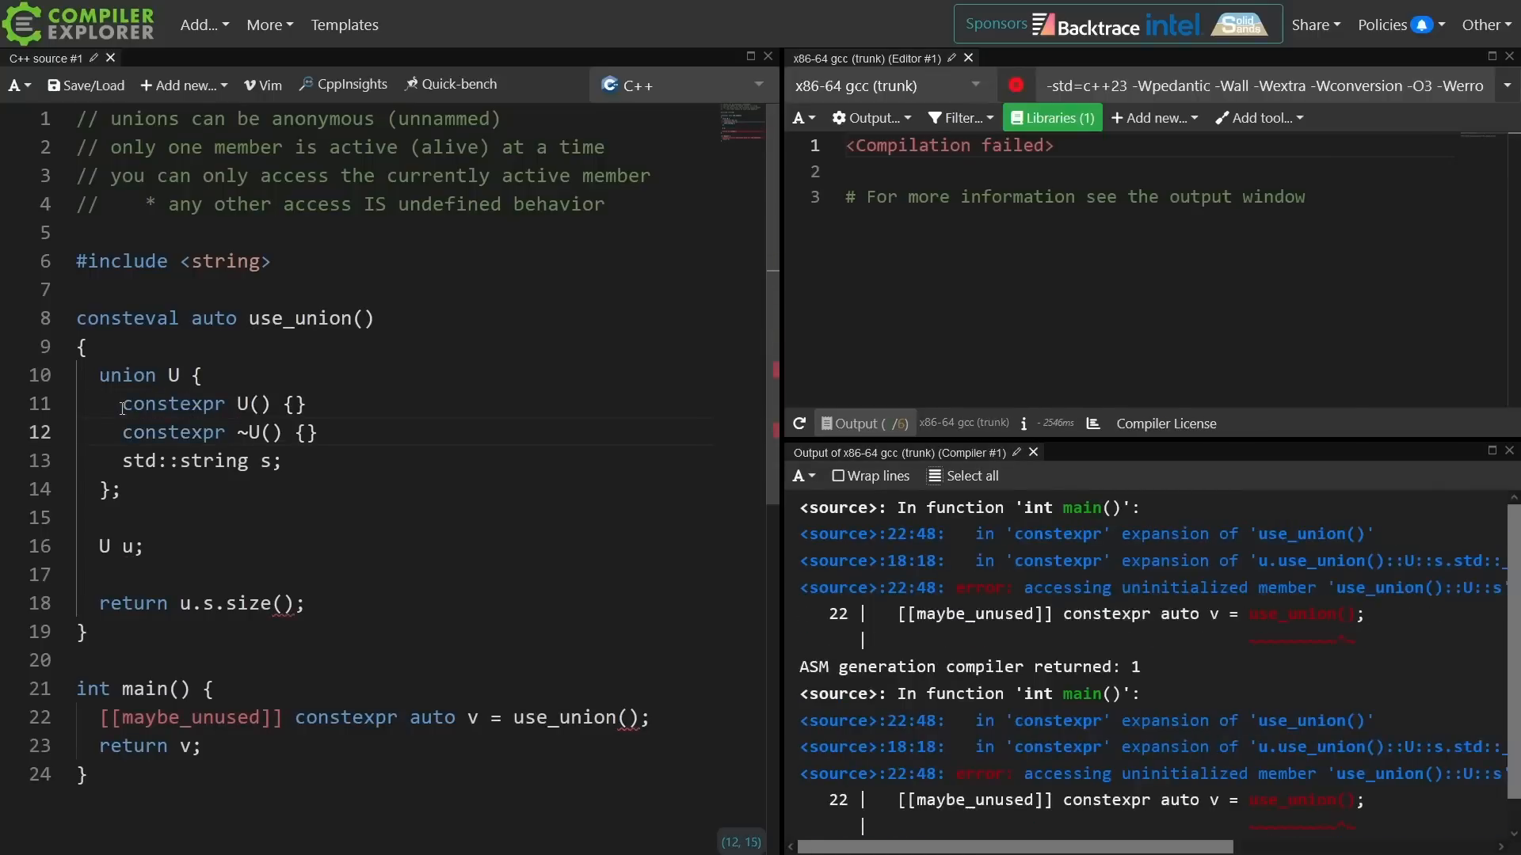
double_click(207, 603)
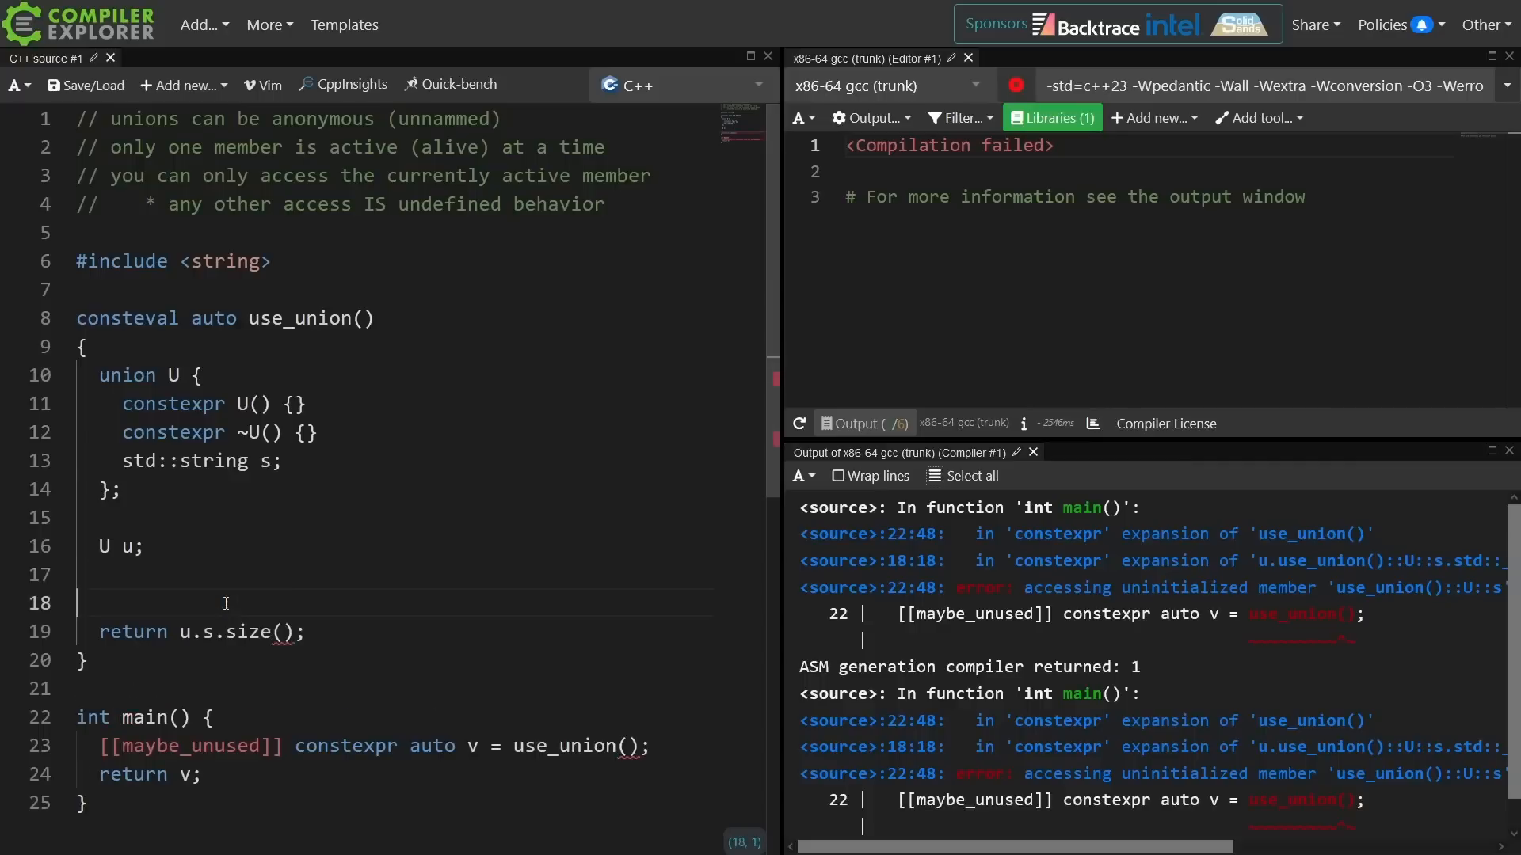
Assign 'u.s = std::string();' right after declaring U u.
text(u)
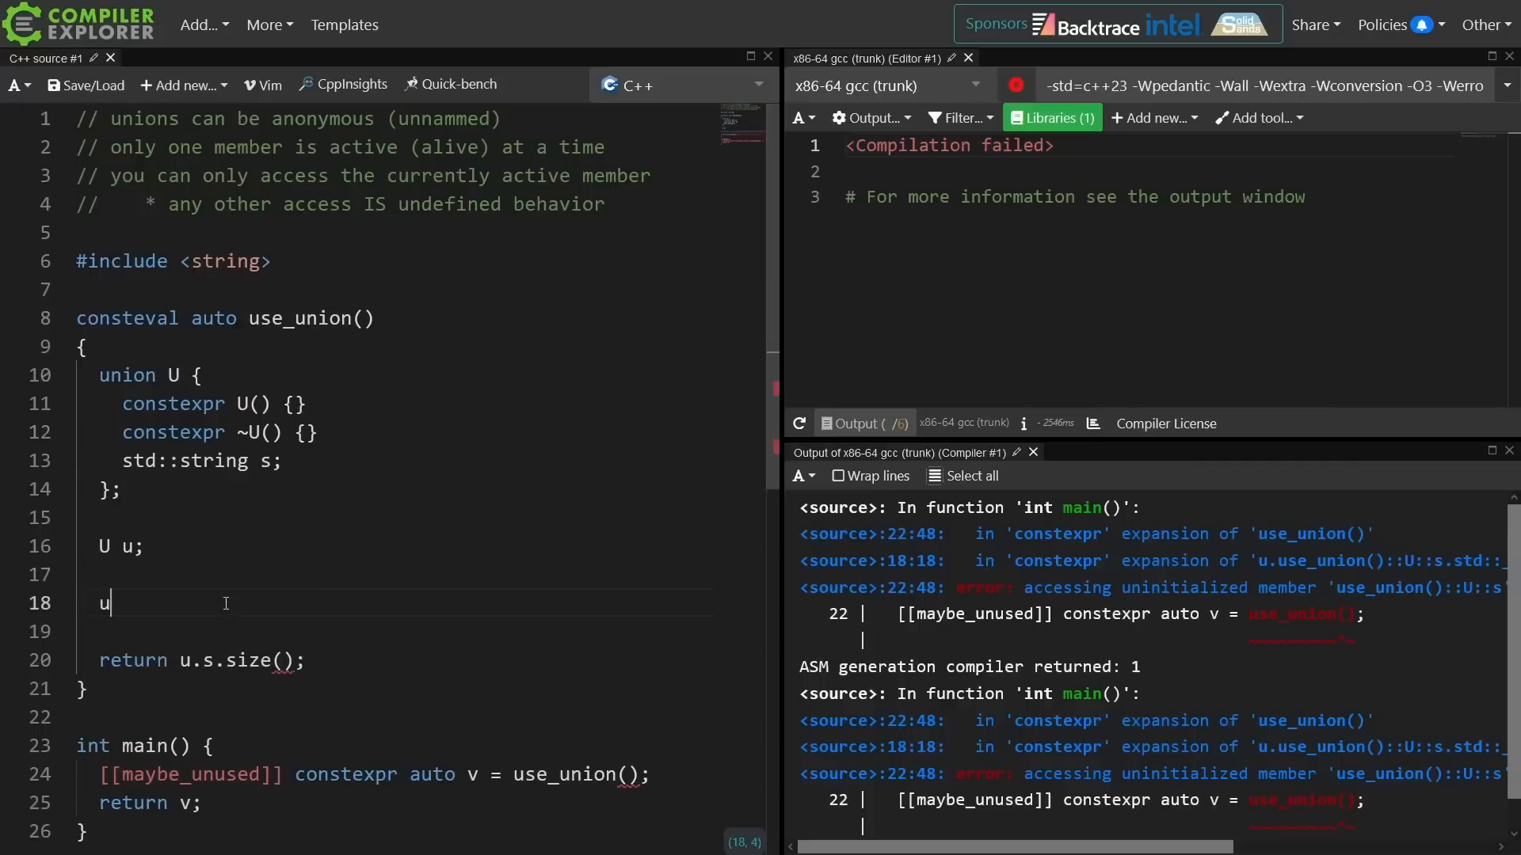
text(.s = string();)
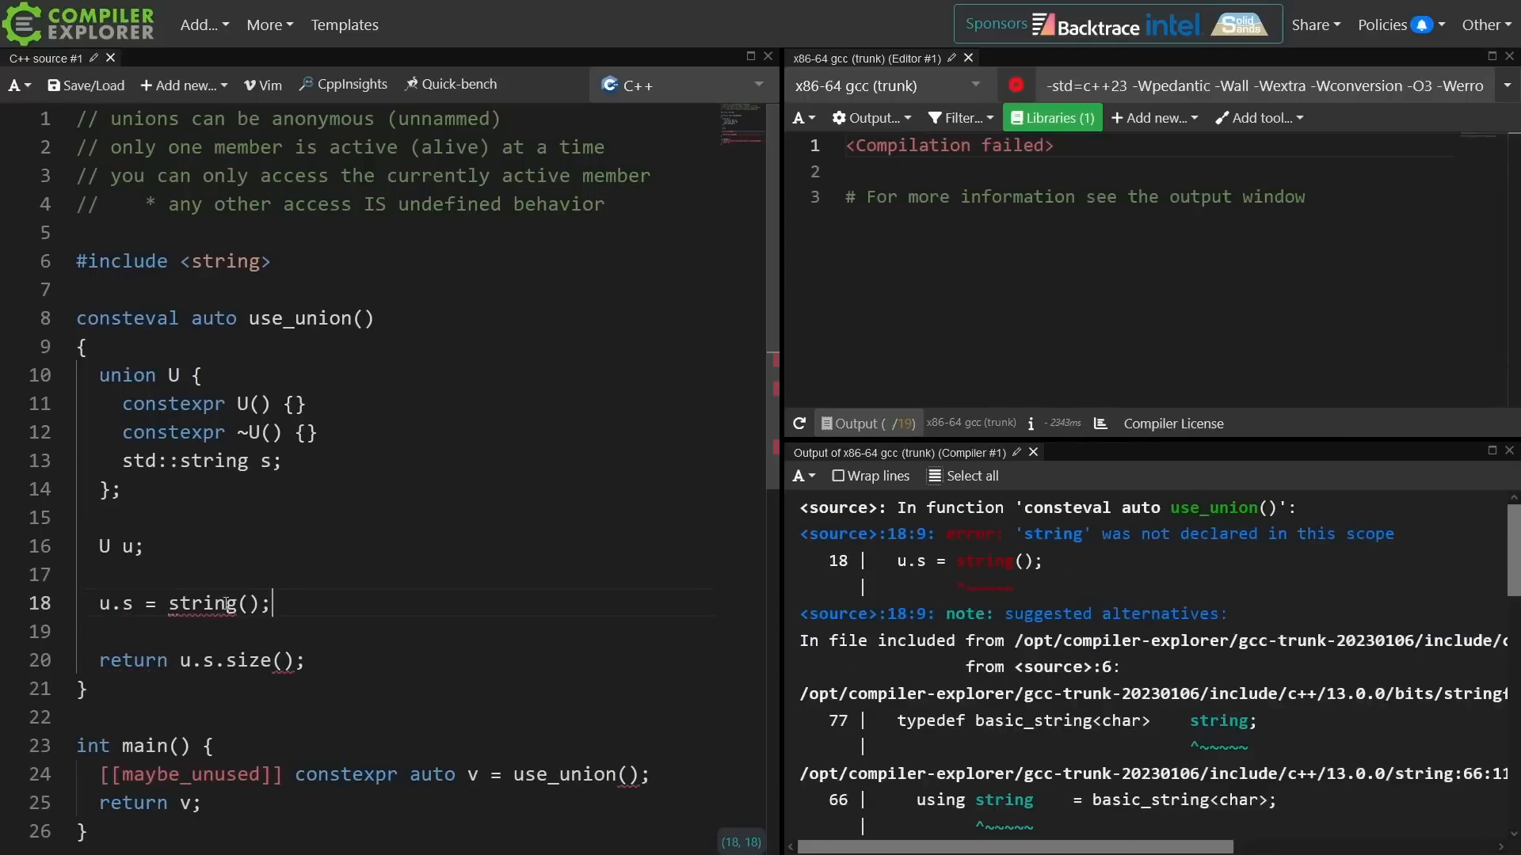
text(std::)
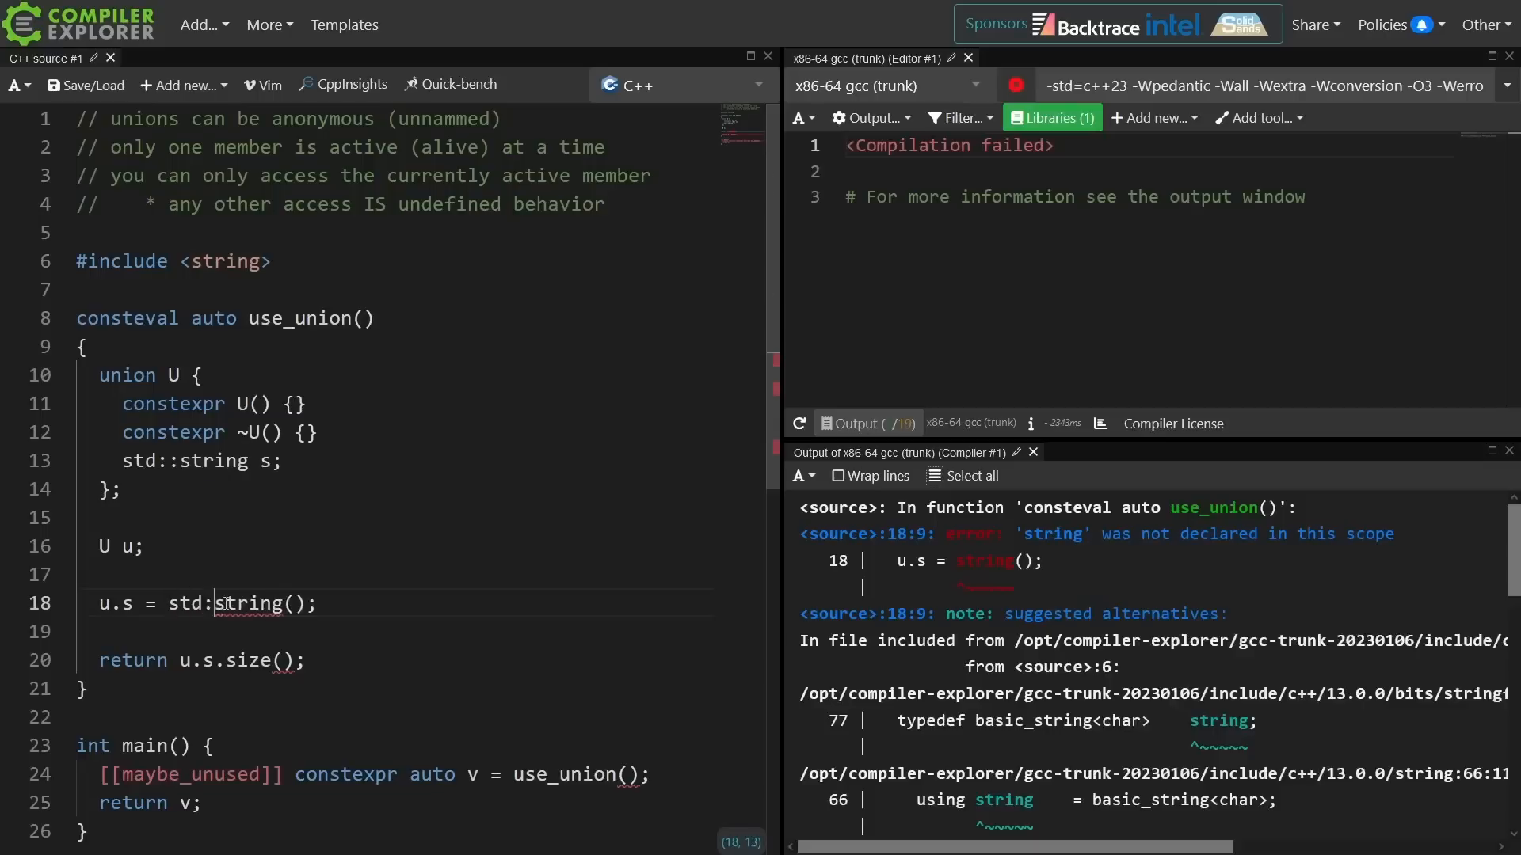
text(:)
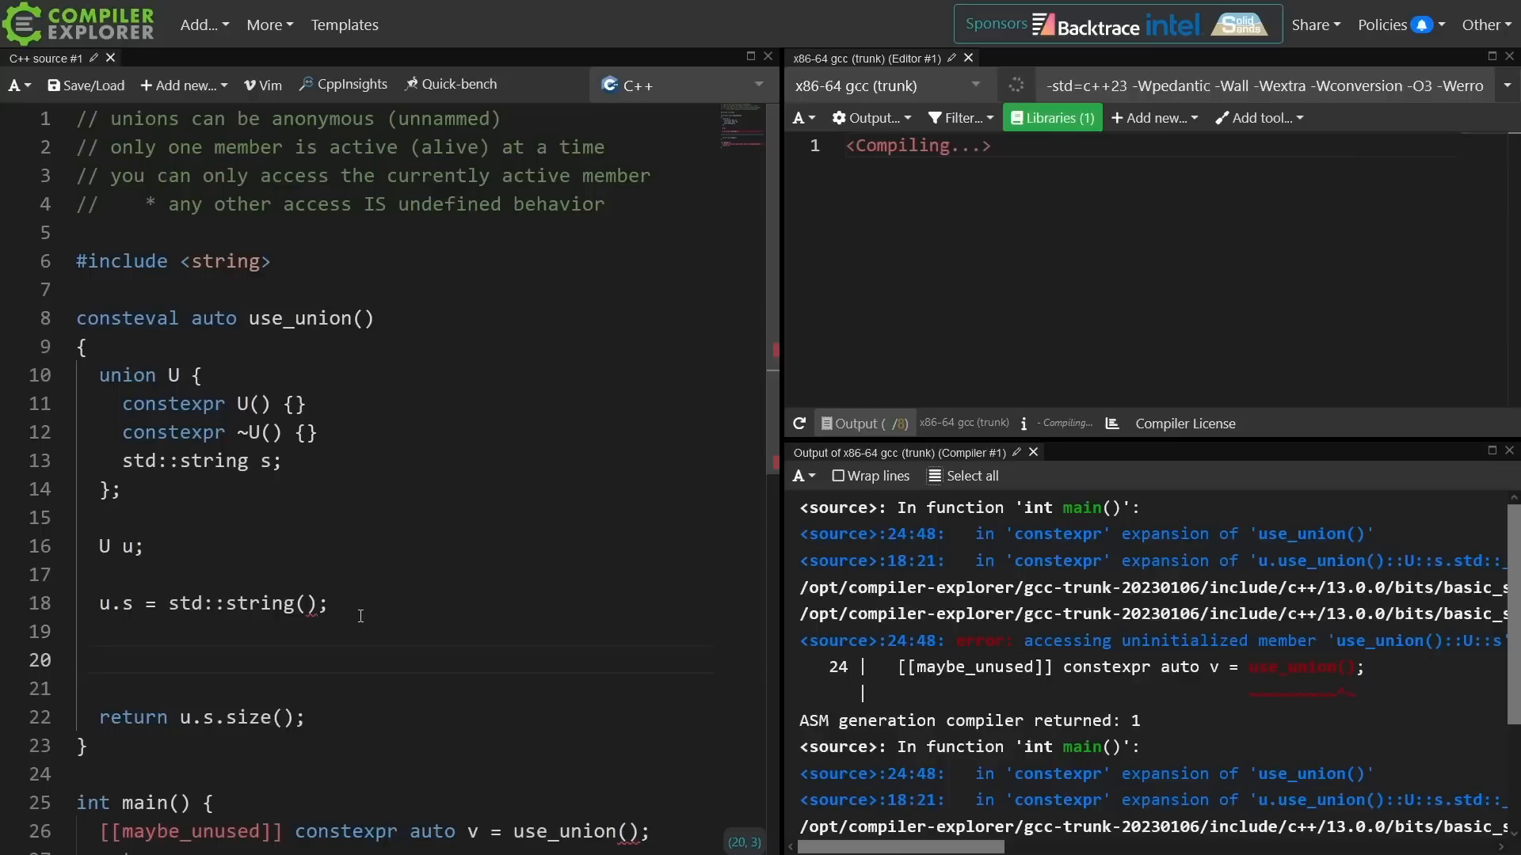
Write a placement-new line constructing u.s as a std::string().
text(new)
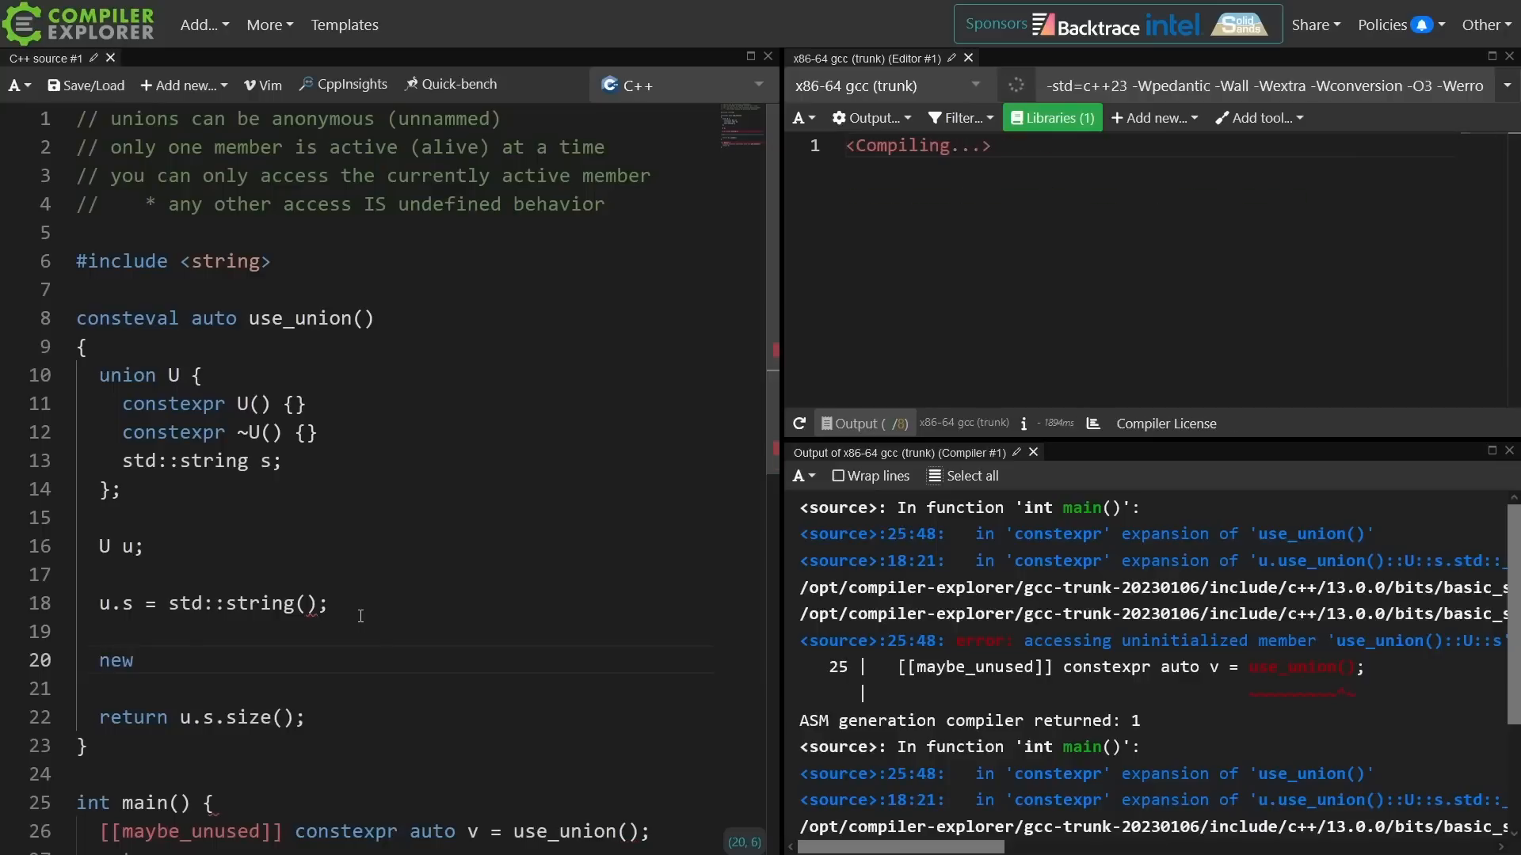
text(()
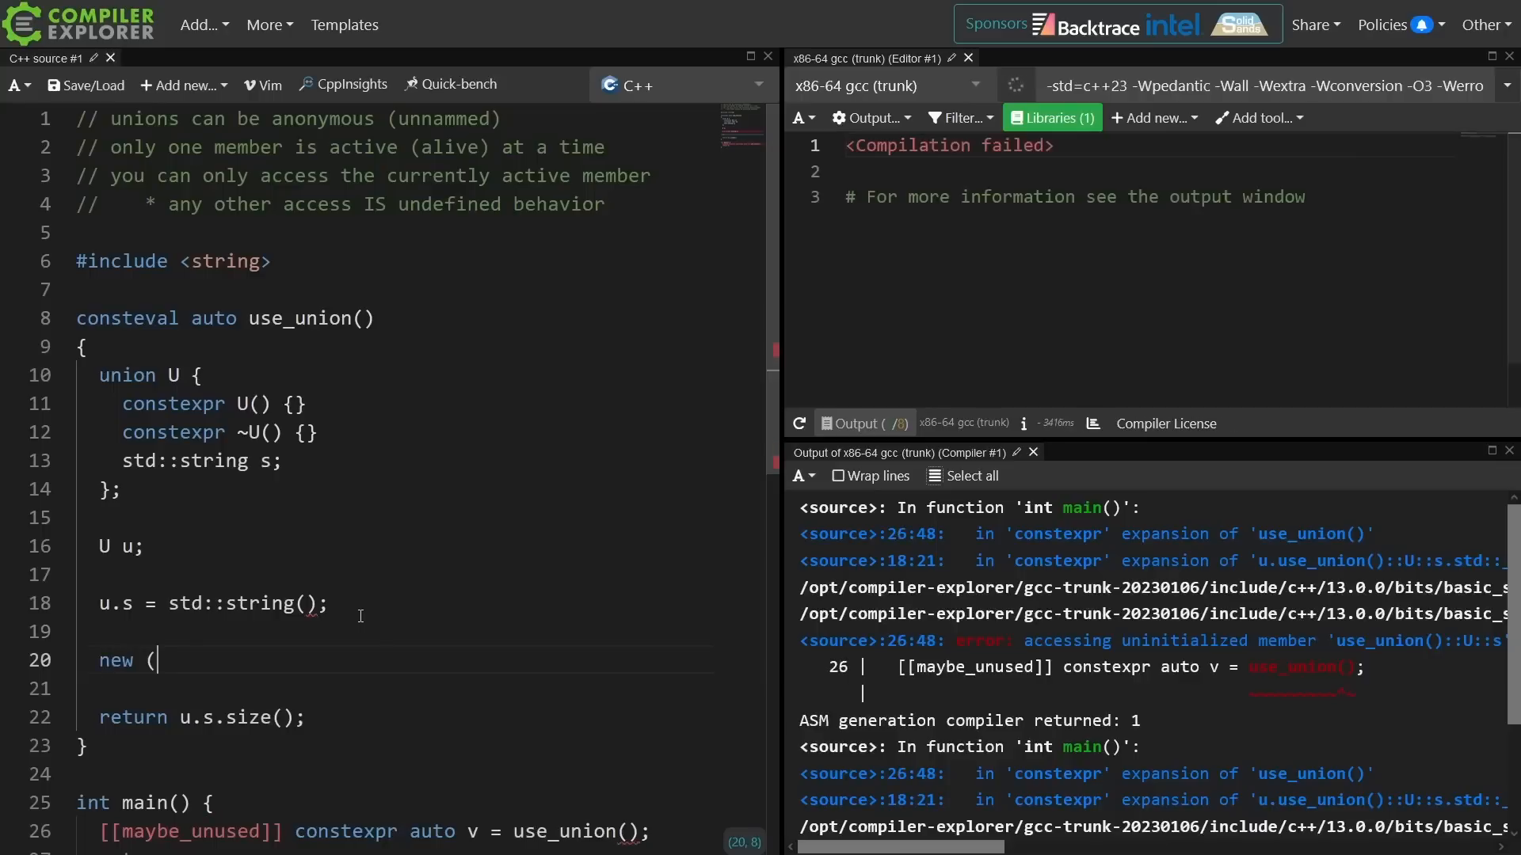
text(&u.s))
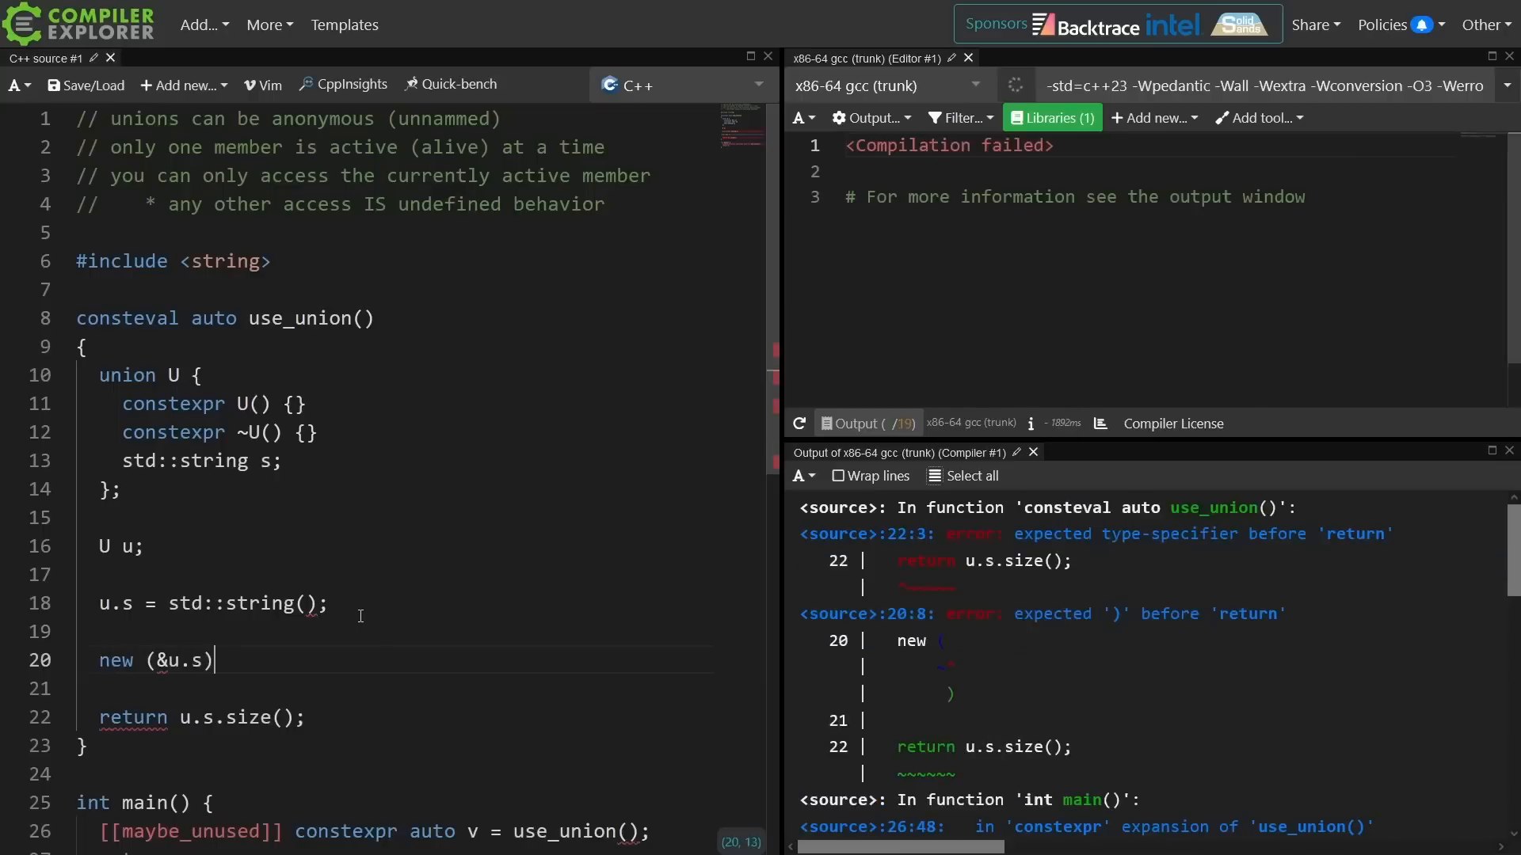
text(std::string();)
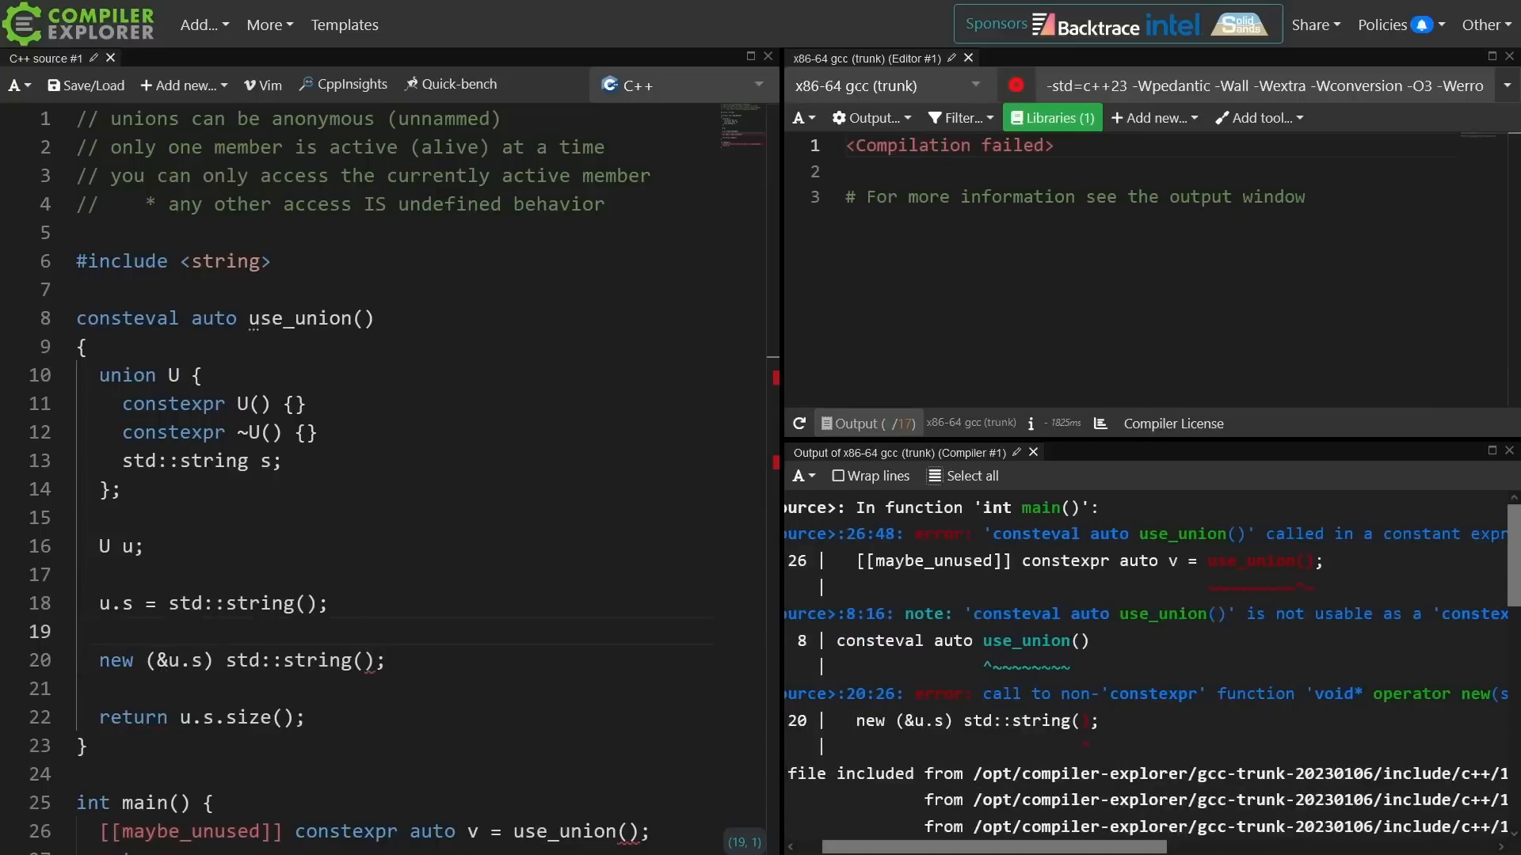
Comment out the placement new and call std::construct_at(&u.s) instead.
click(374, 661)
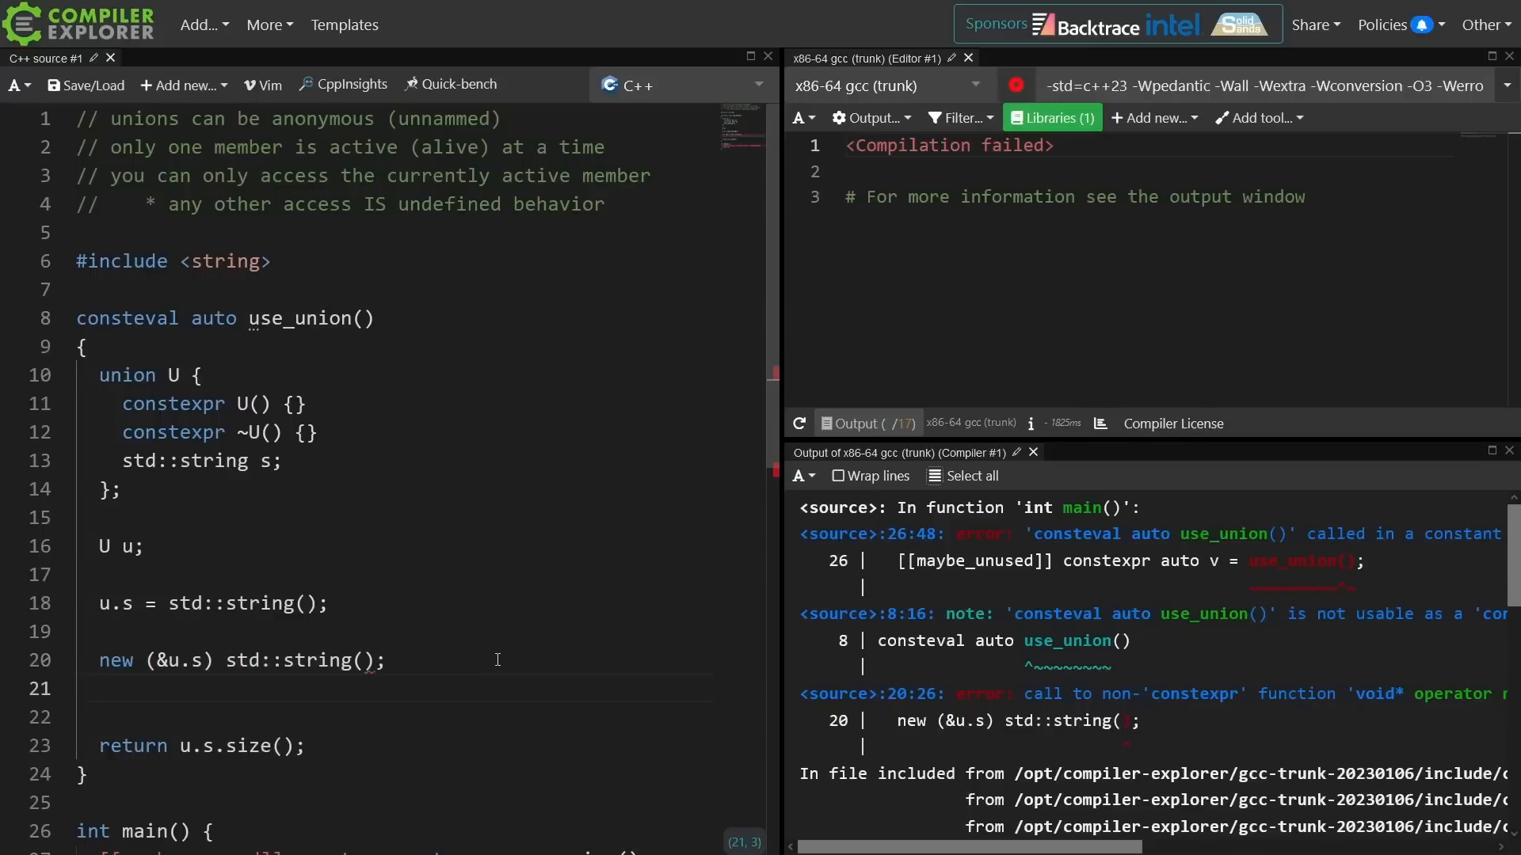
text(//)
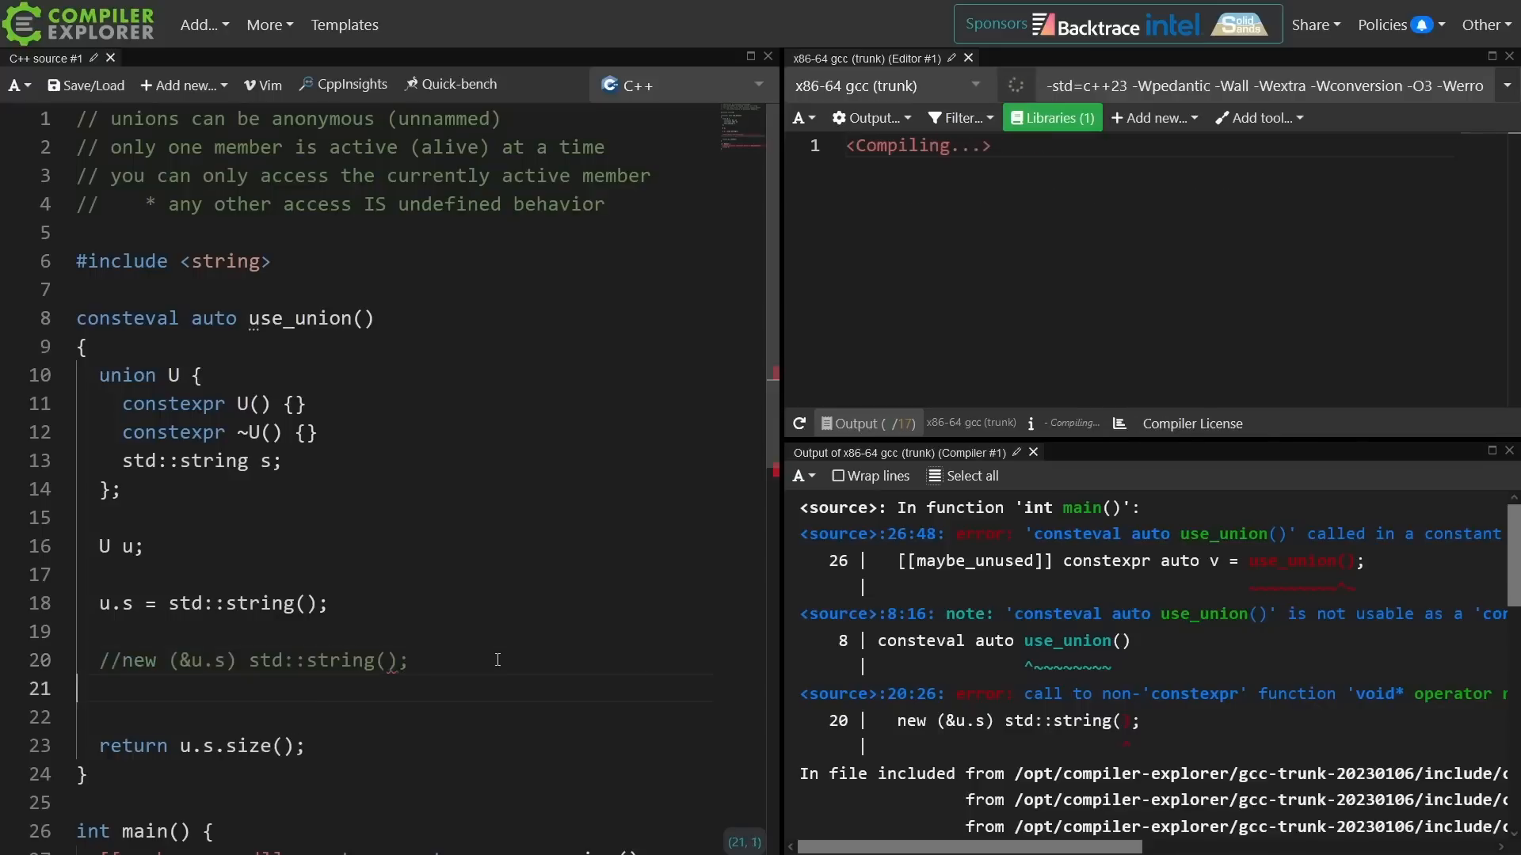
text(std)
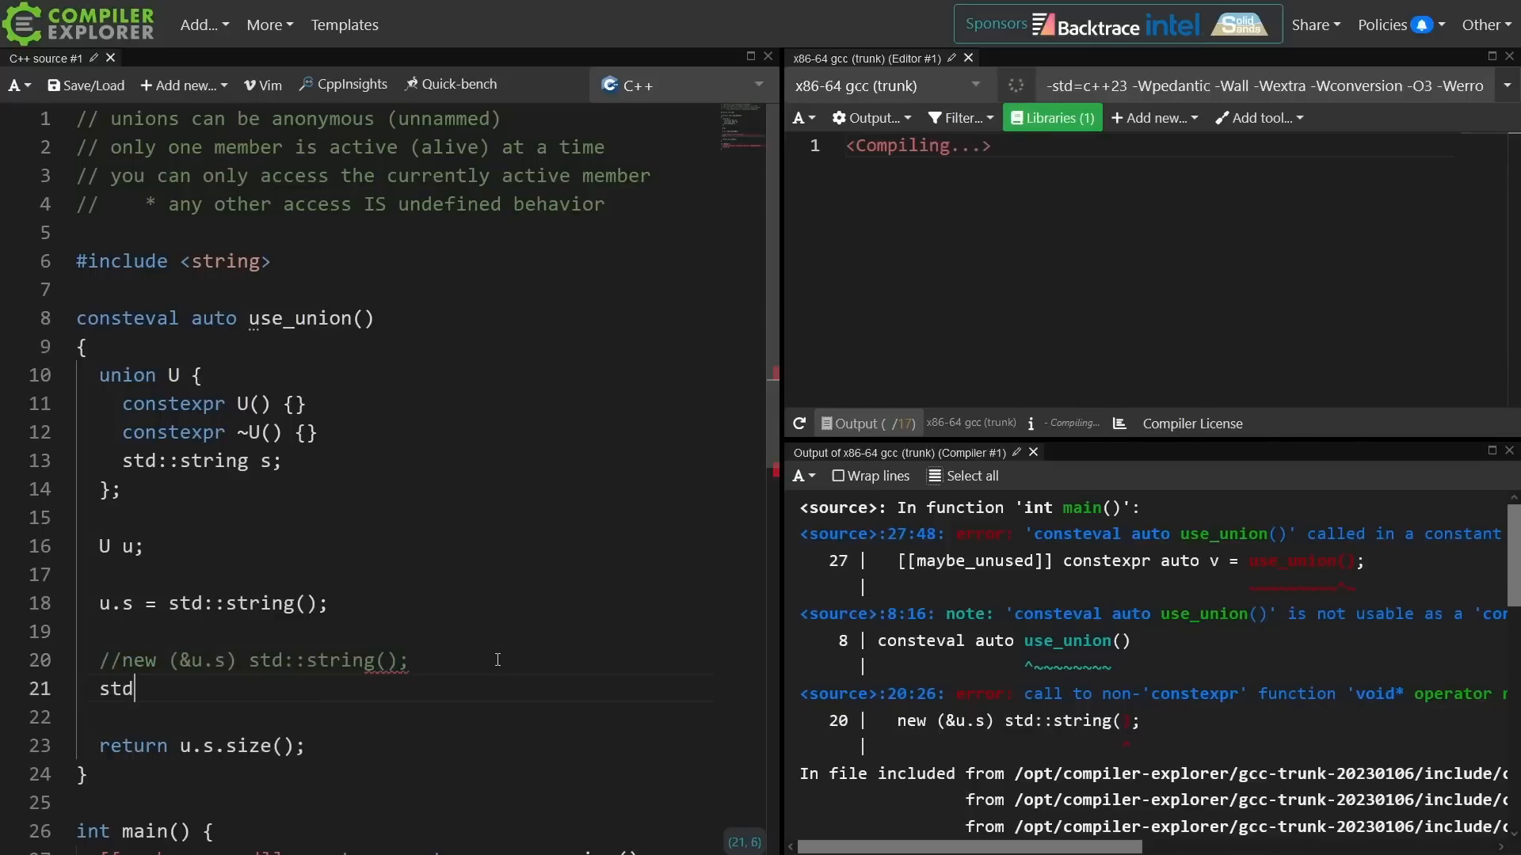
text(::make_)
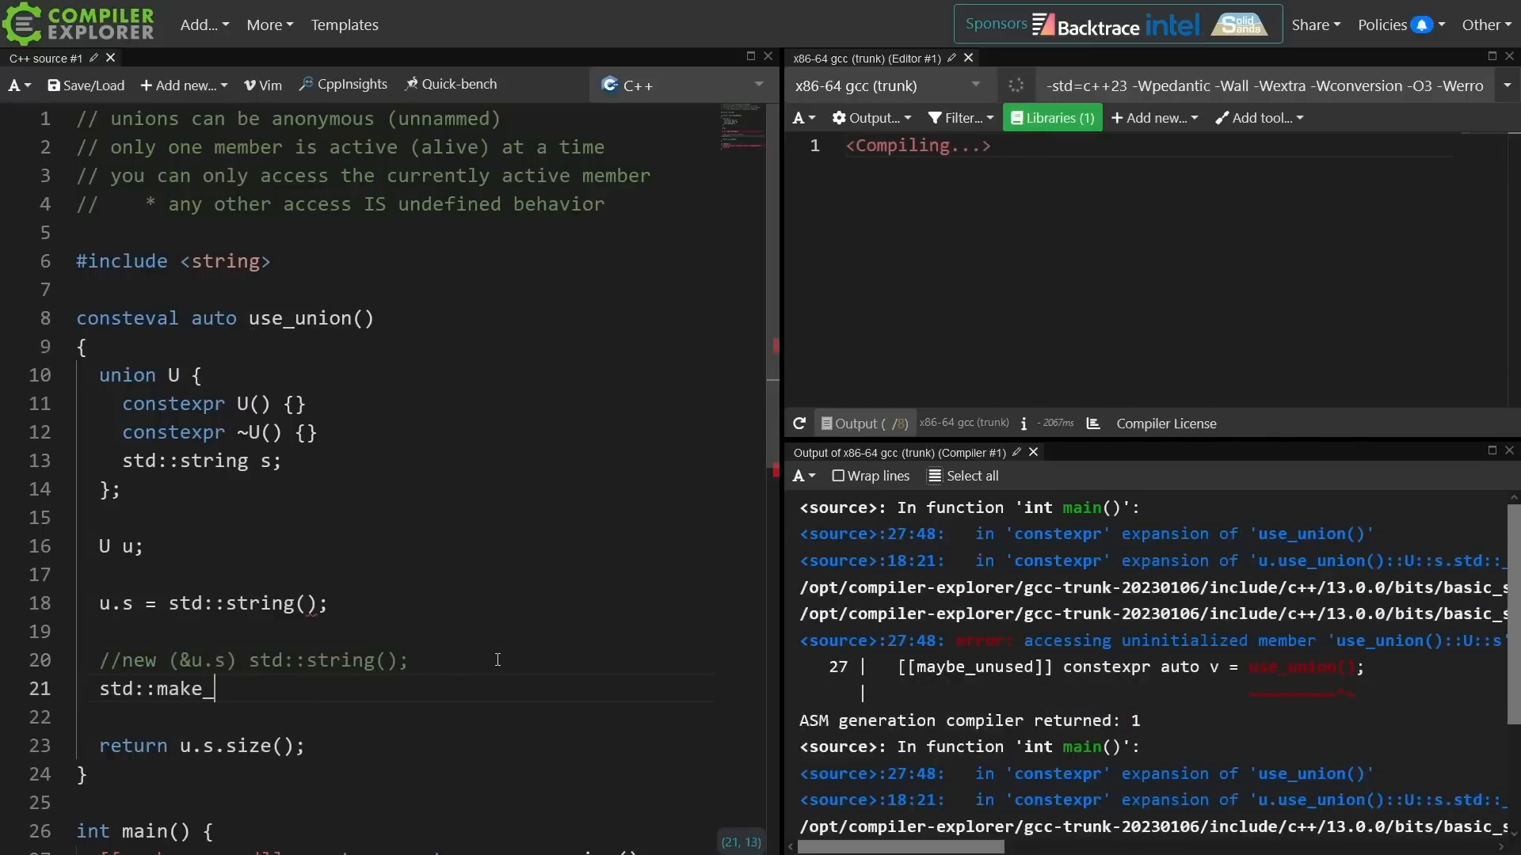
text(construct_at(&u.s);)
click(392, 603)
text(//  )
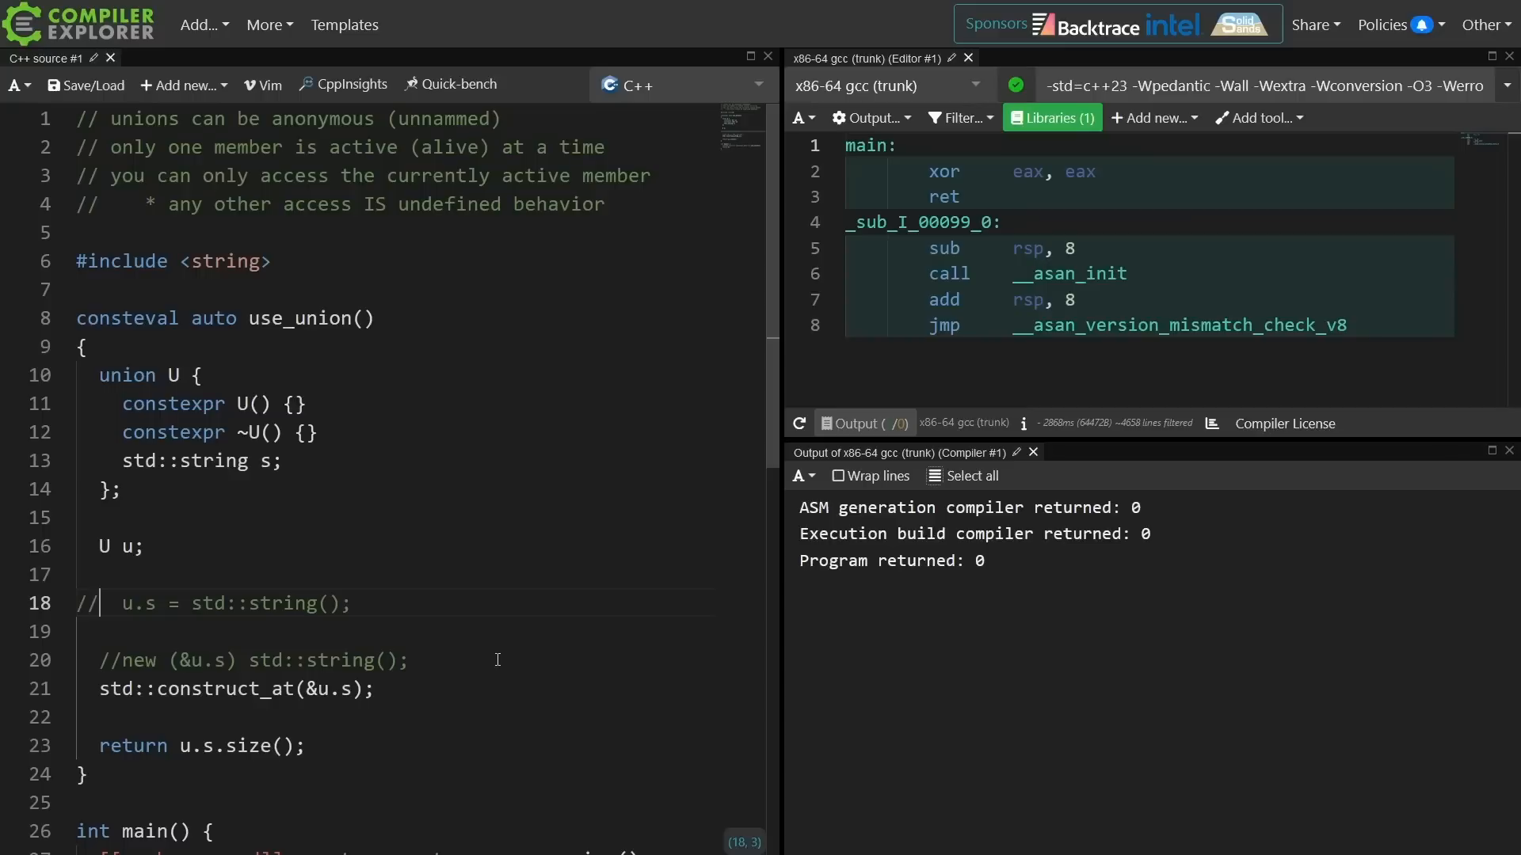
click(97, 204)
text(//)
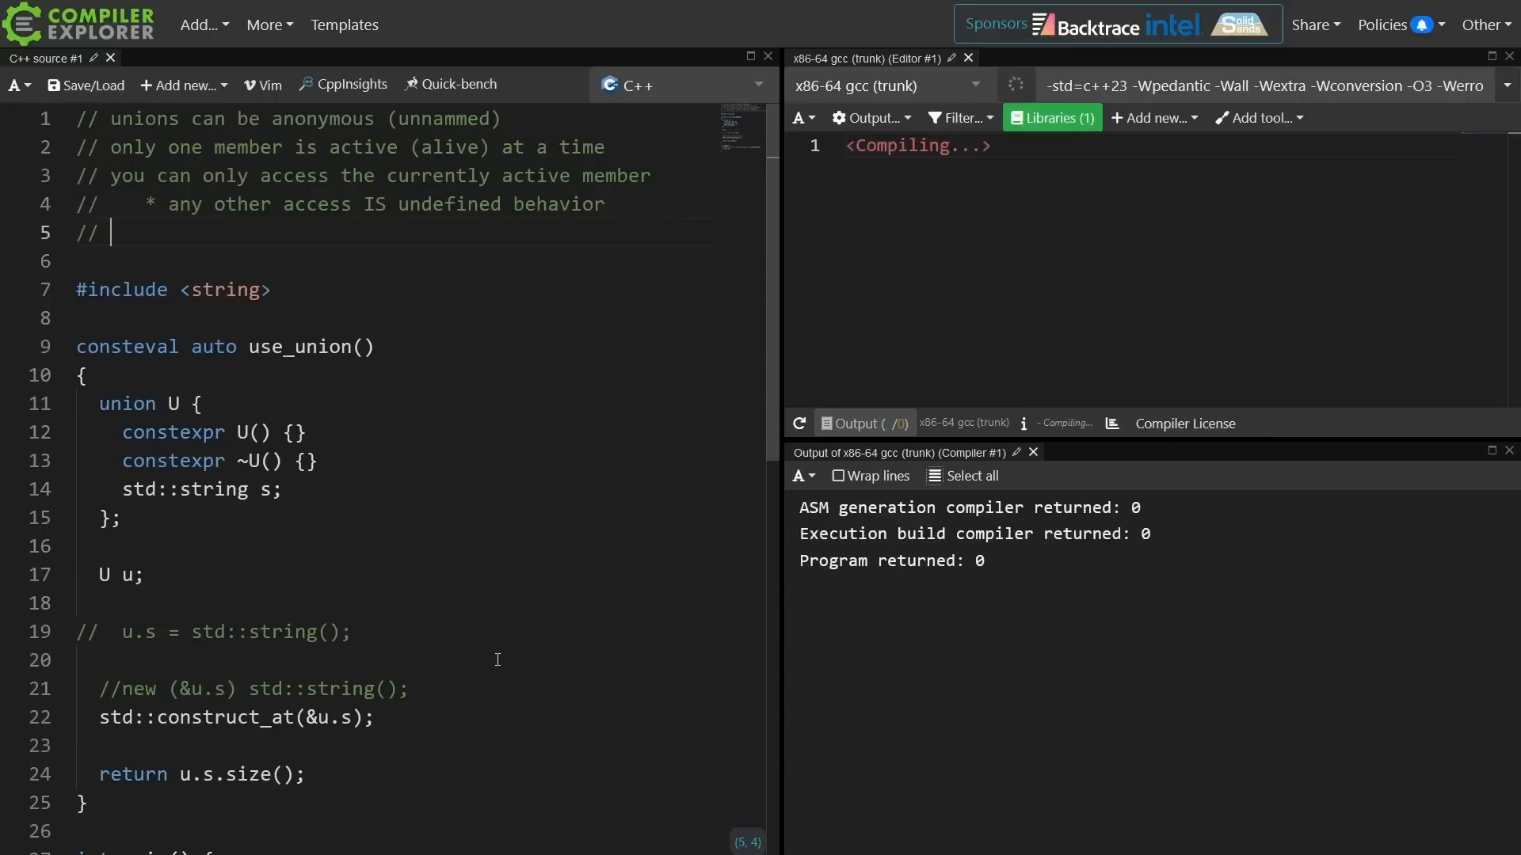
Note that no member is the default, and pass "Hello world long string" to construct_at.
text(No member is the default member)
text(// Unions can have constructors and destructors in C++11!)
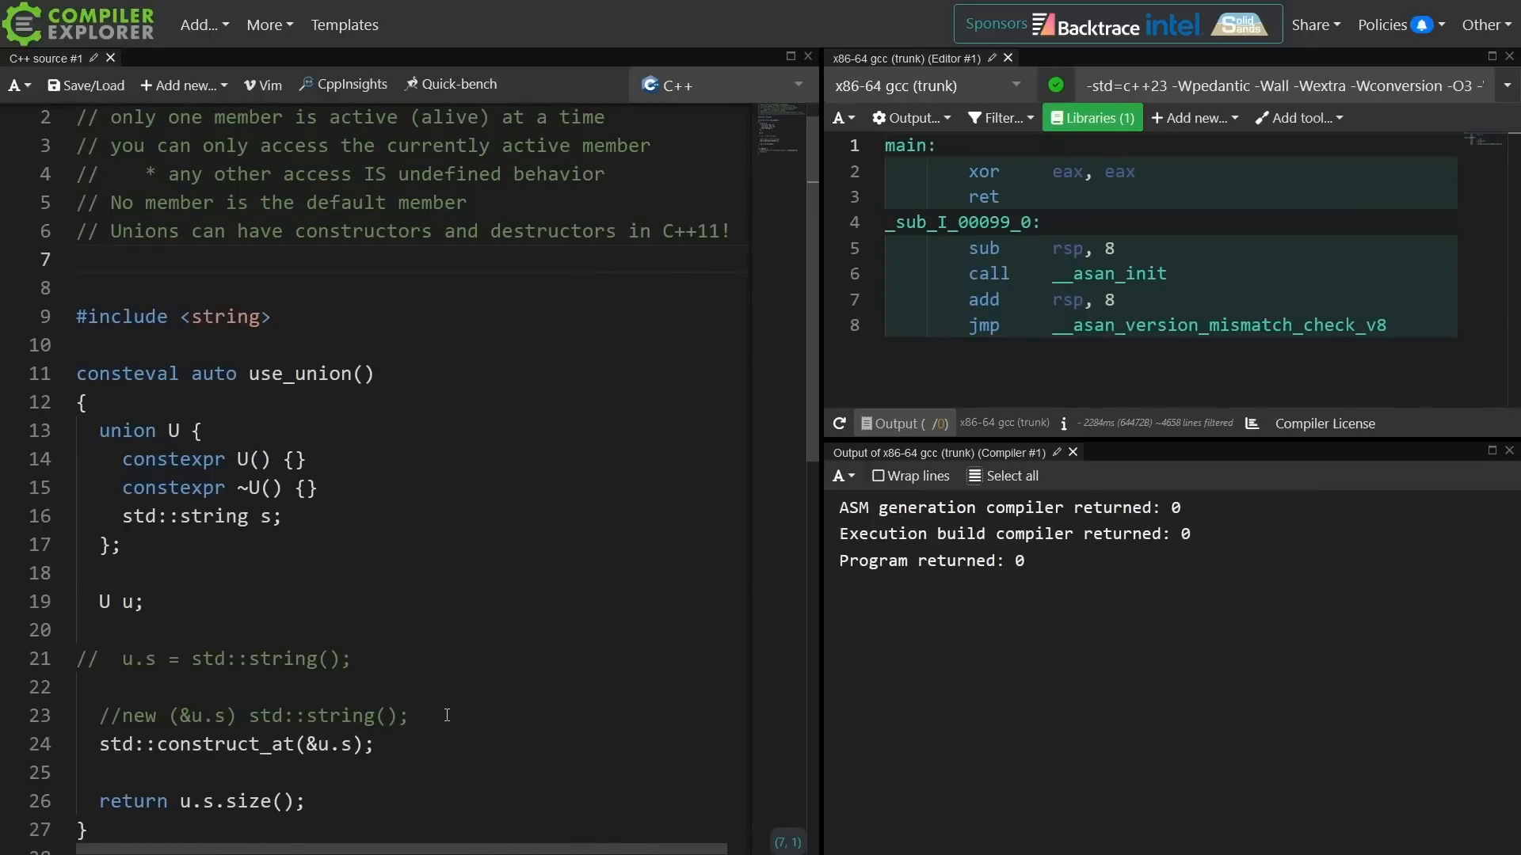
text(,)
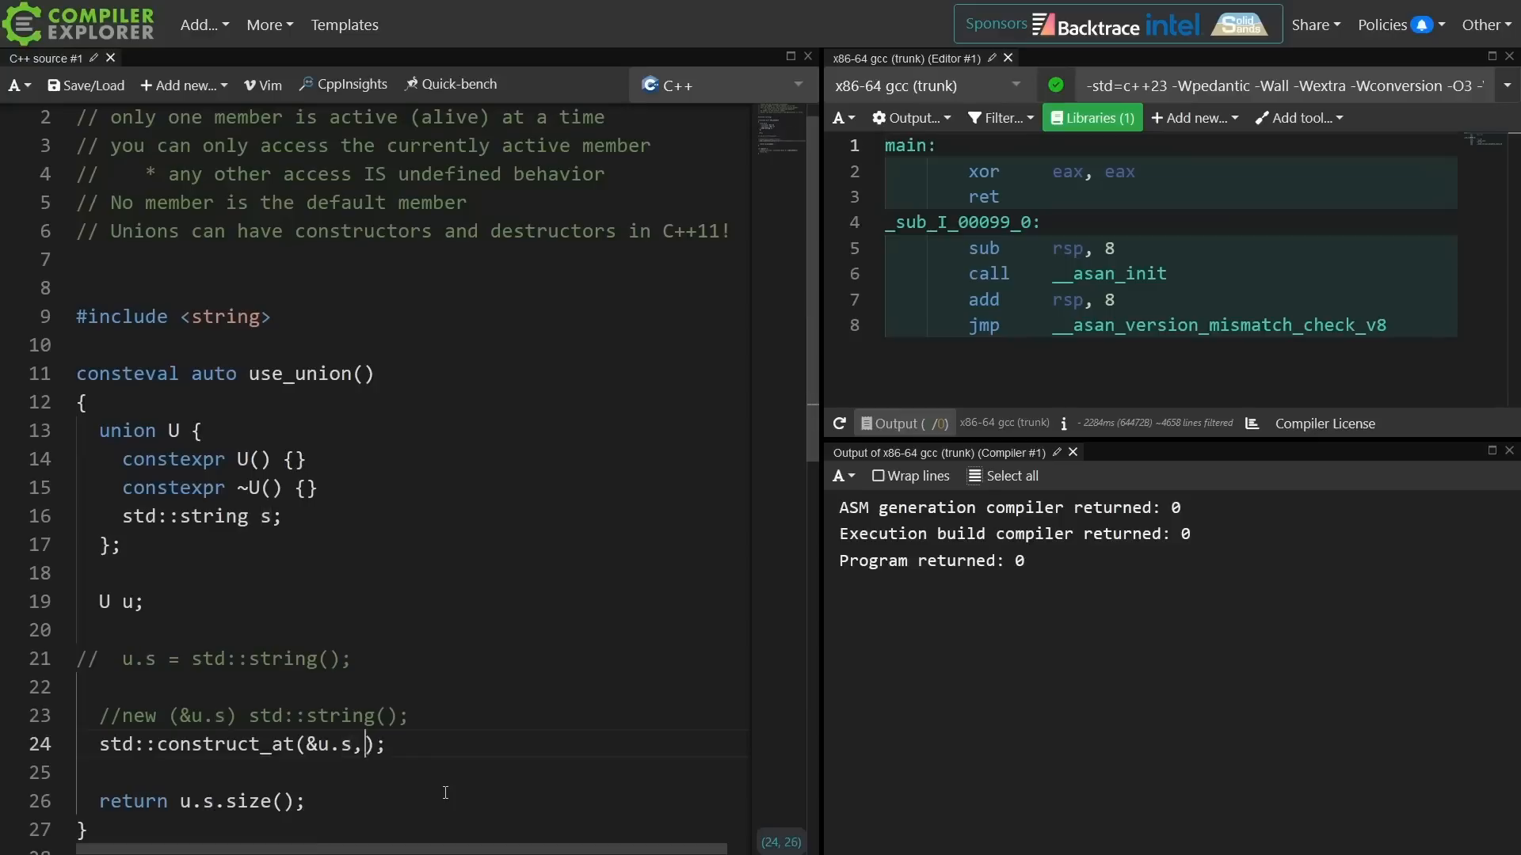
text("")
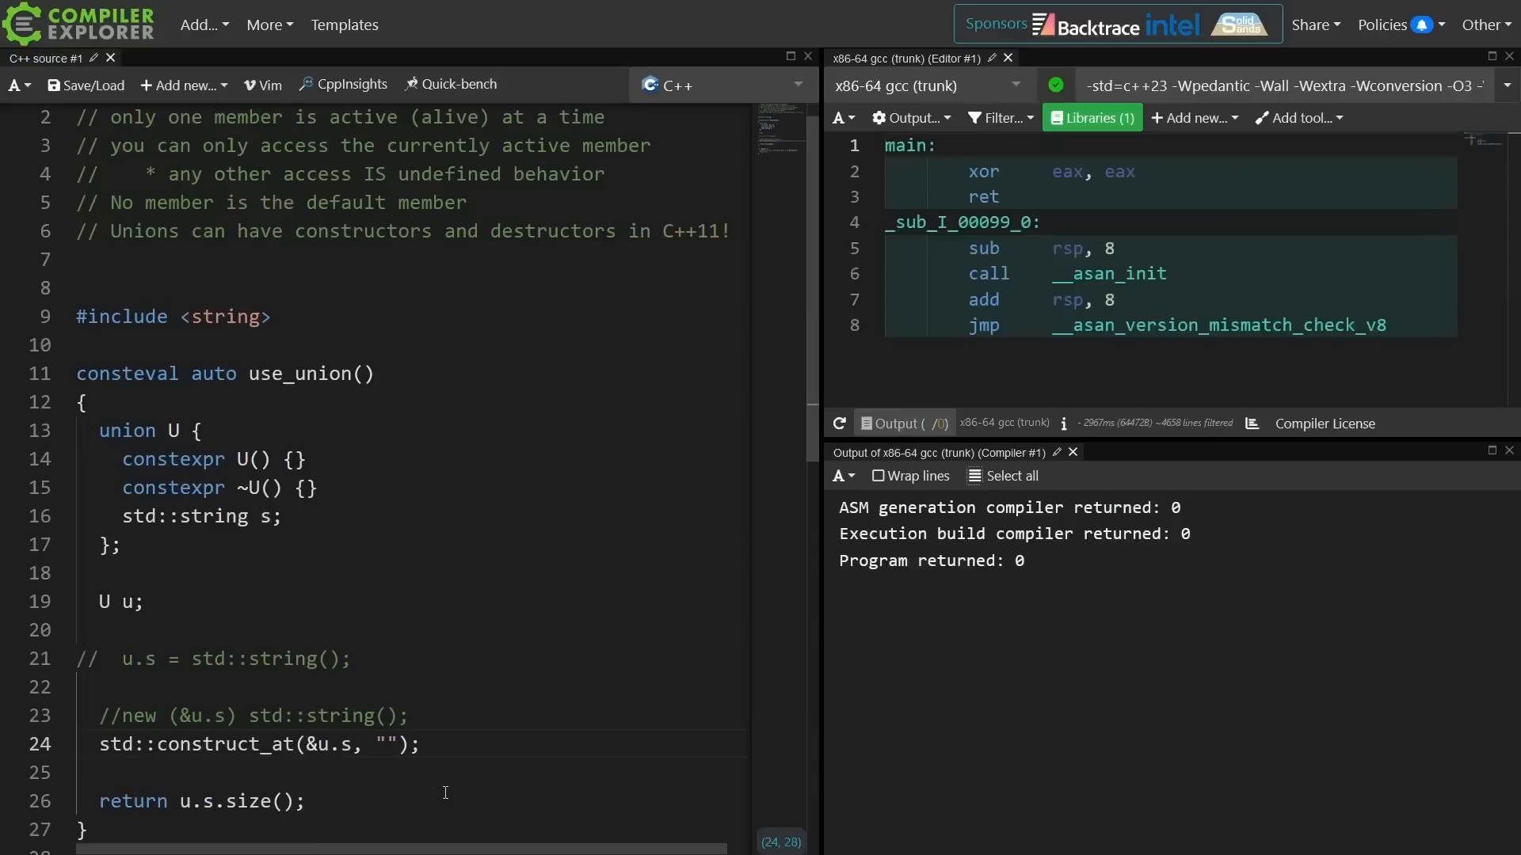
text(Hello world long string)
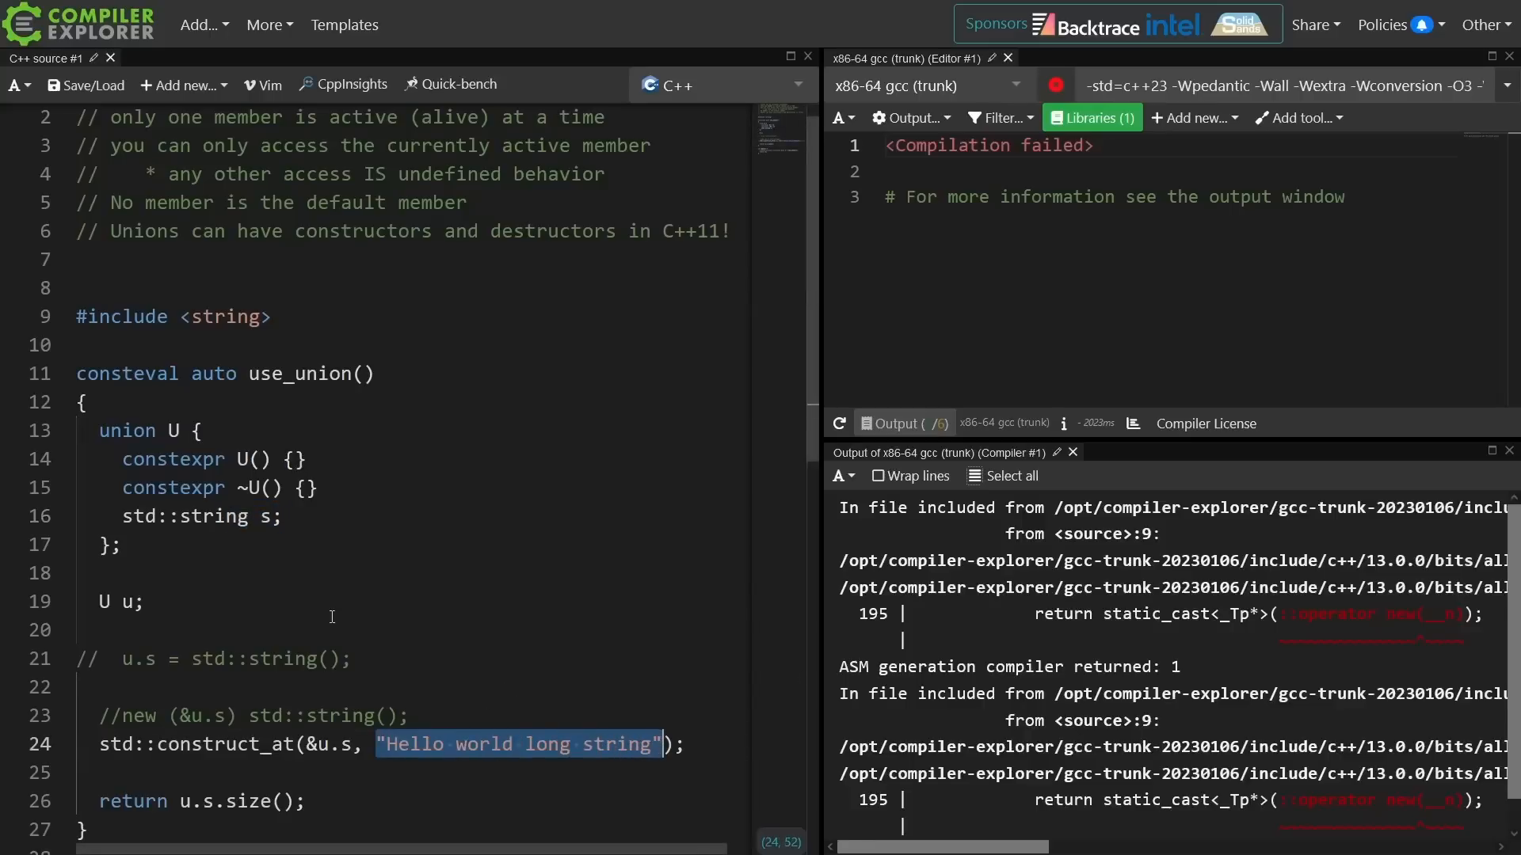
mouse_move(470, 626)
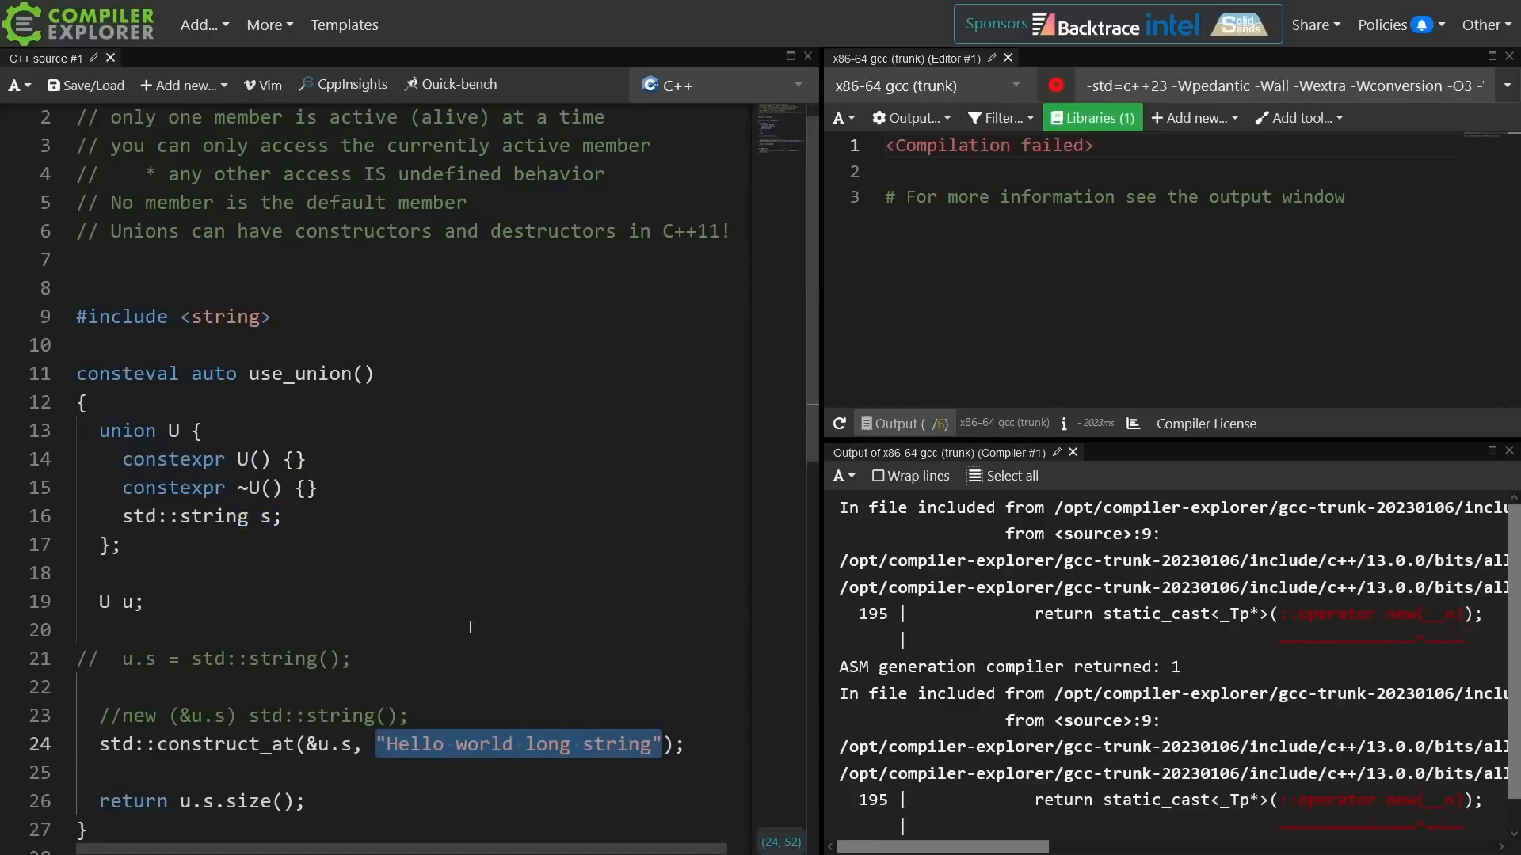
mouse_move(556, 677)
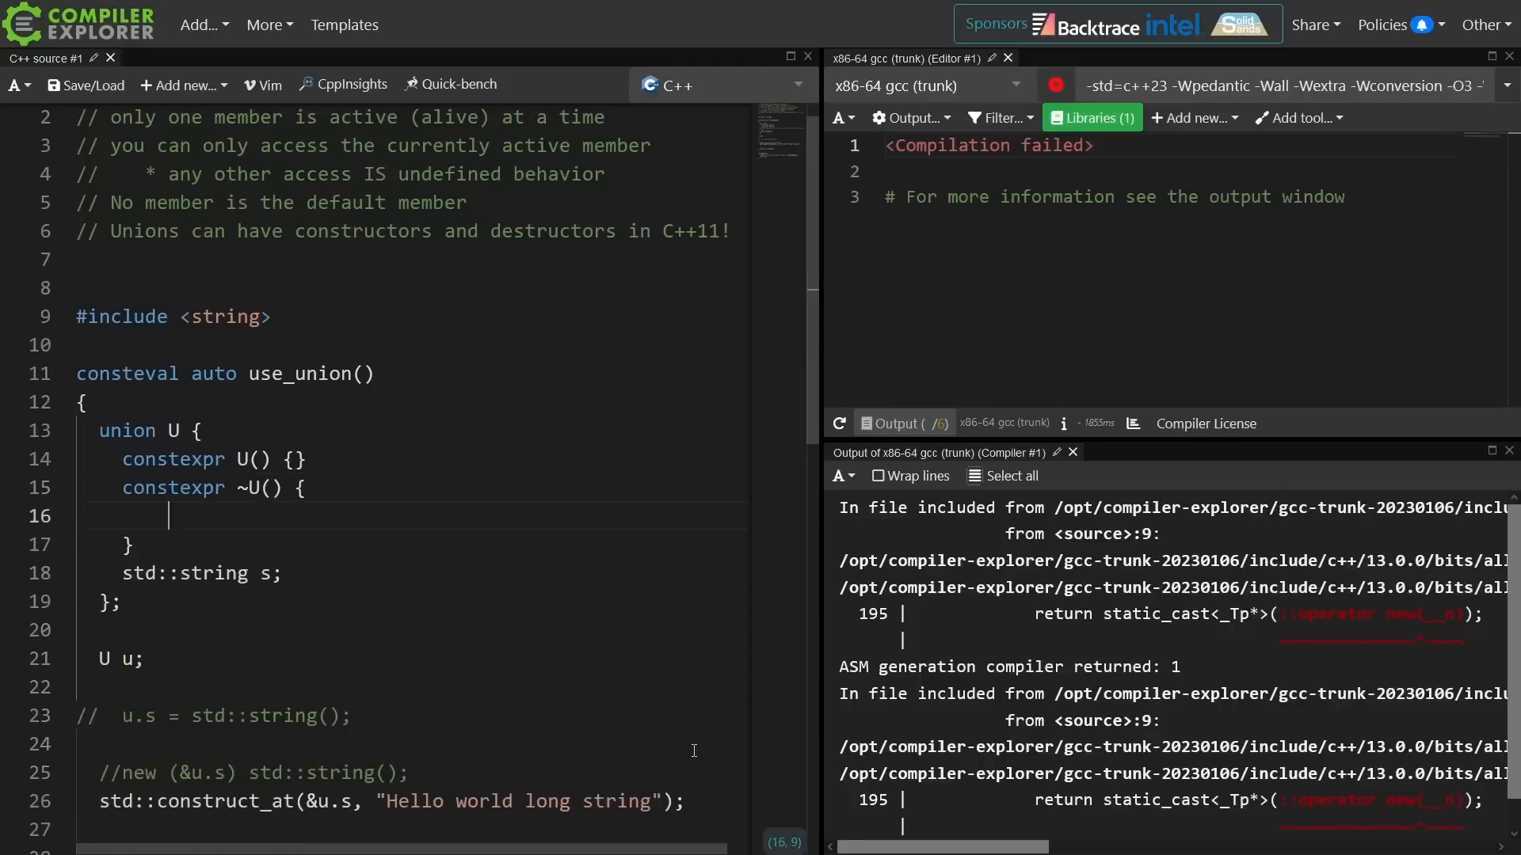
Call s.std::string::~string() explicitly inside the ~U() destructor body.
text(~)
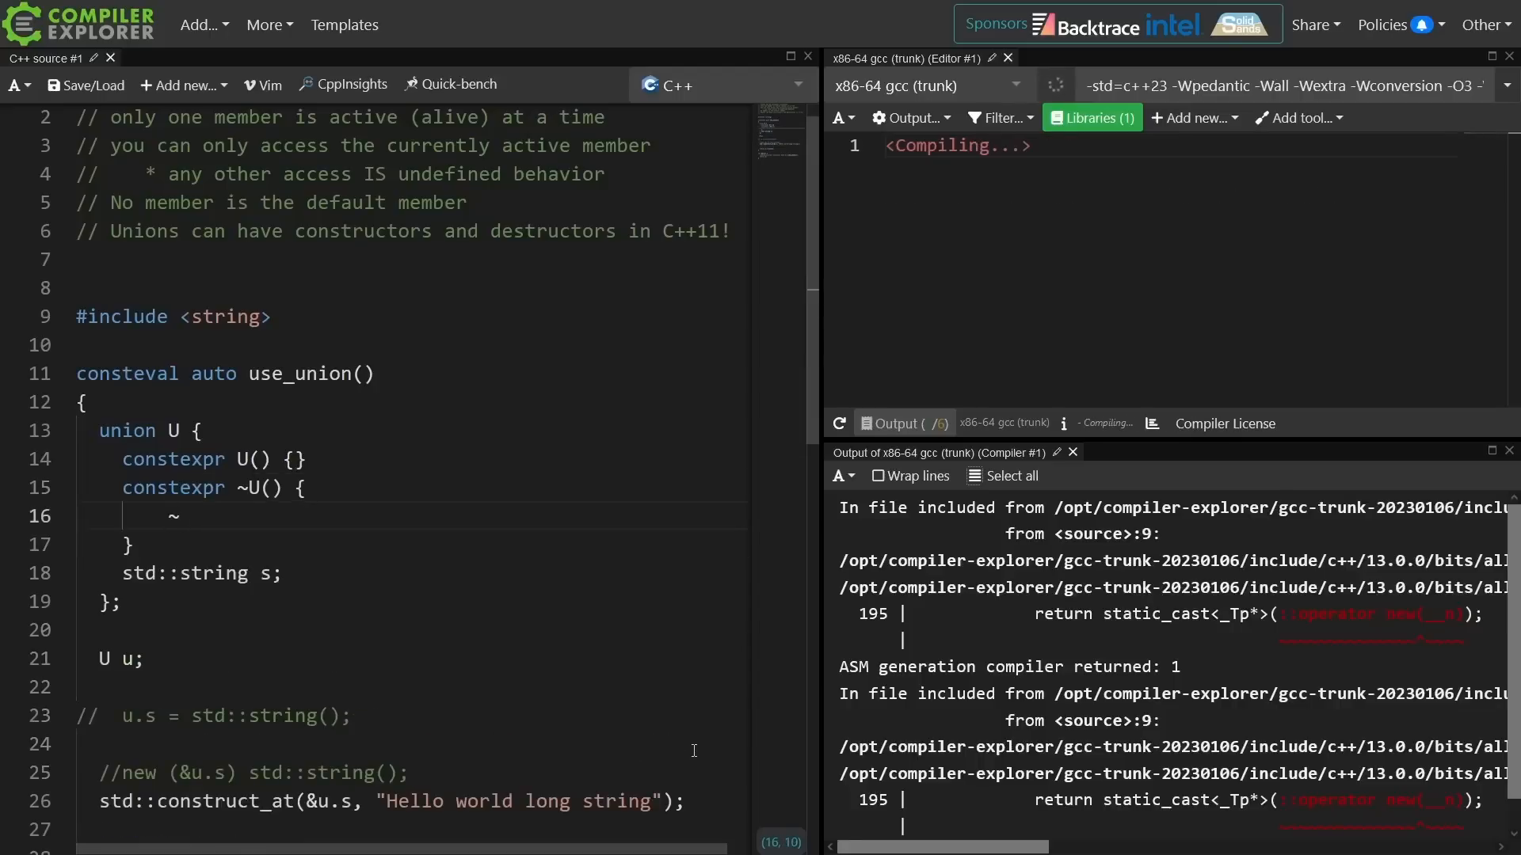
text(s::)
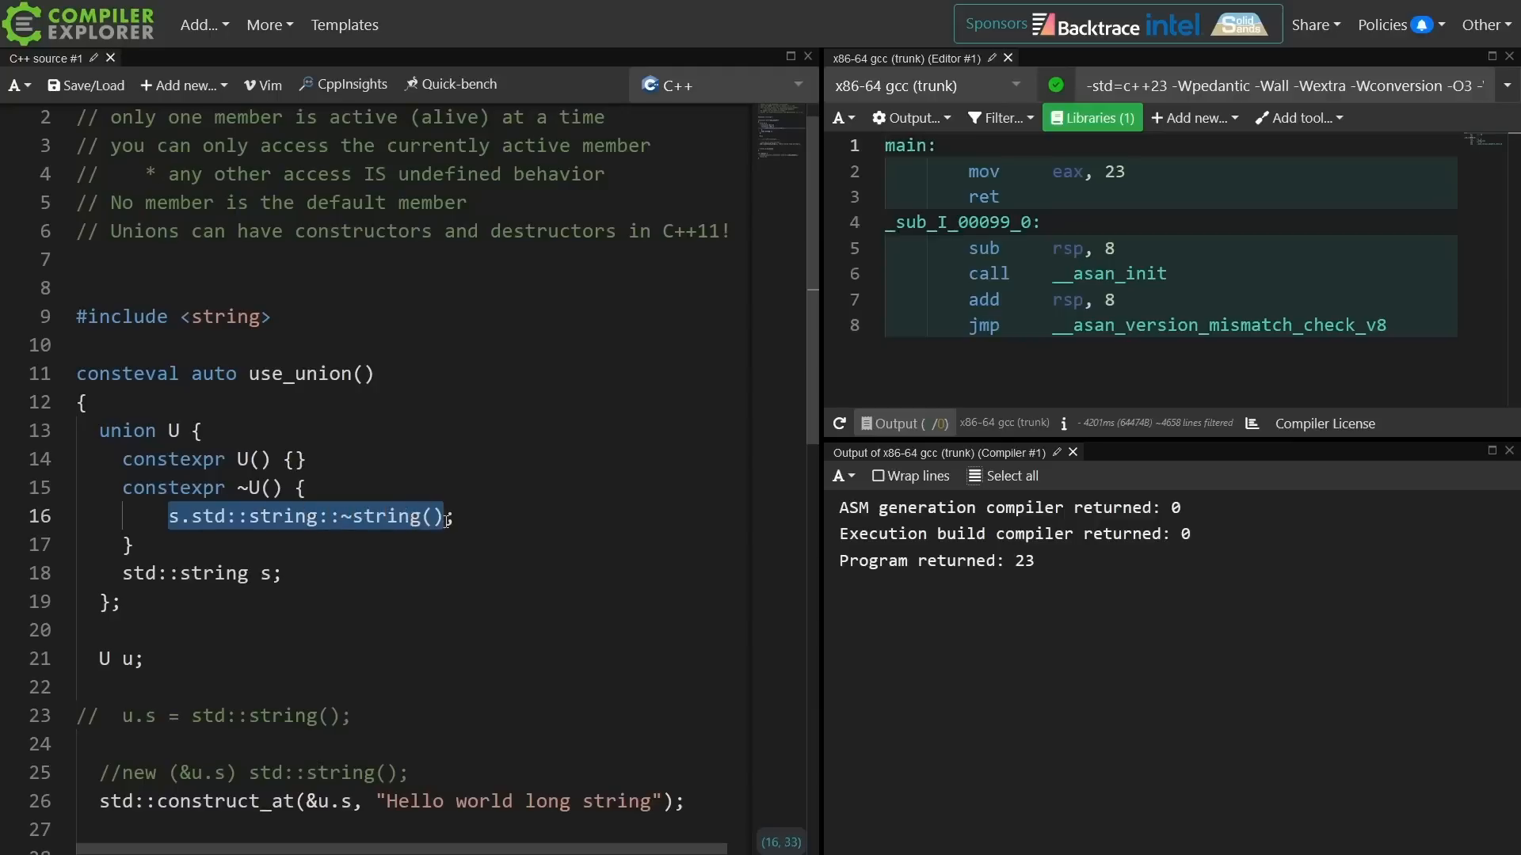
scroll(down, 3)
text(//)
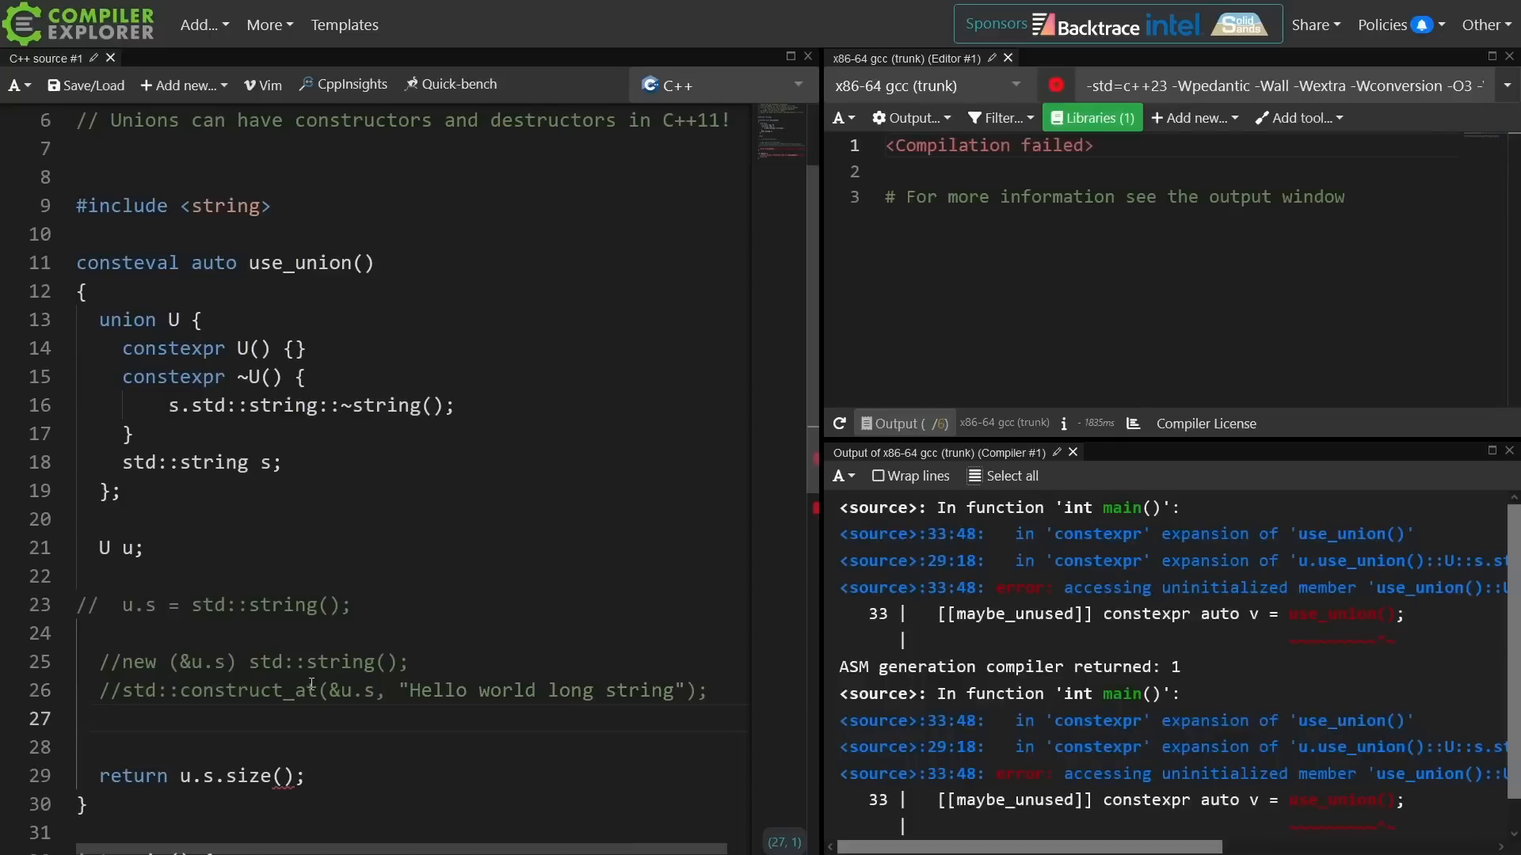
Comment out the construct_at call and u.s.size() return, returning 42 instead.
text(return 3)
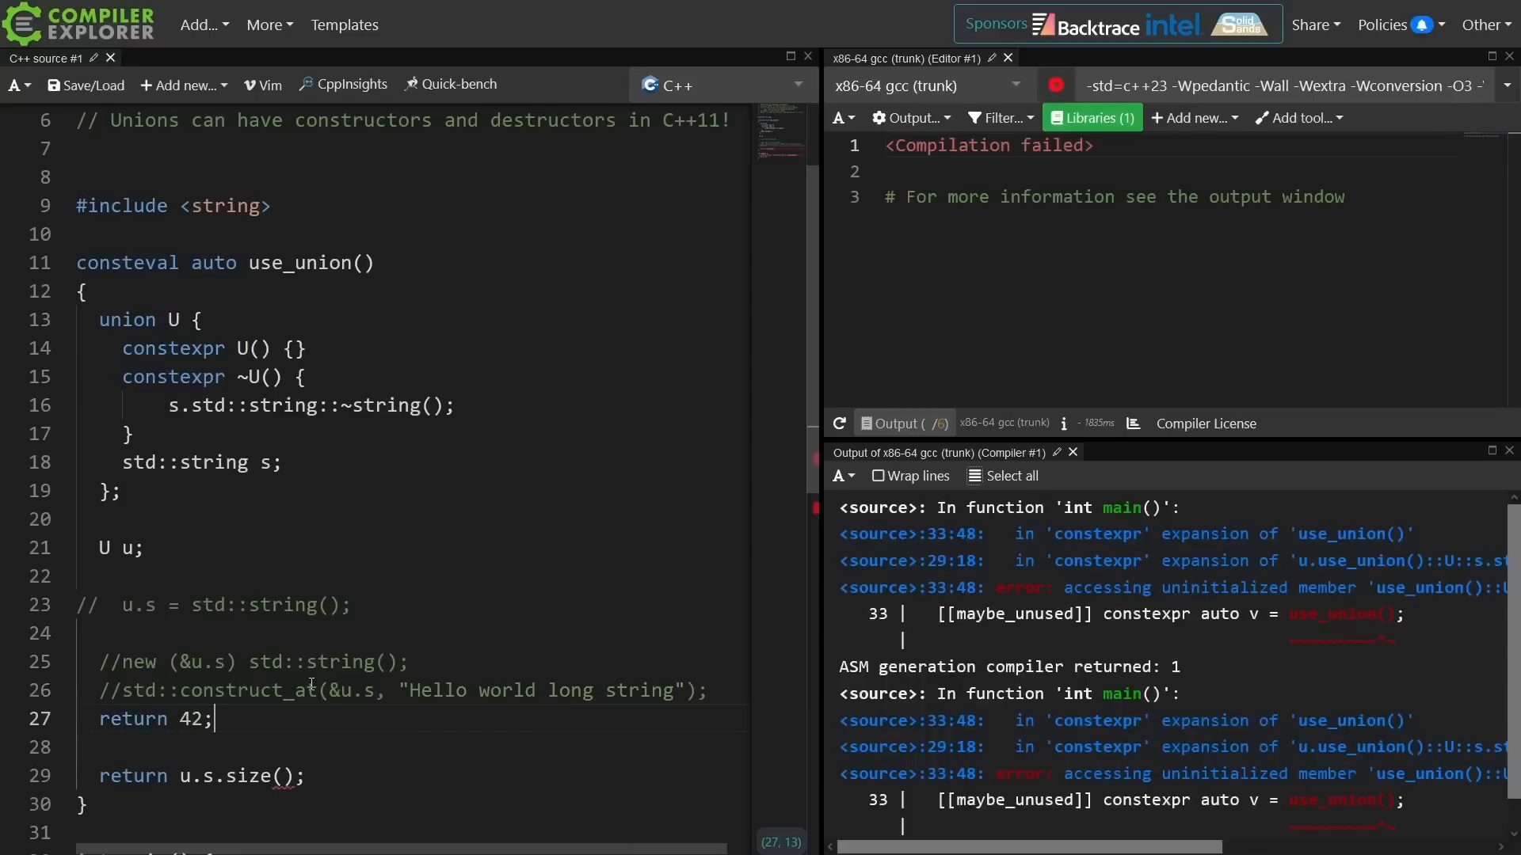
text(//)
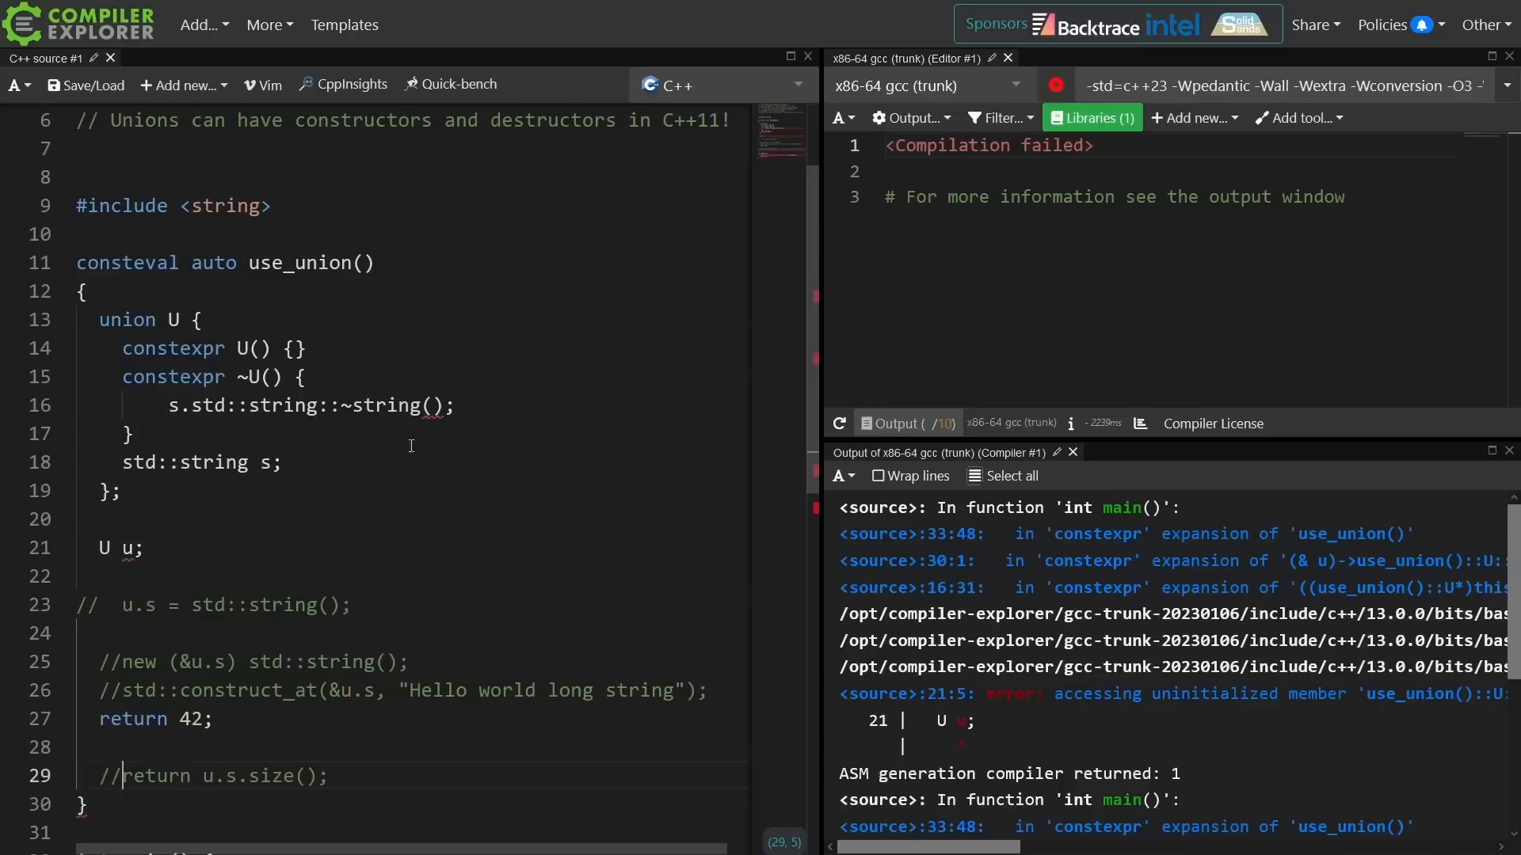
drag(167, 406, 454, 406)
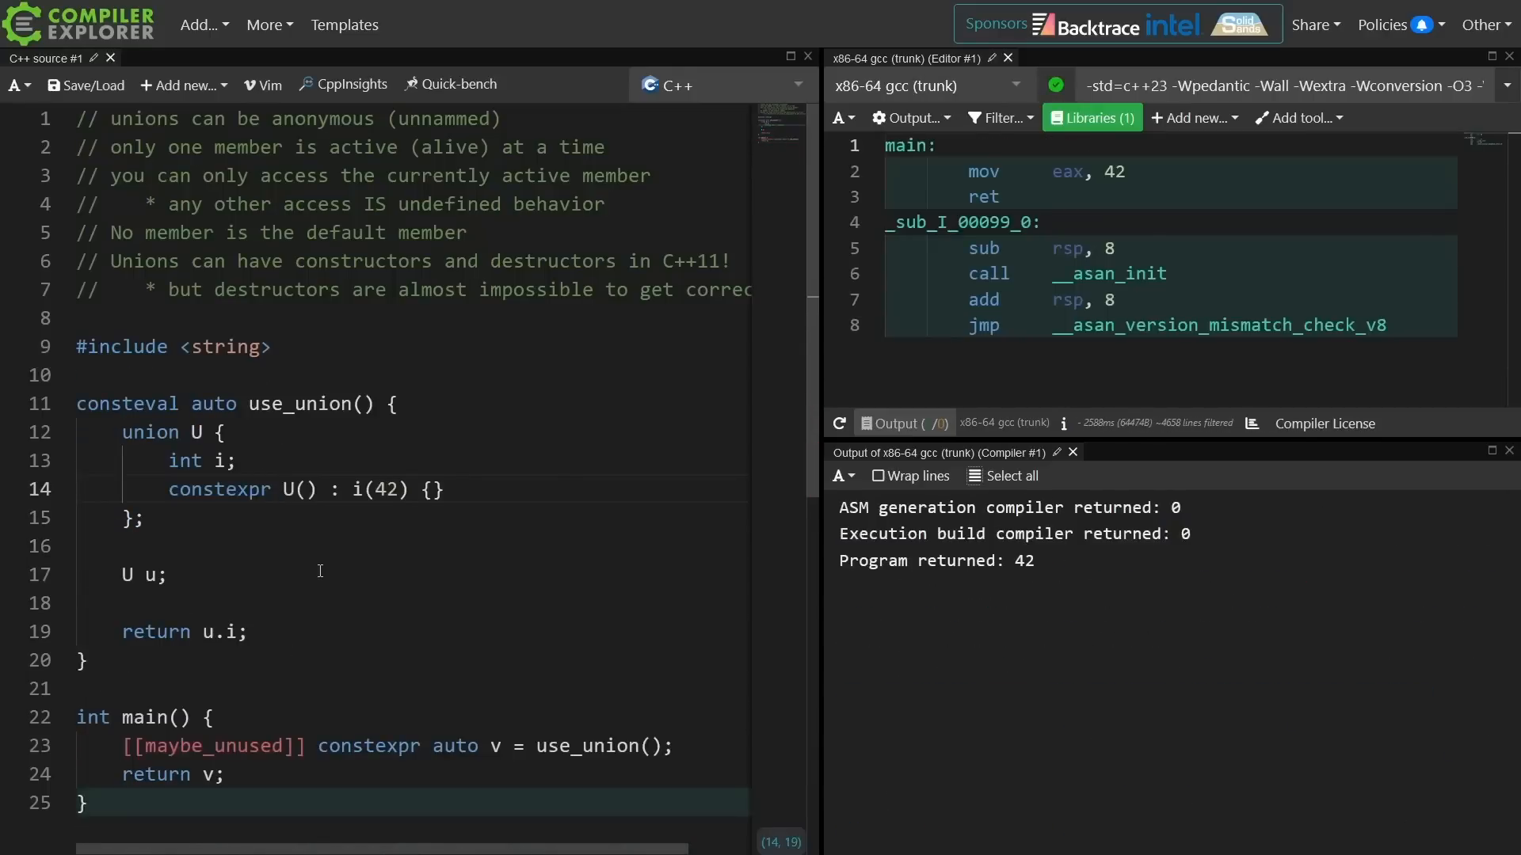
Add a float f member with its constructor and declare U u(4.2f).
click(238, 460)
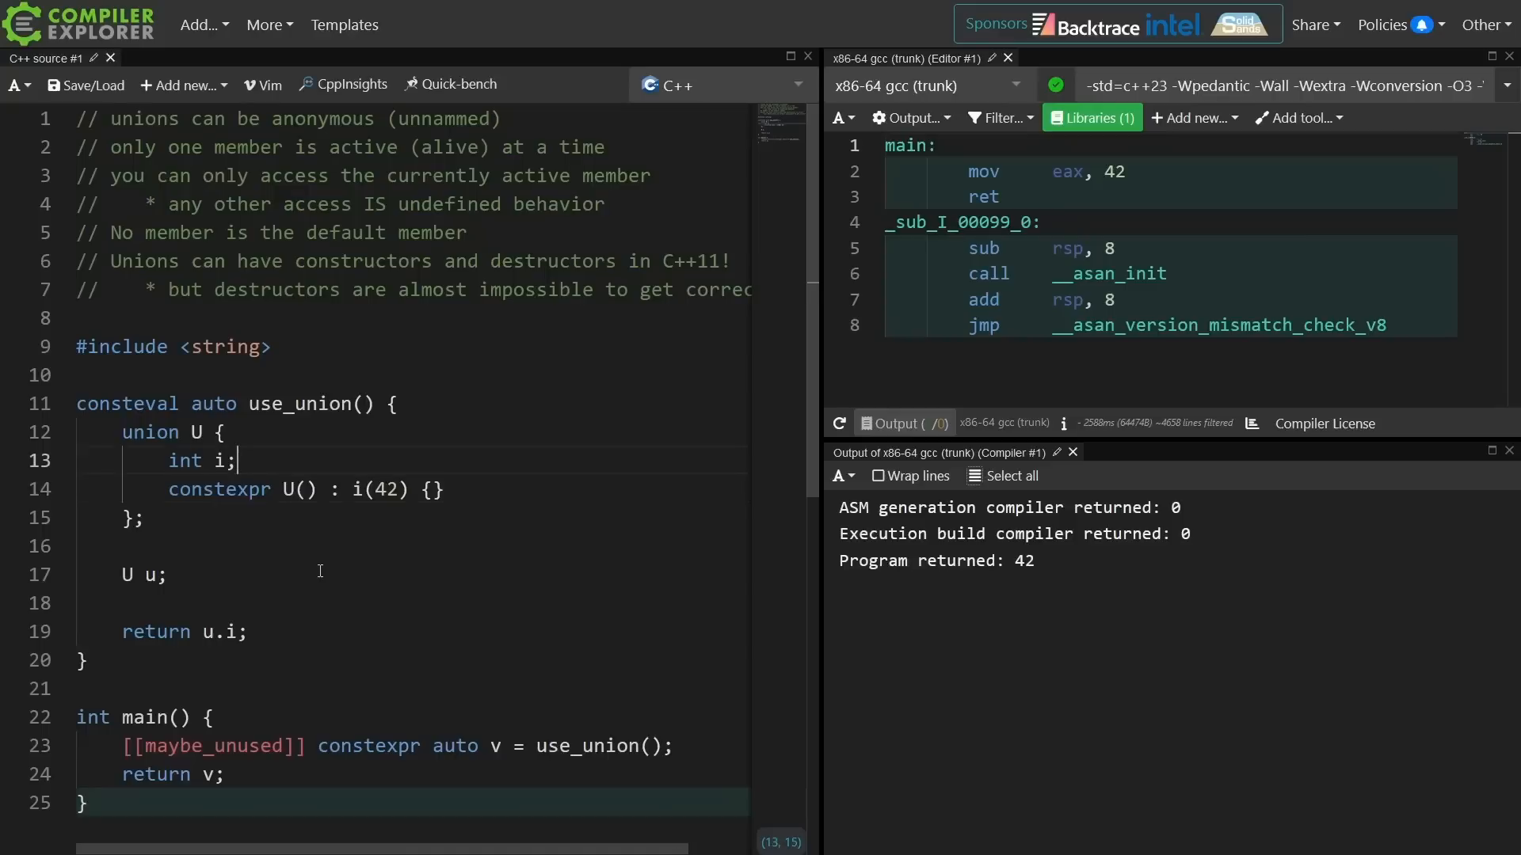
text(float f;)
text(constexpr U(float f) : f(4.2) {)
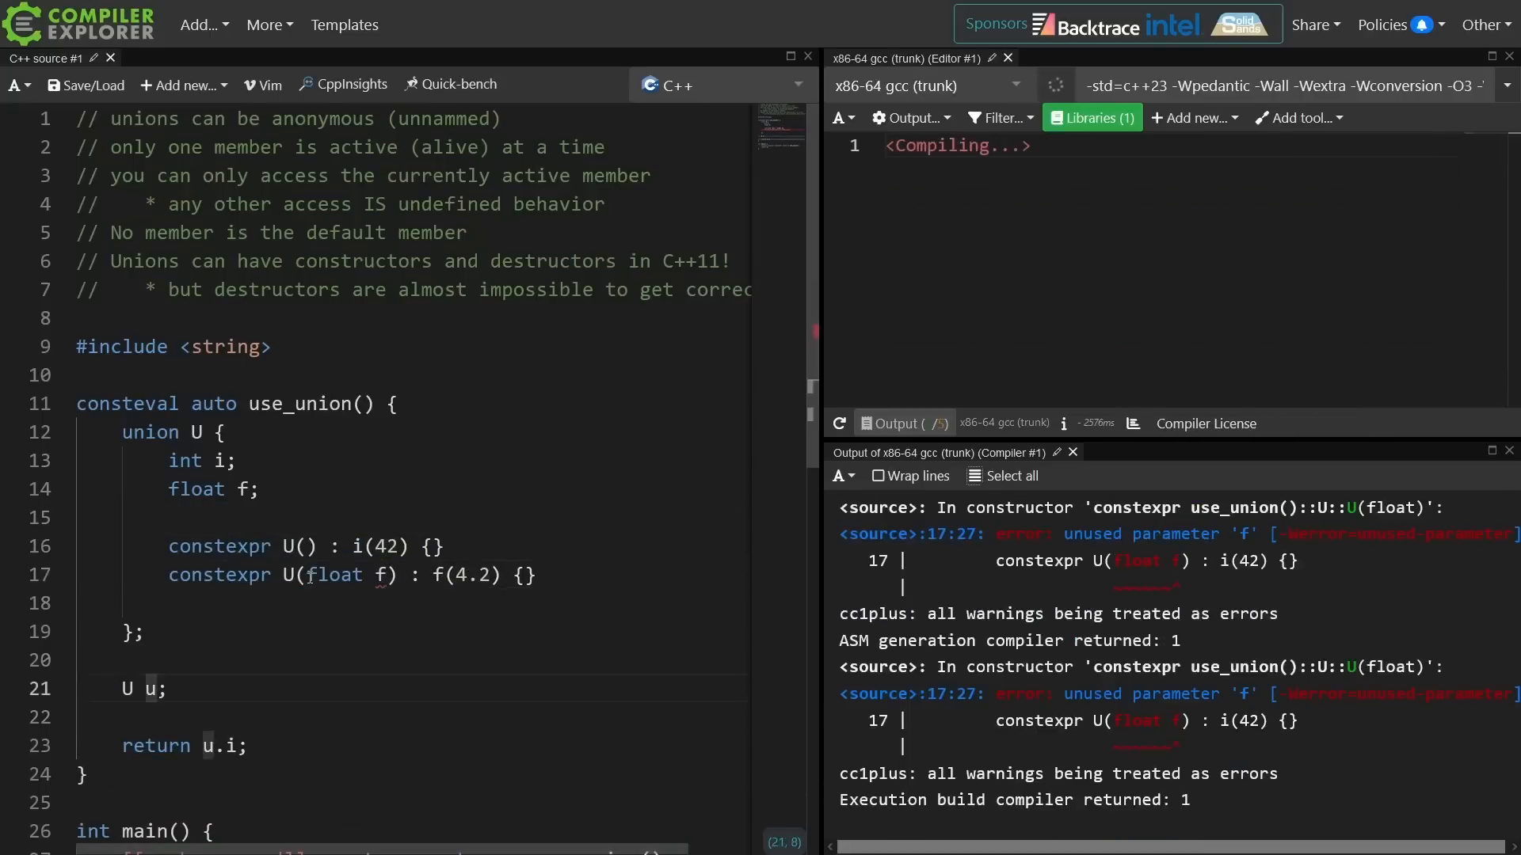
text((3.)
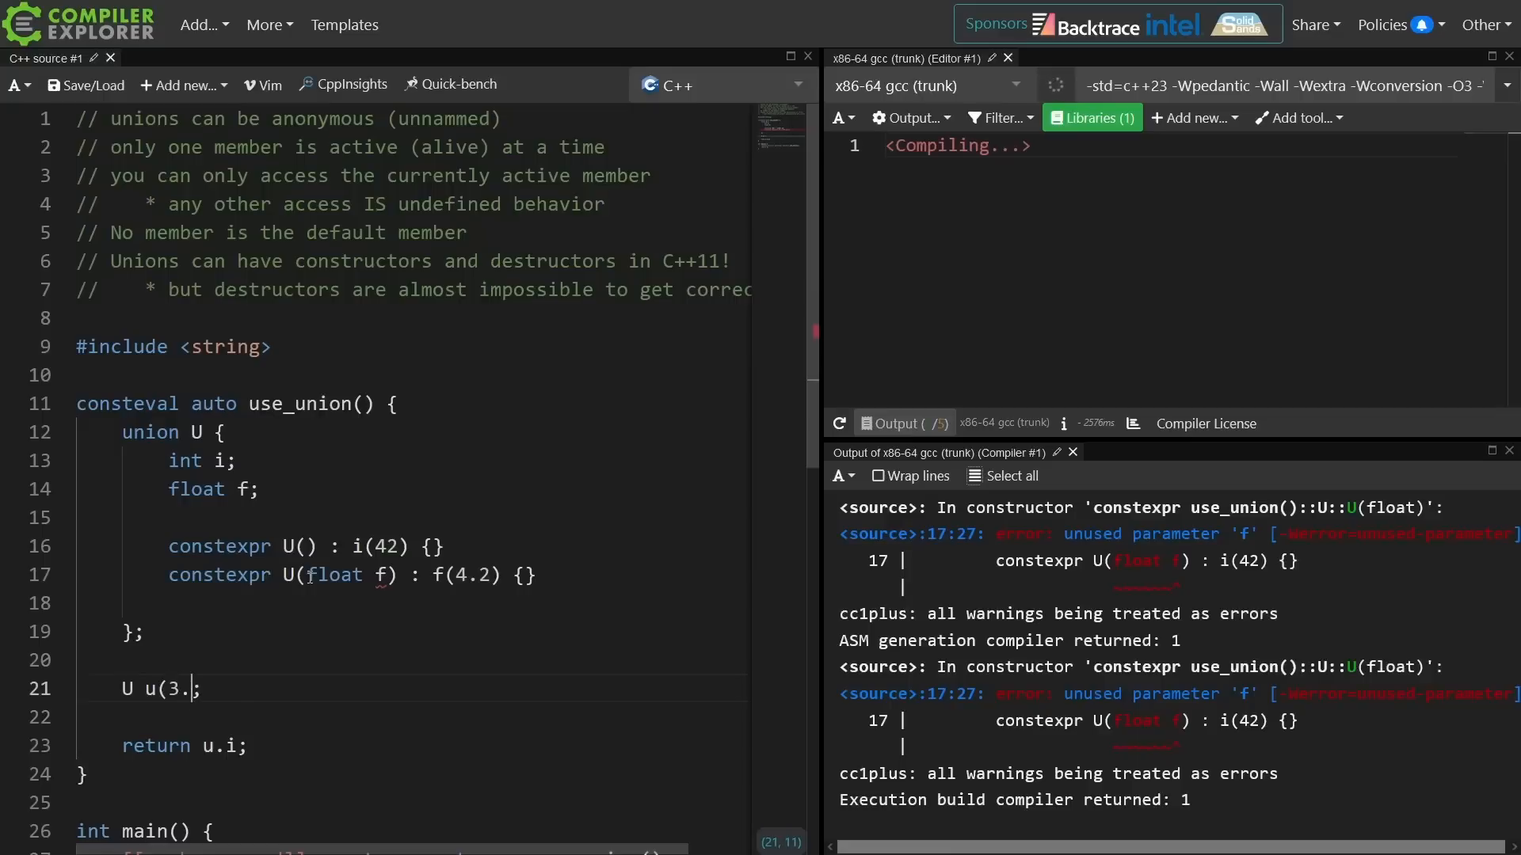
key(BackSpace)
text(f)
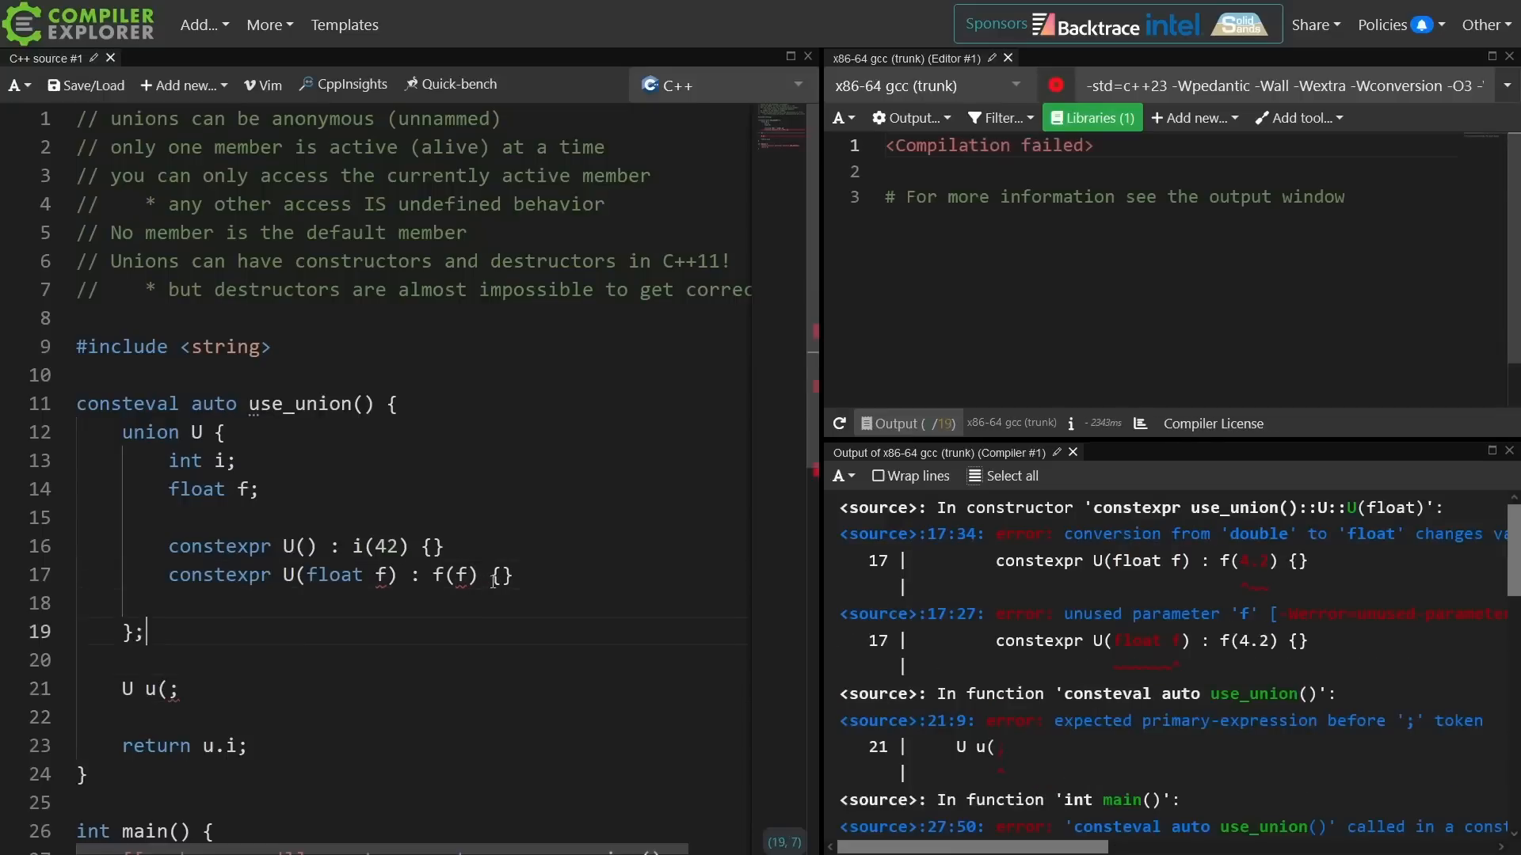
text(4.2)
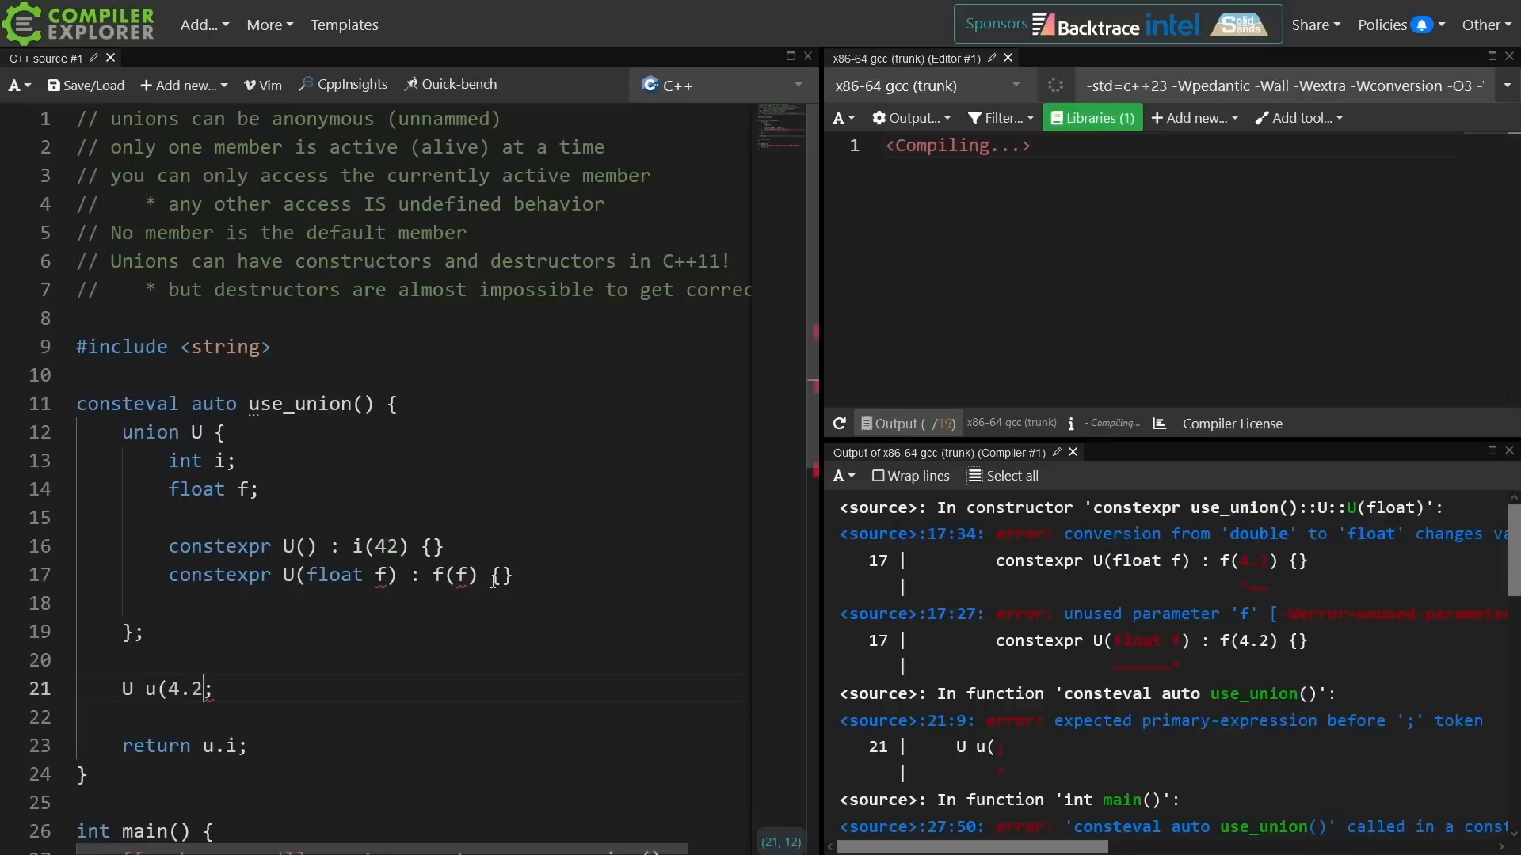
text())
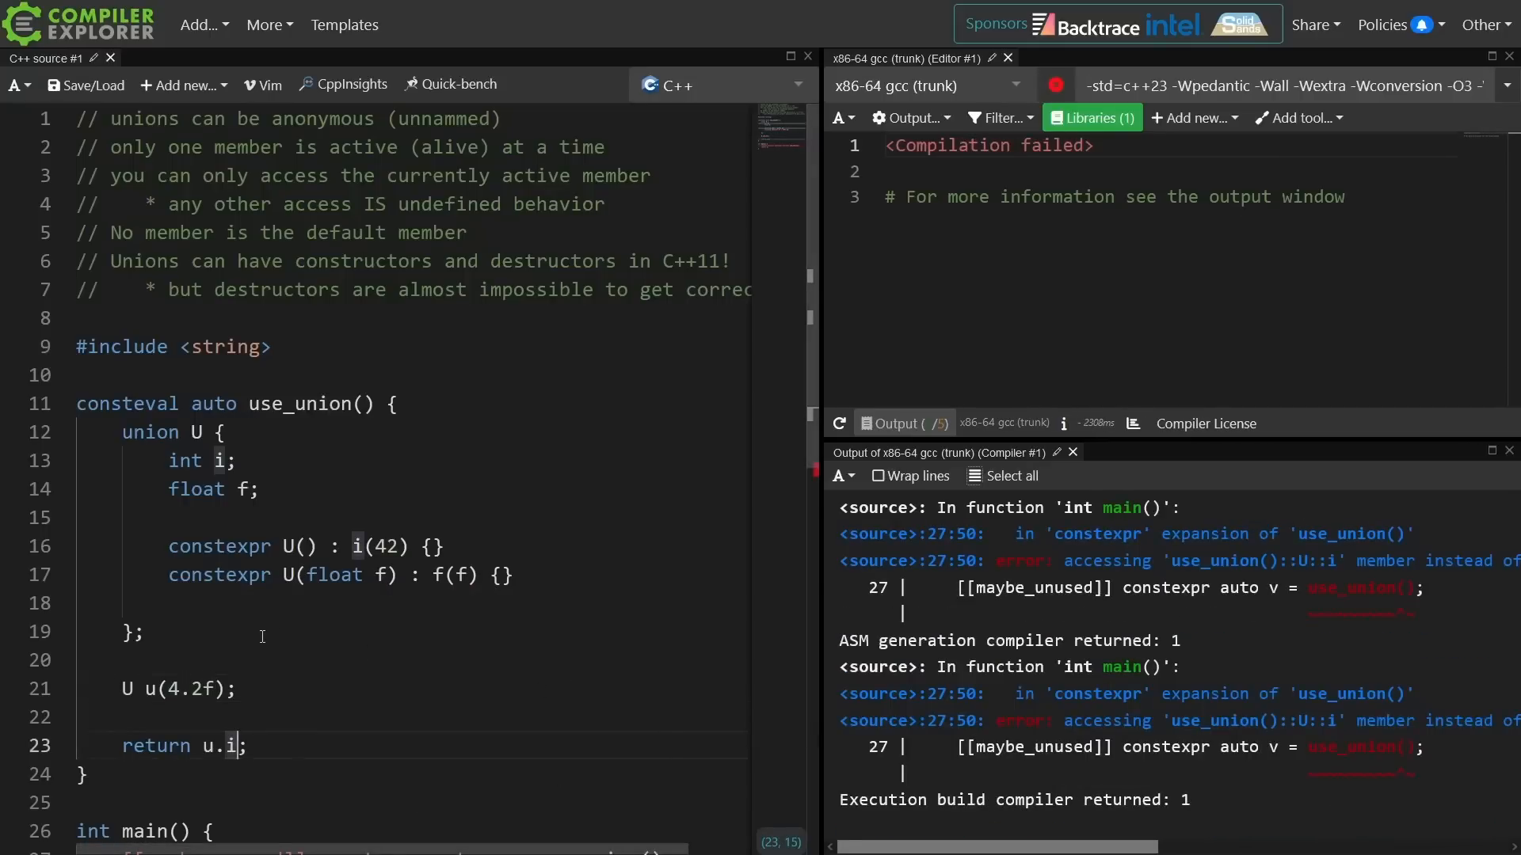
click(169, 461)
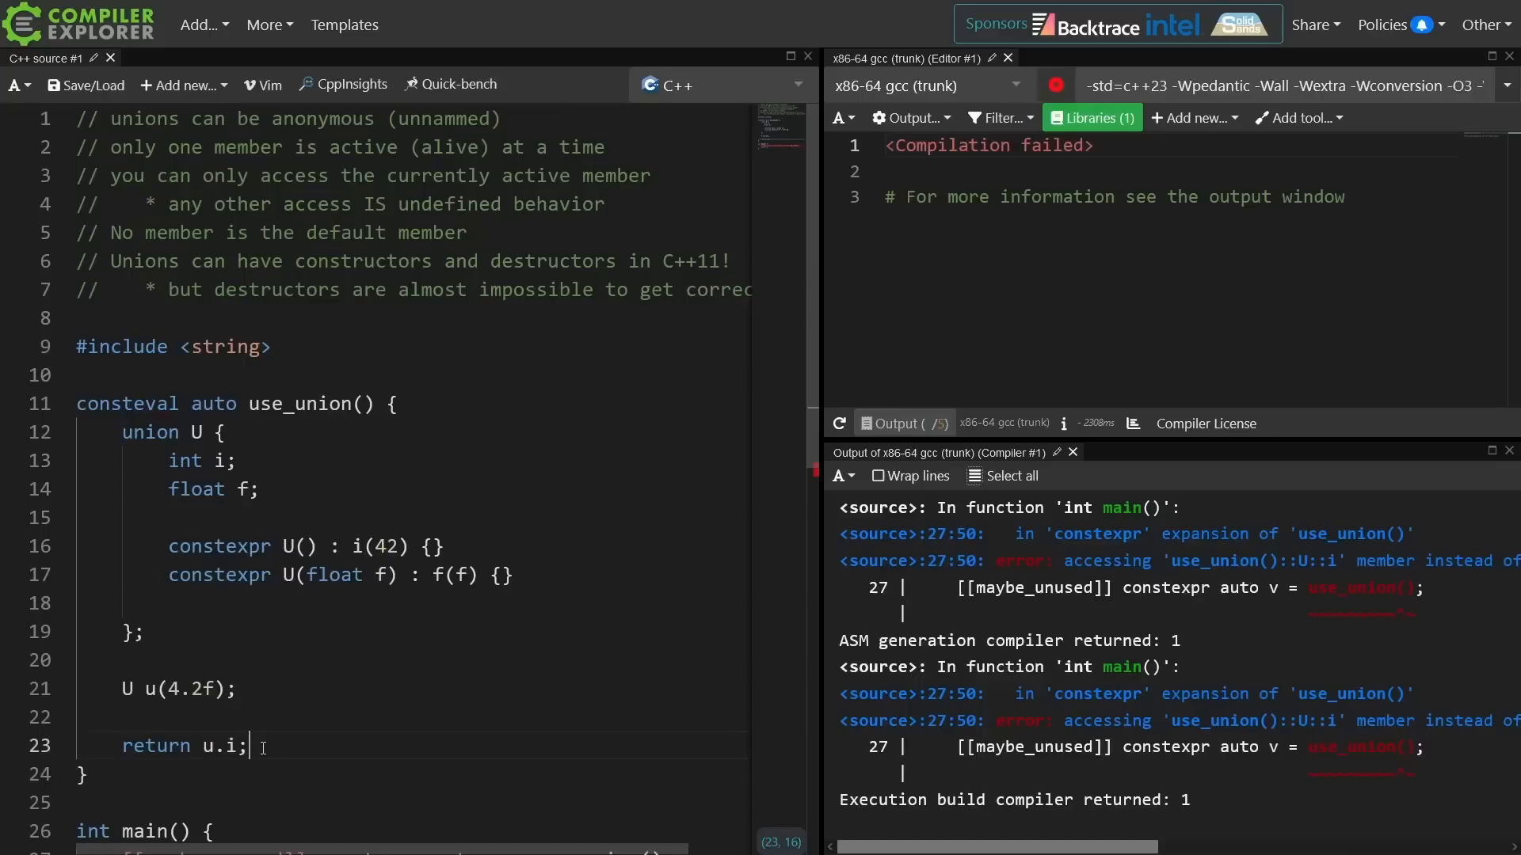
click(144, 631)
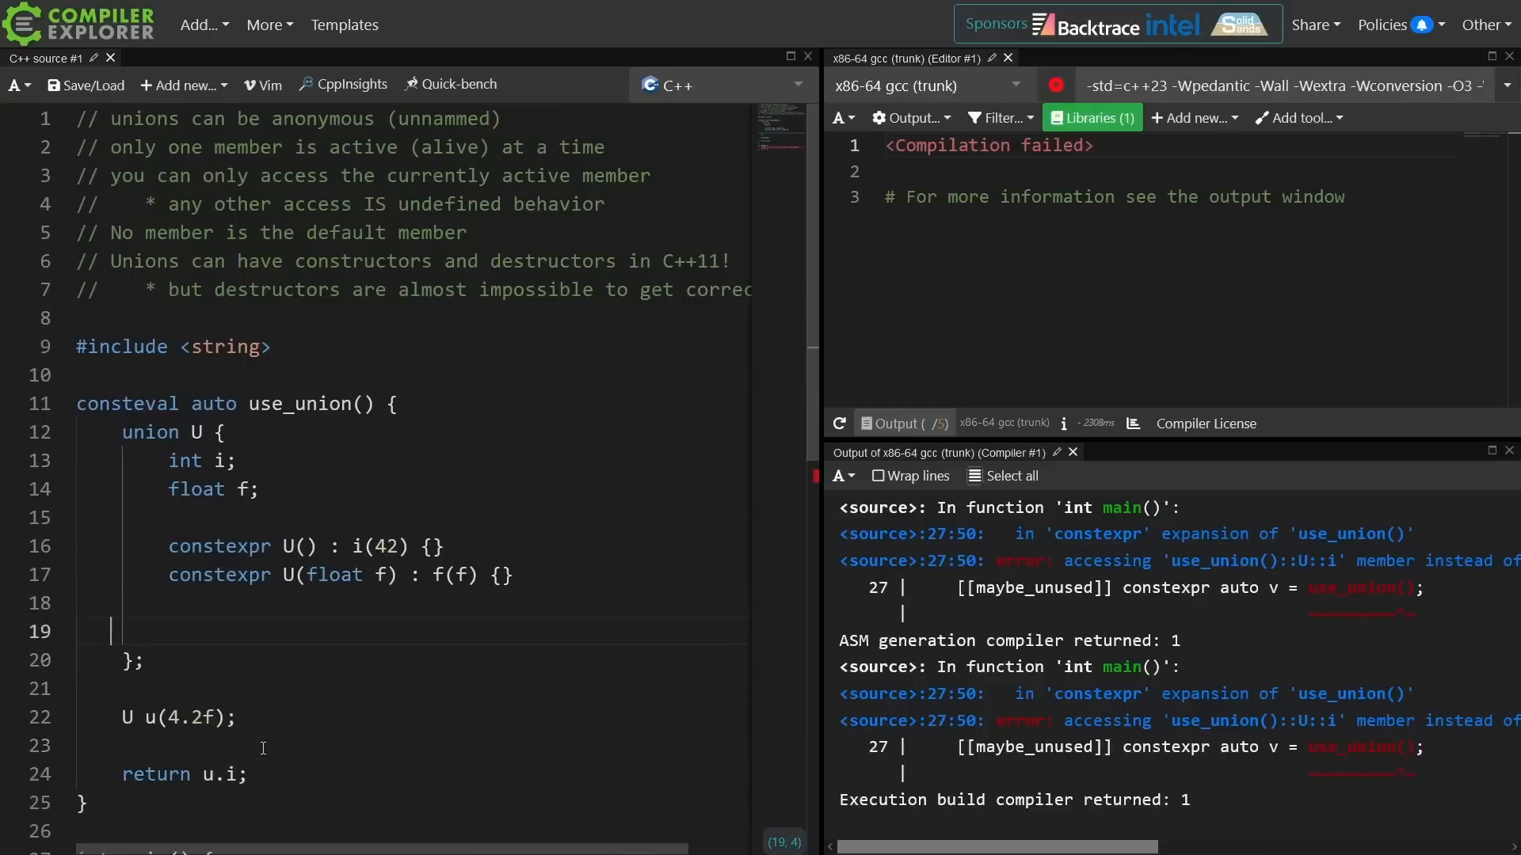
Add constexpr U &operator=(int new_i) to the union and assign u = 32.
text(constexpr)
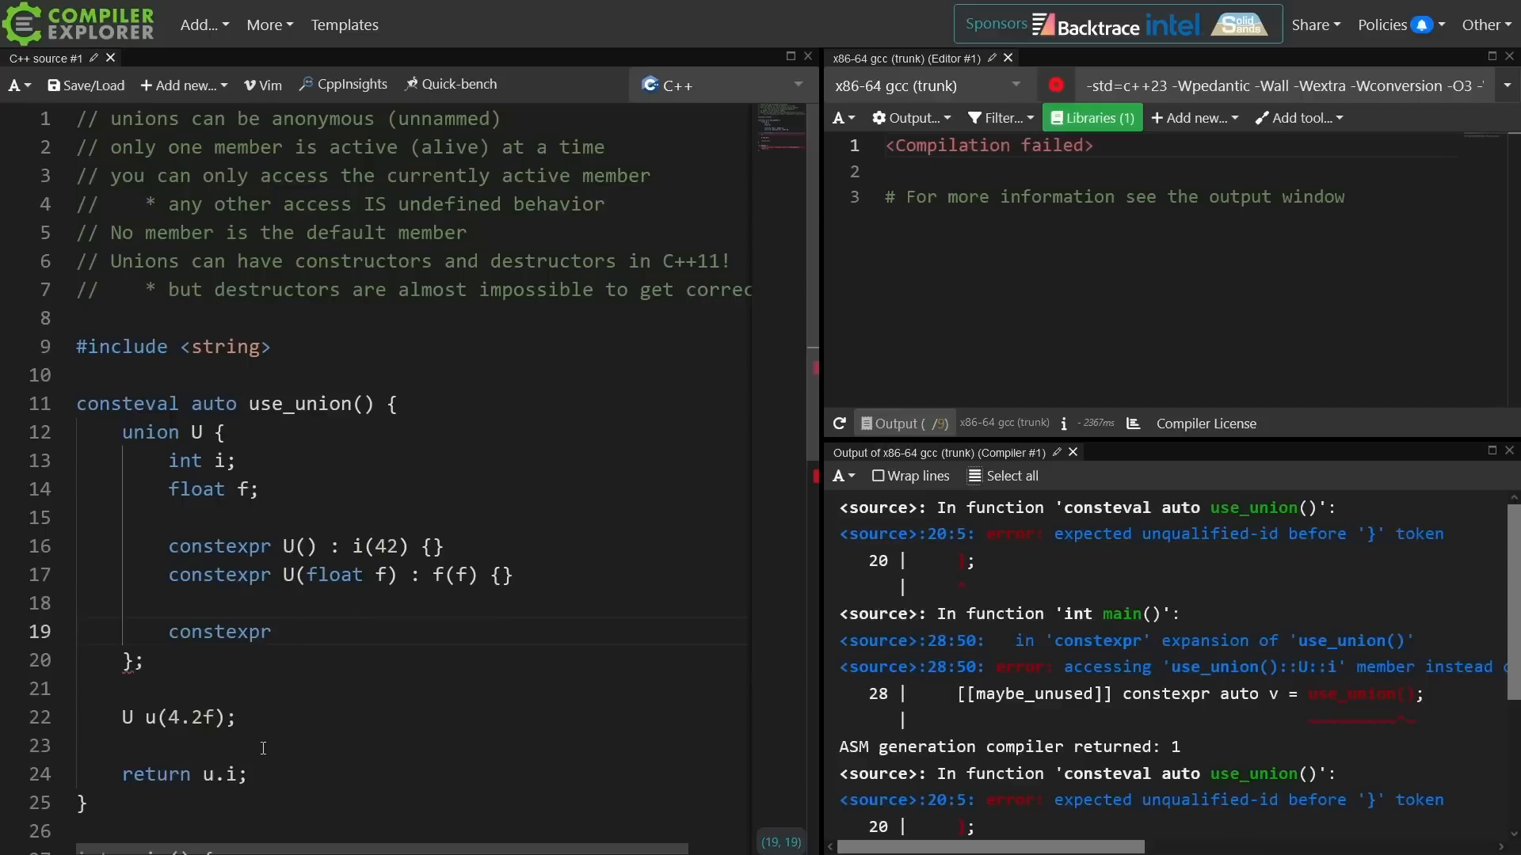
text(U &operator=(int new_i) {)
text(i = new_i;)
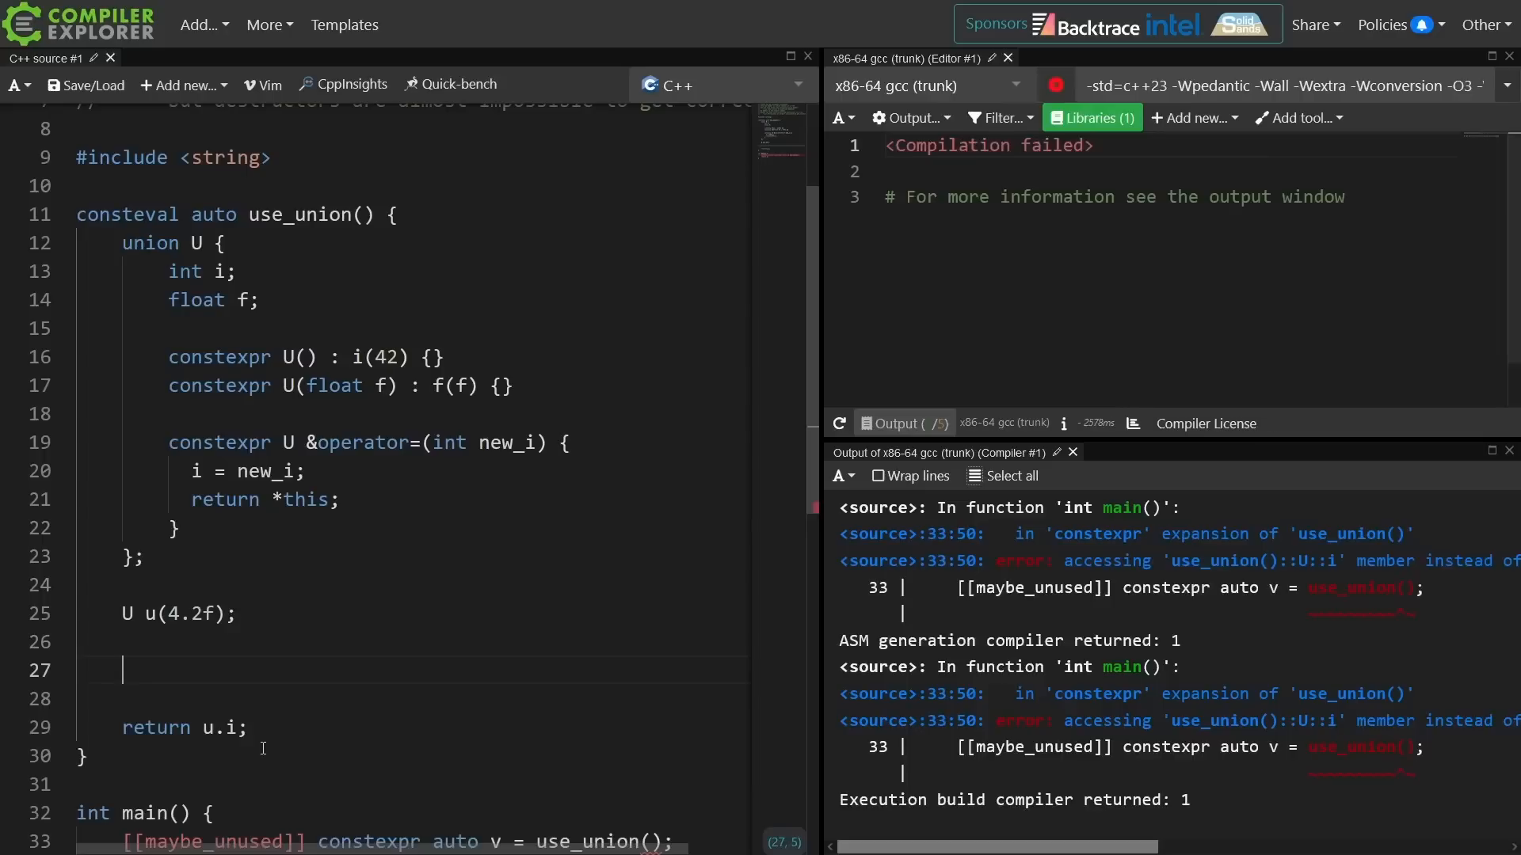
text(u =)
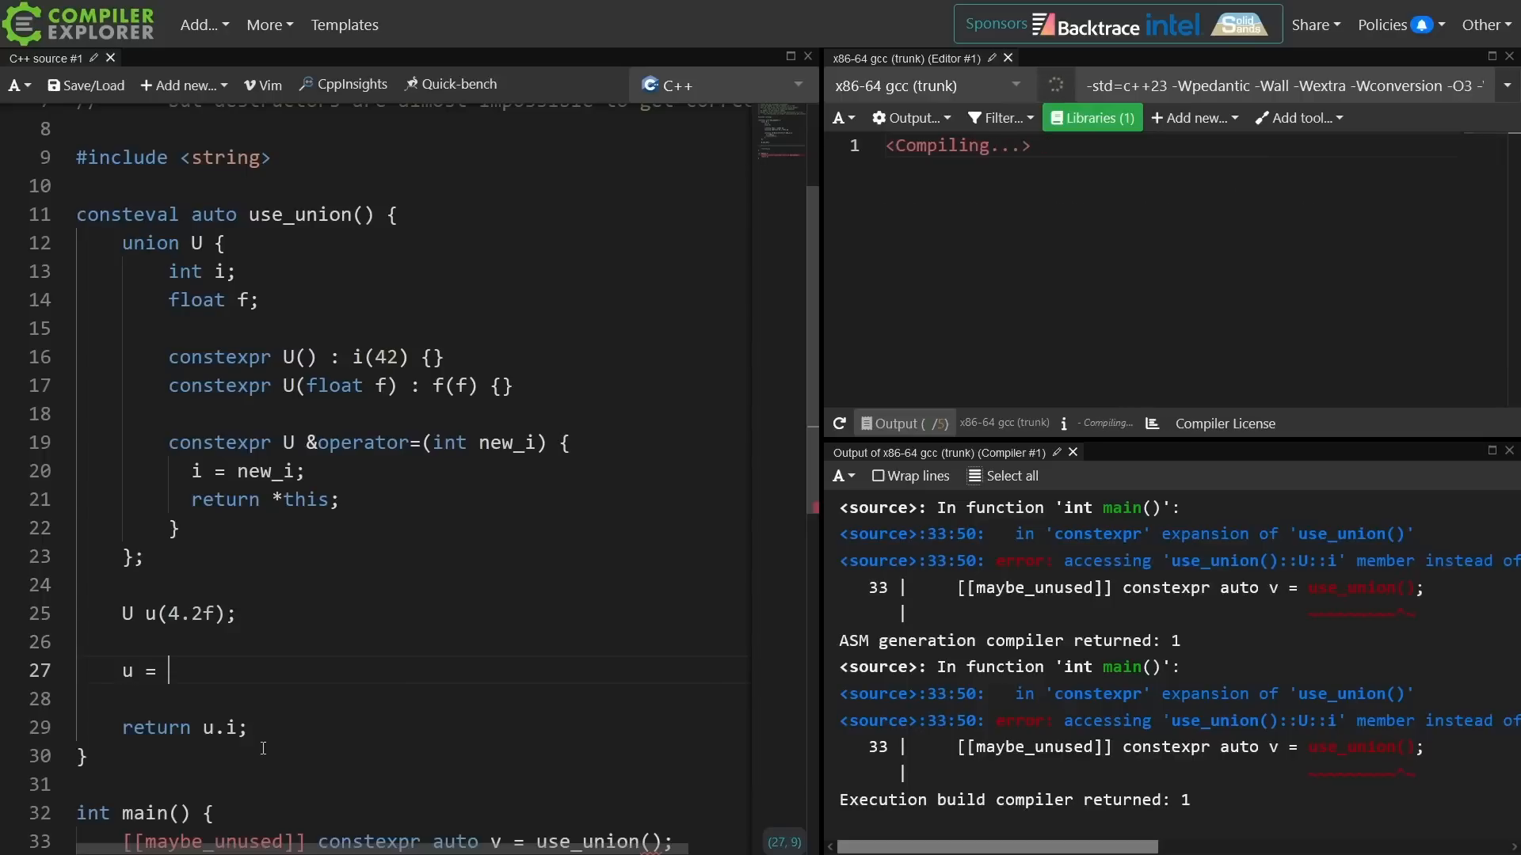
text(32;)
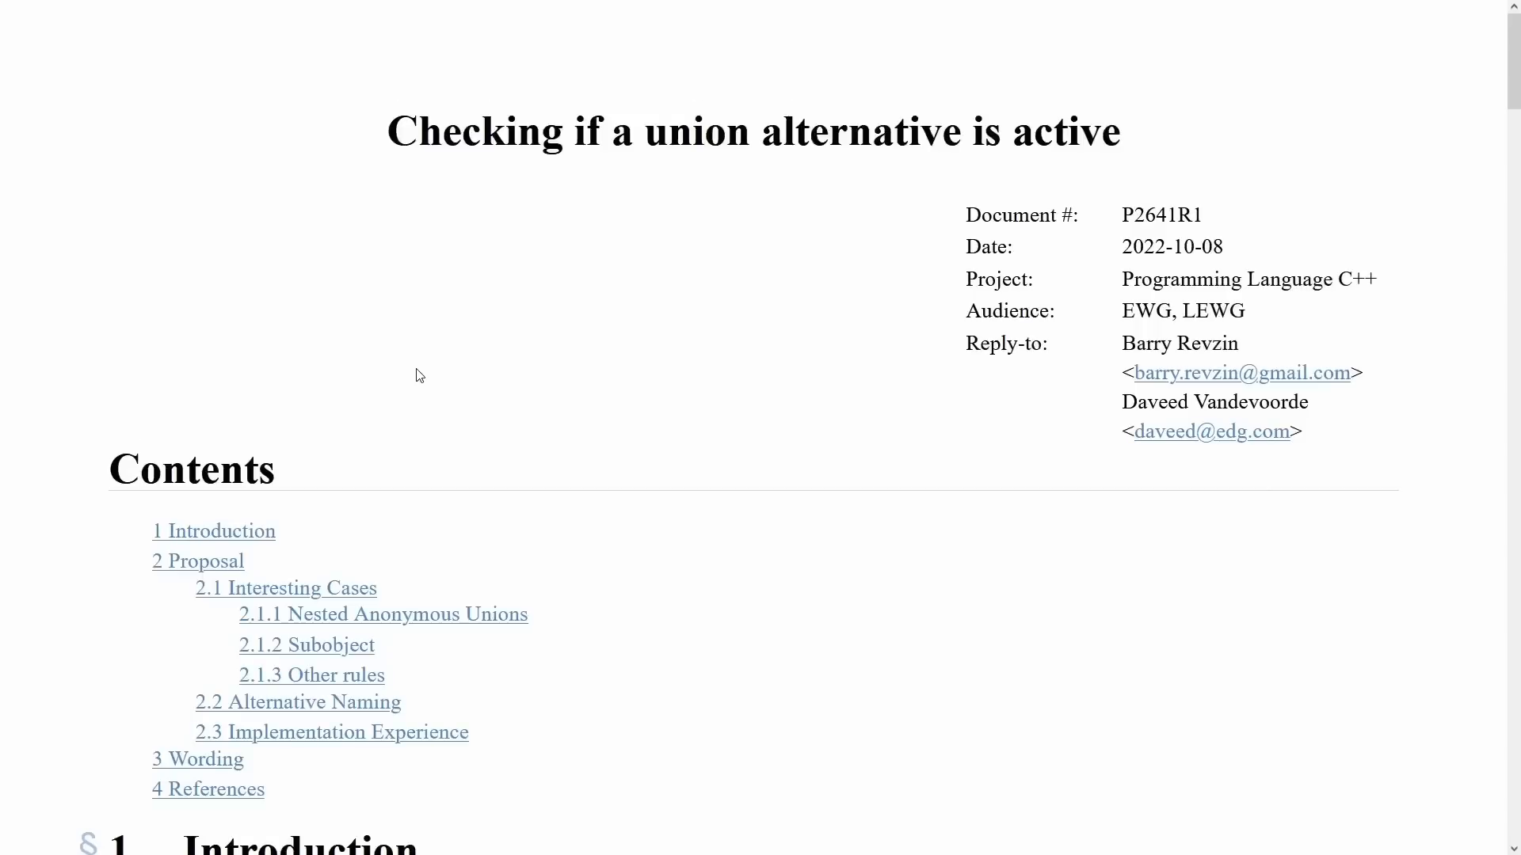
Scroll the P2641R1 paper past is_consteval_active_member to section 2.1.1 Nested Anonymous Unions.
scroll(down, 3)
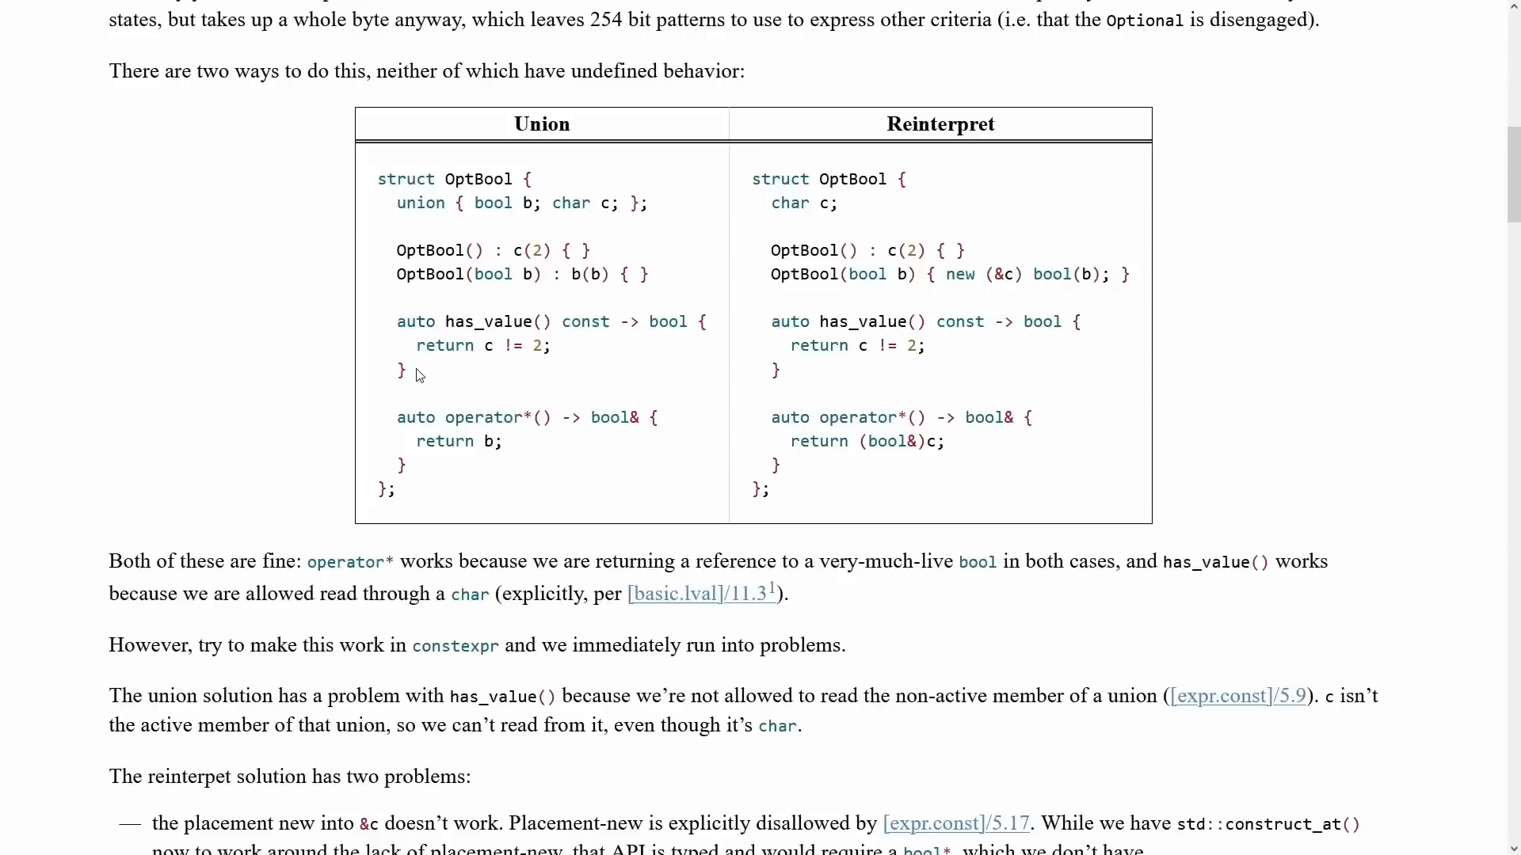
scroll(down, 3)
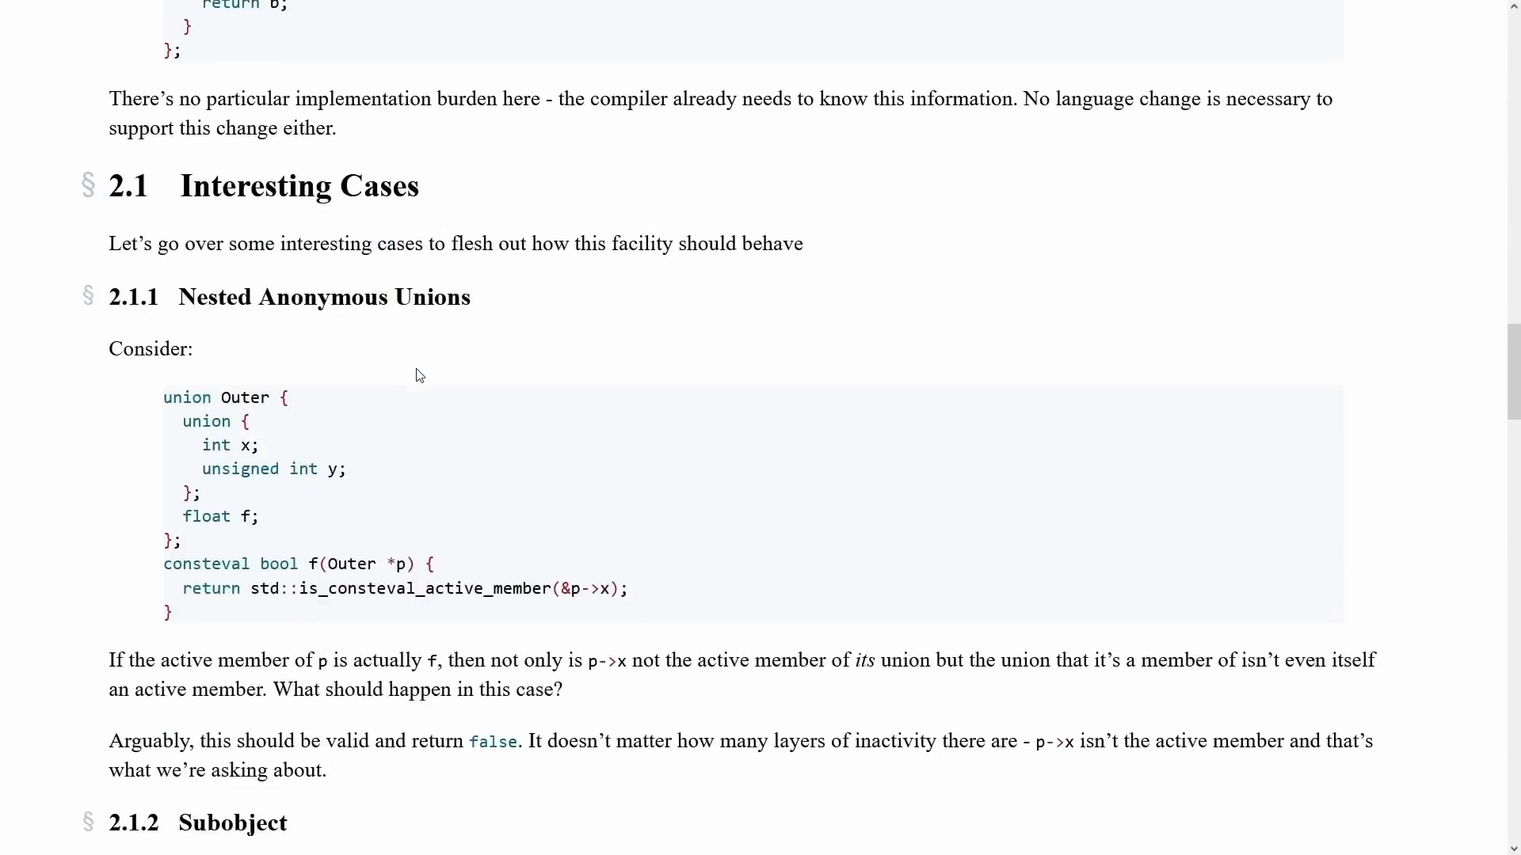
drag(250, 588, 505, 588)
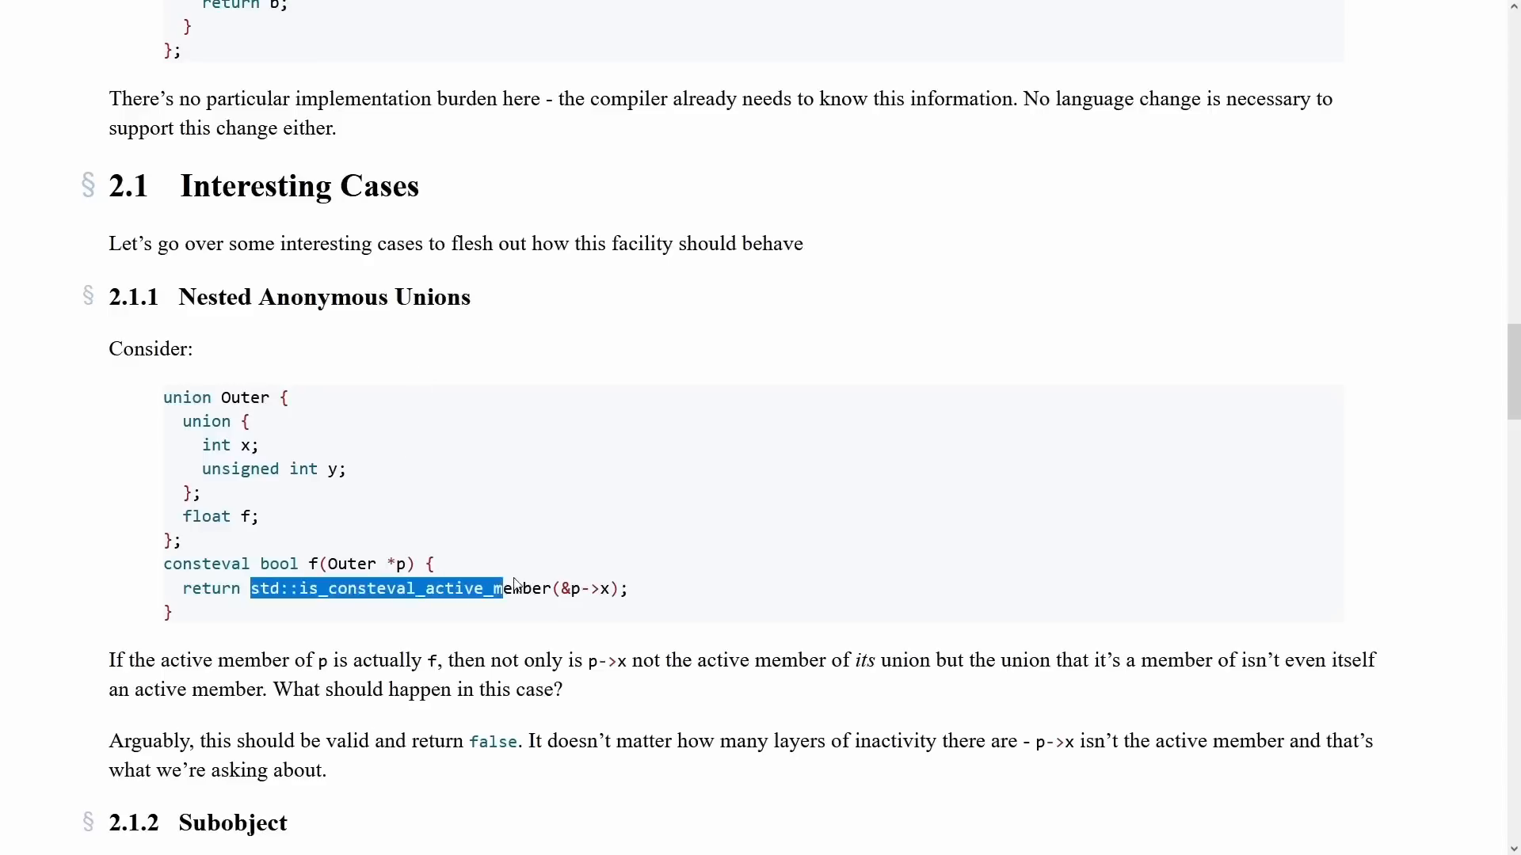
click(422, 588)
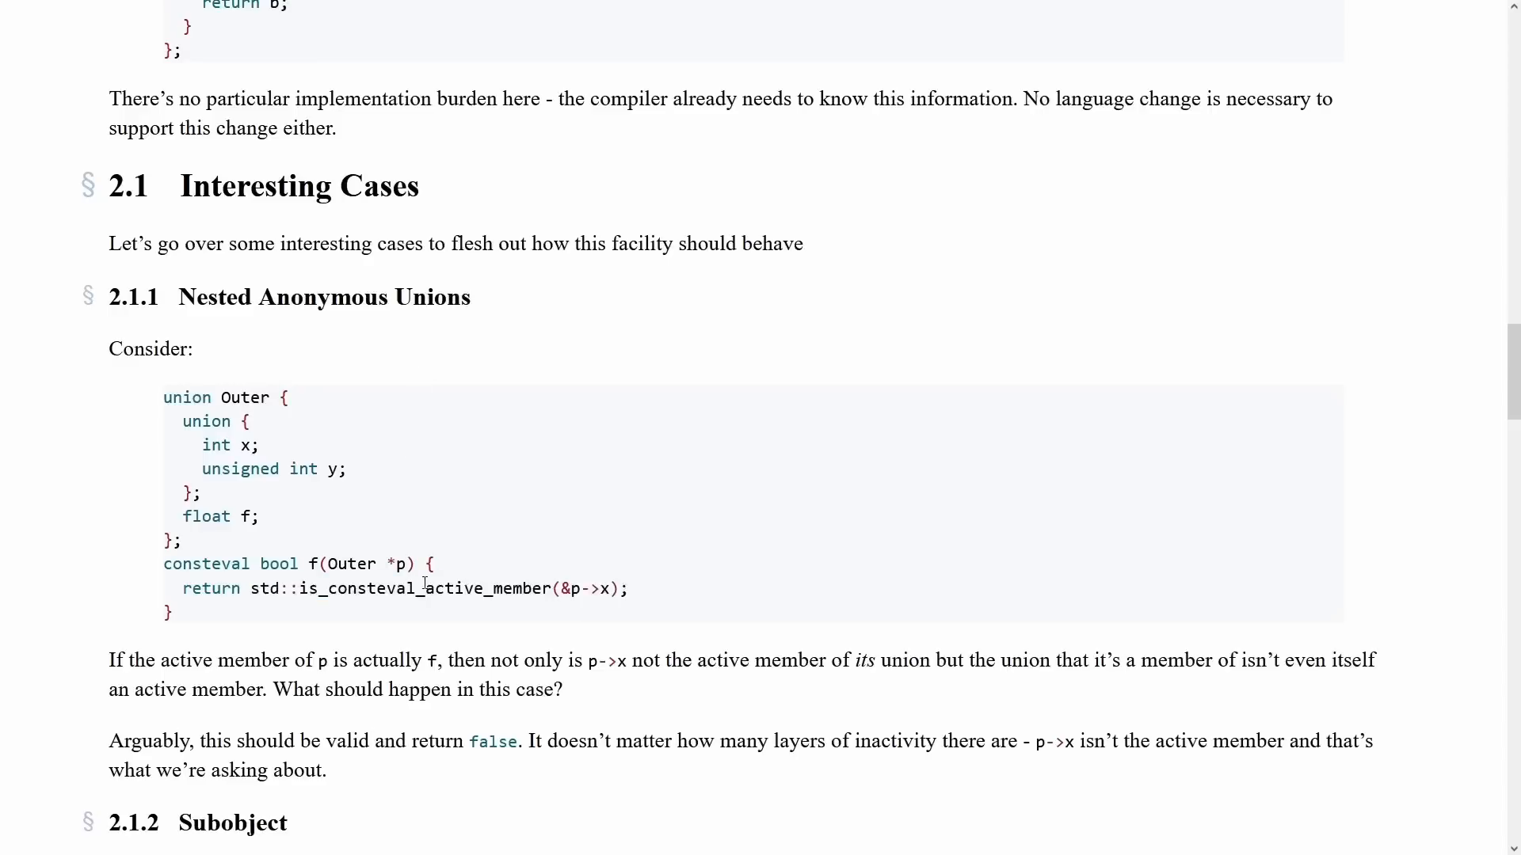
scroll(down, 3)
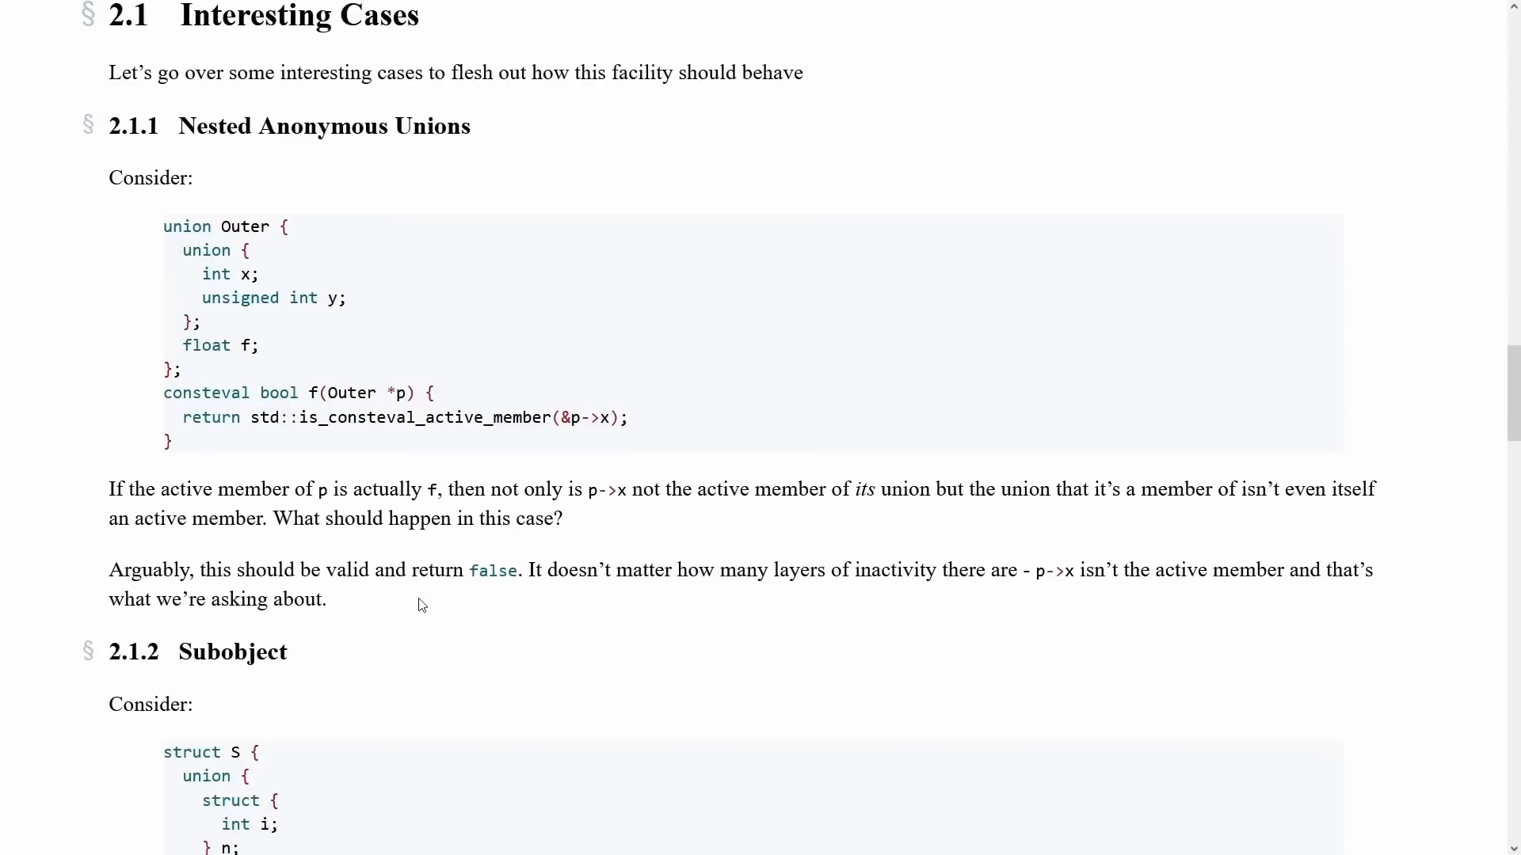
scroll(down, 3)
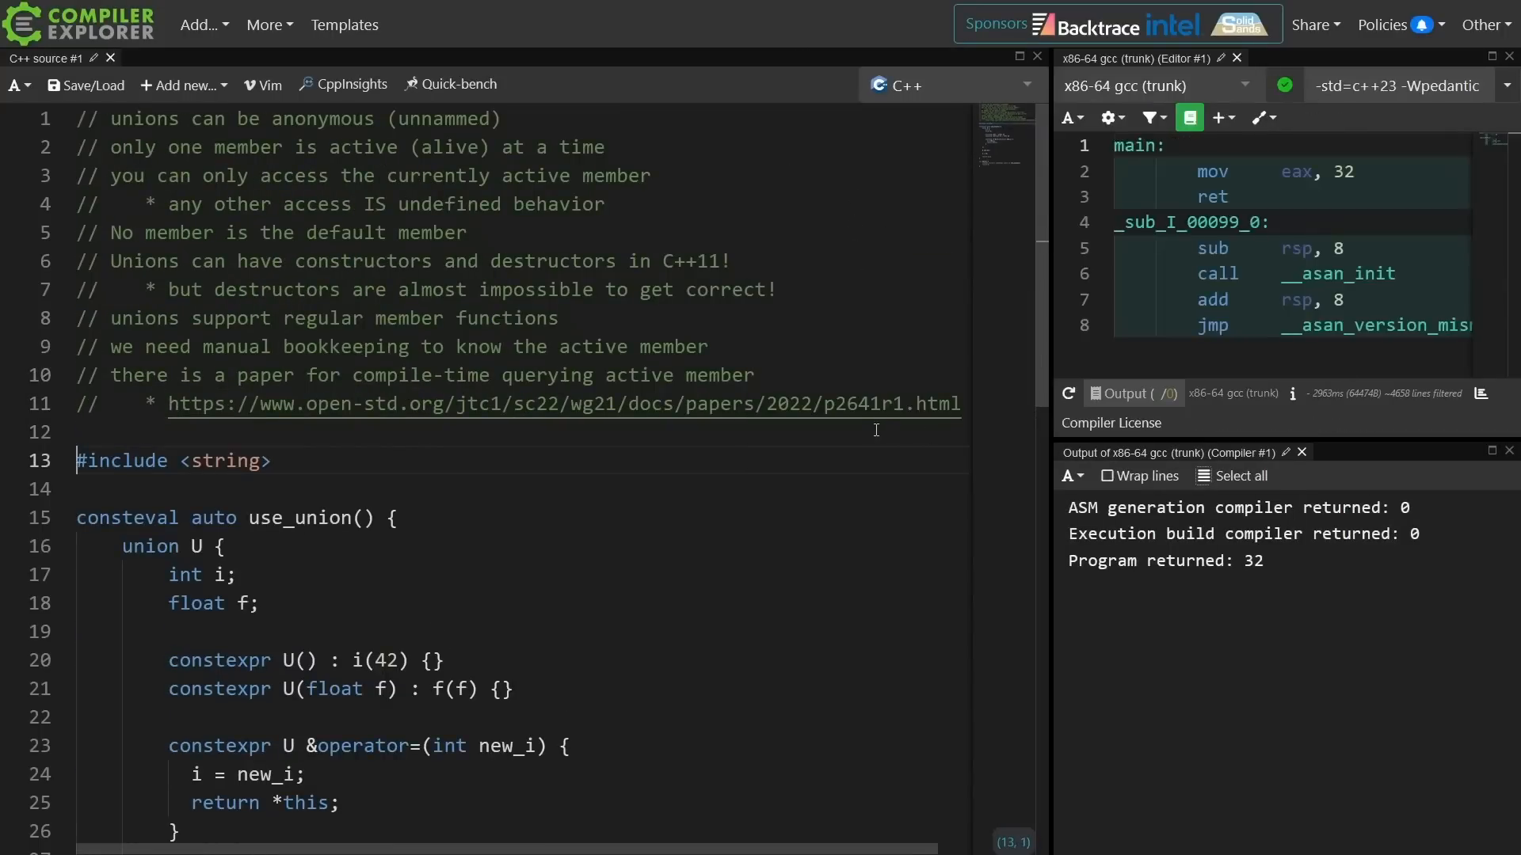
mouse_move(802, 441)
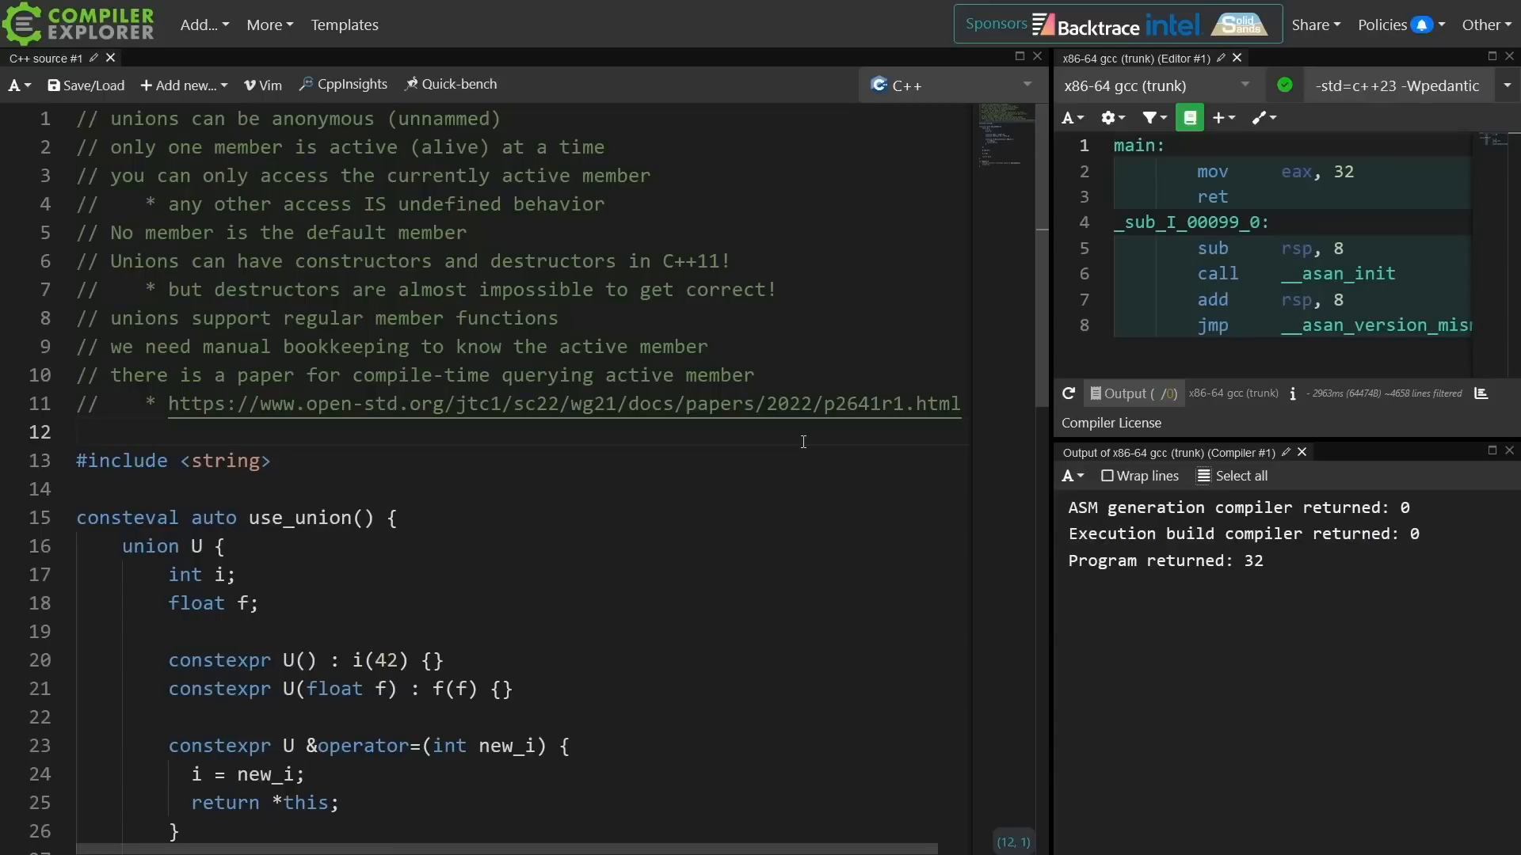
Scroll back through the use_union source and its rule notes.
scroll(down, 3)
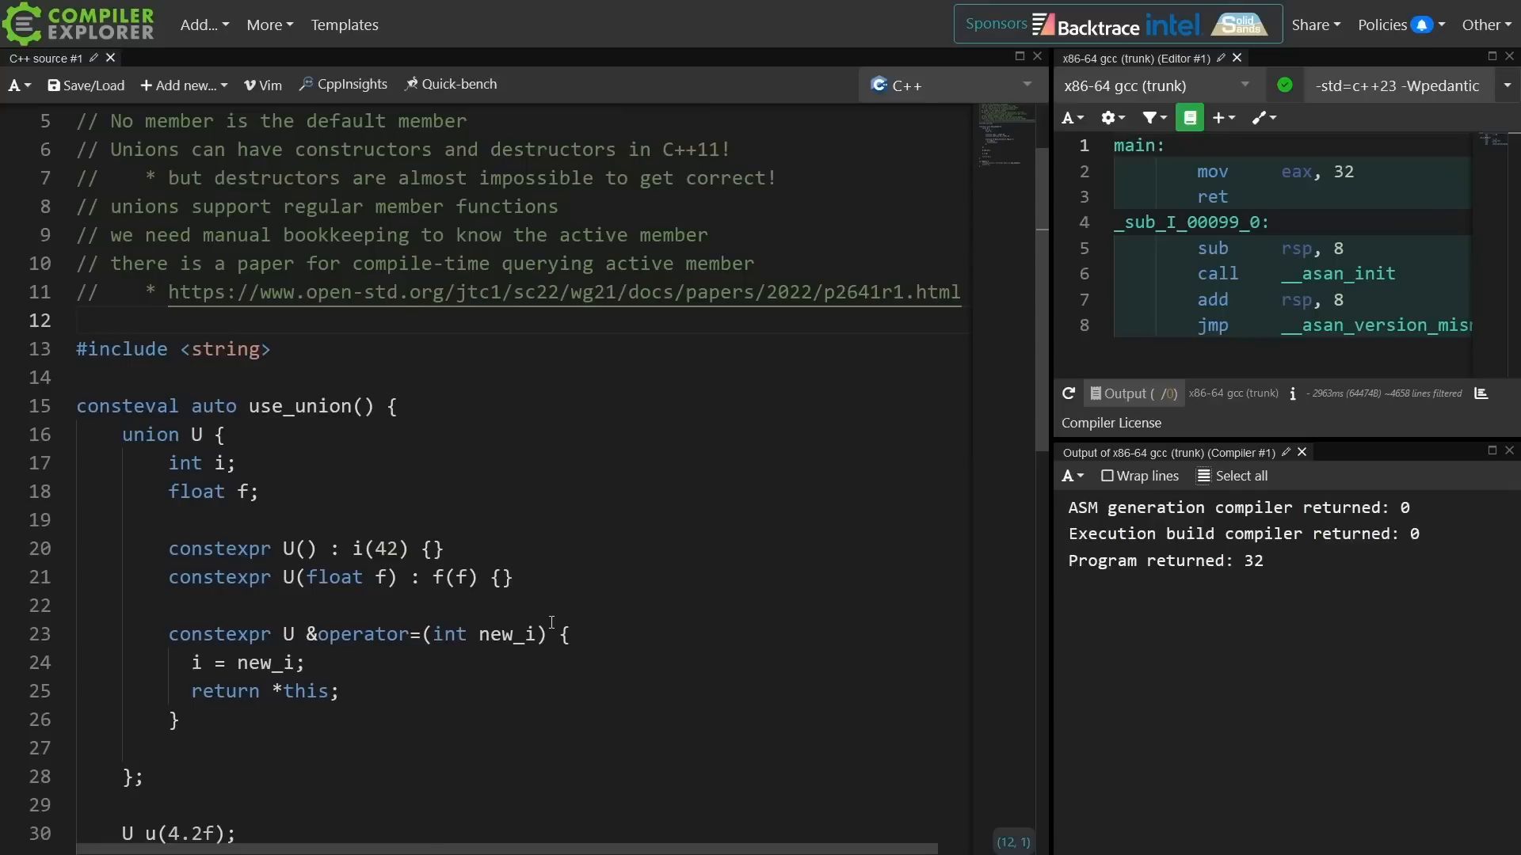
click(79, 320)
text(constexpr ~Optional() =)
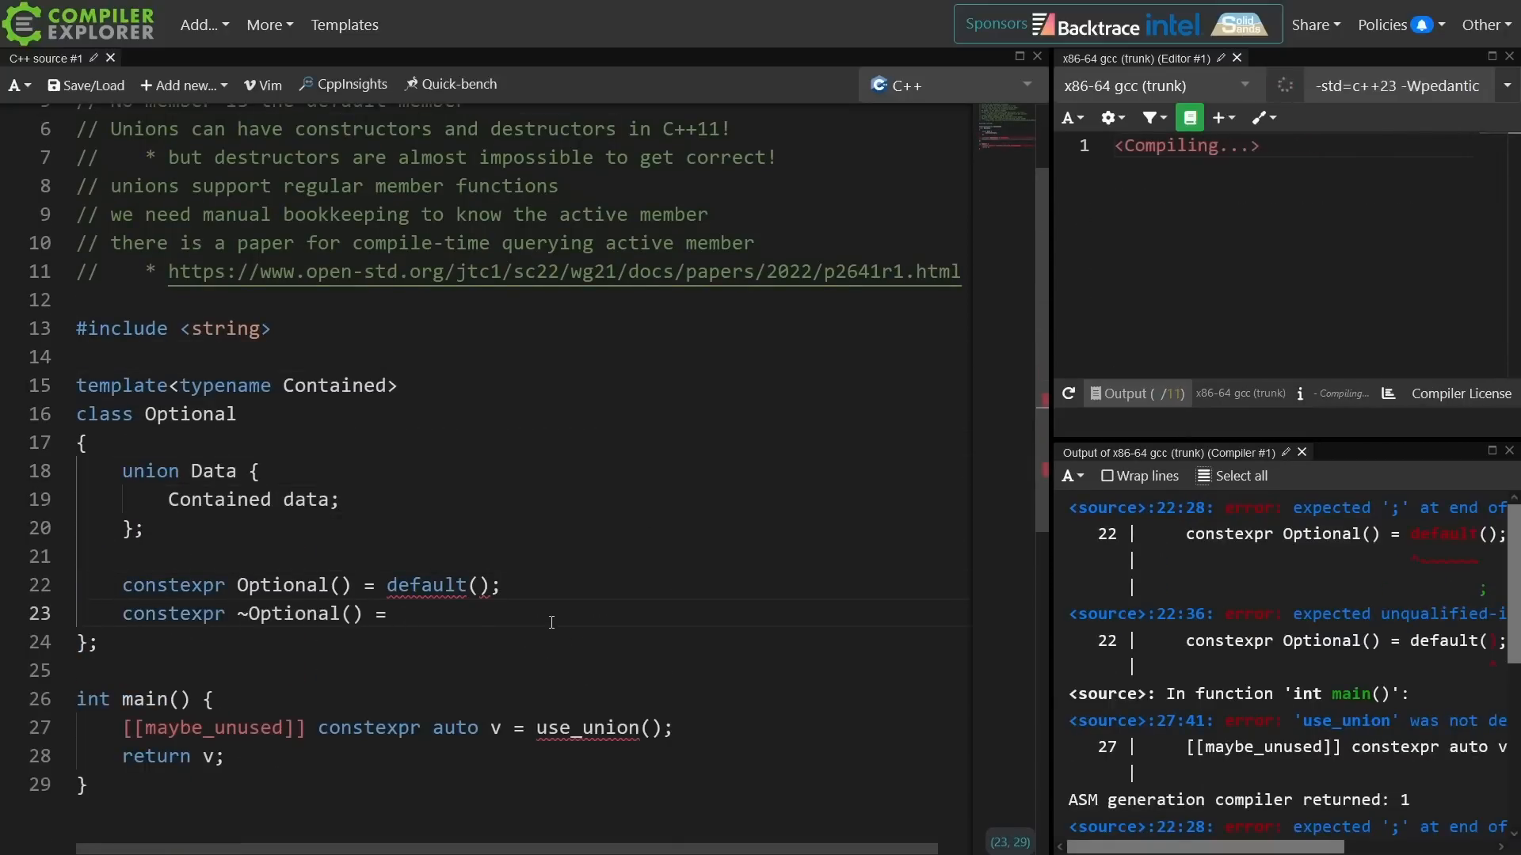
Write Optional with a trivially-destructible requires clause, operator=(Contained) and defaulted Data constructor.
text(requires (std::is_trivially_destructible_v<Contained>)
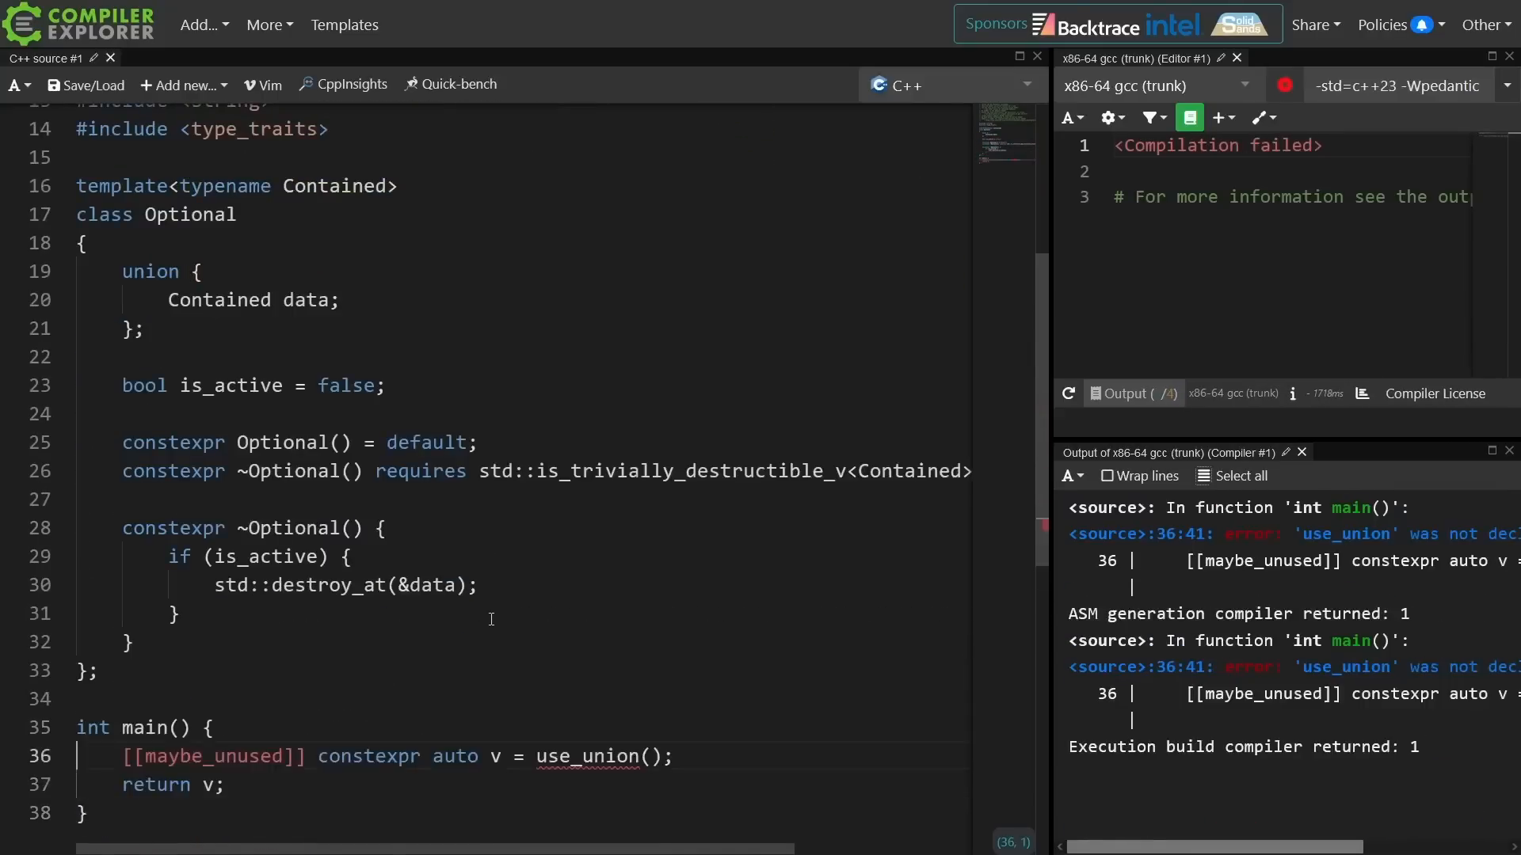
text(Optional &operator=(Contained)
click(523, 272)
text(Data )
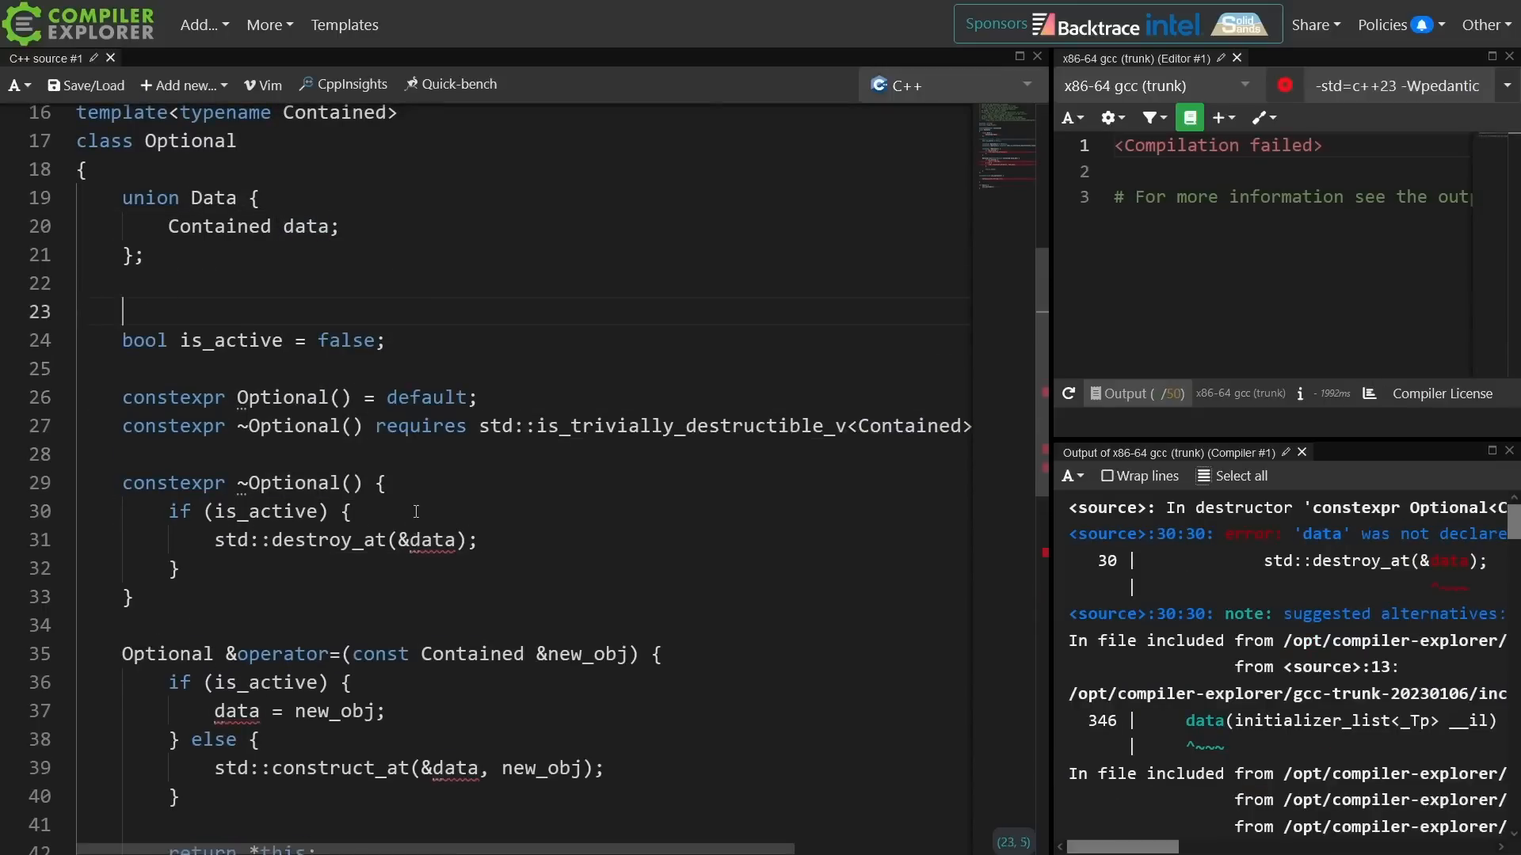
text(constexpr Data() = dea)
text(constexpr ~Data() = default;)
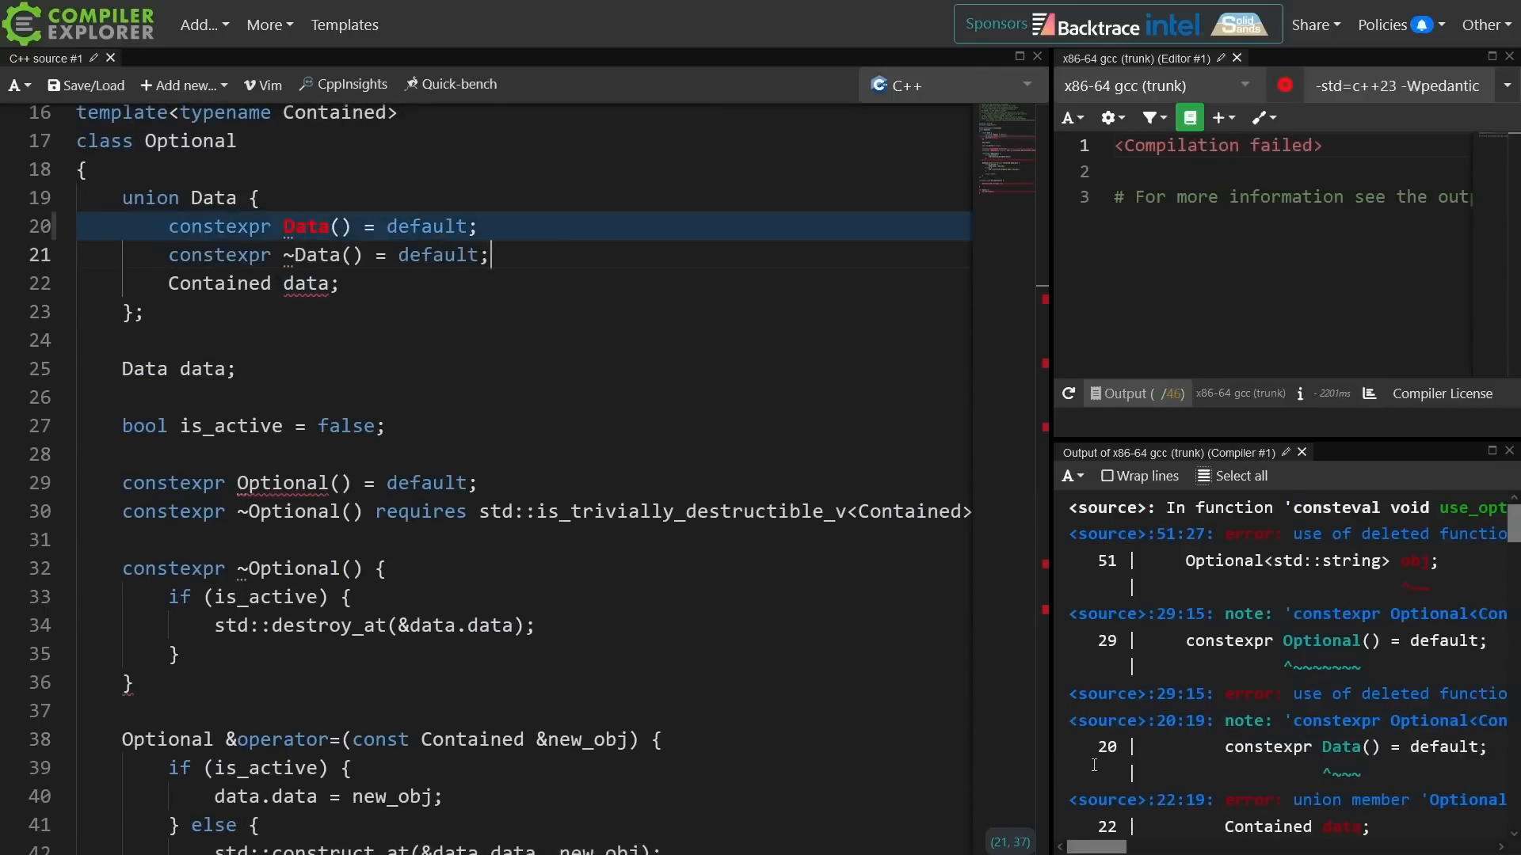
text({})
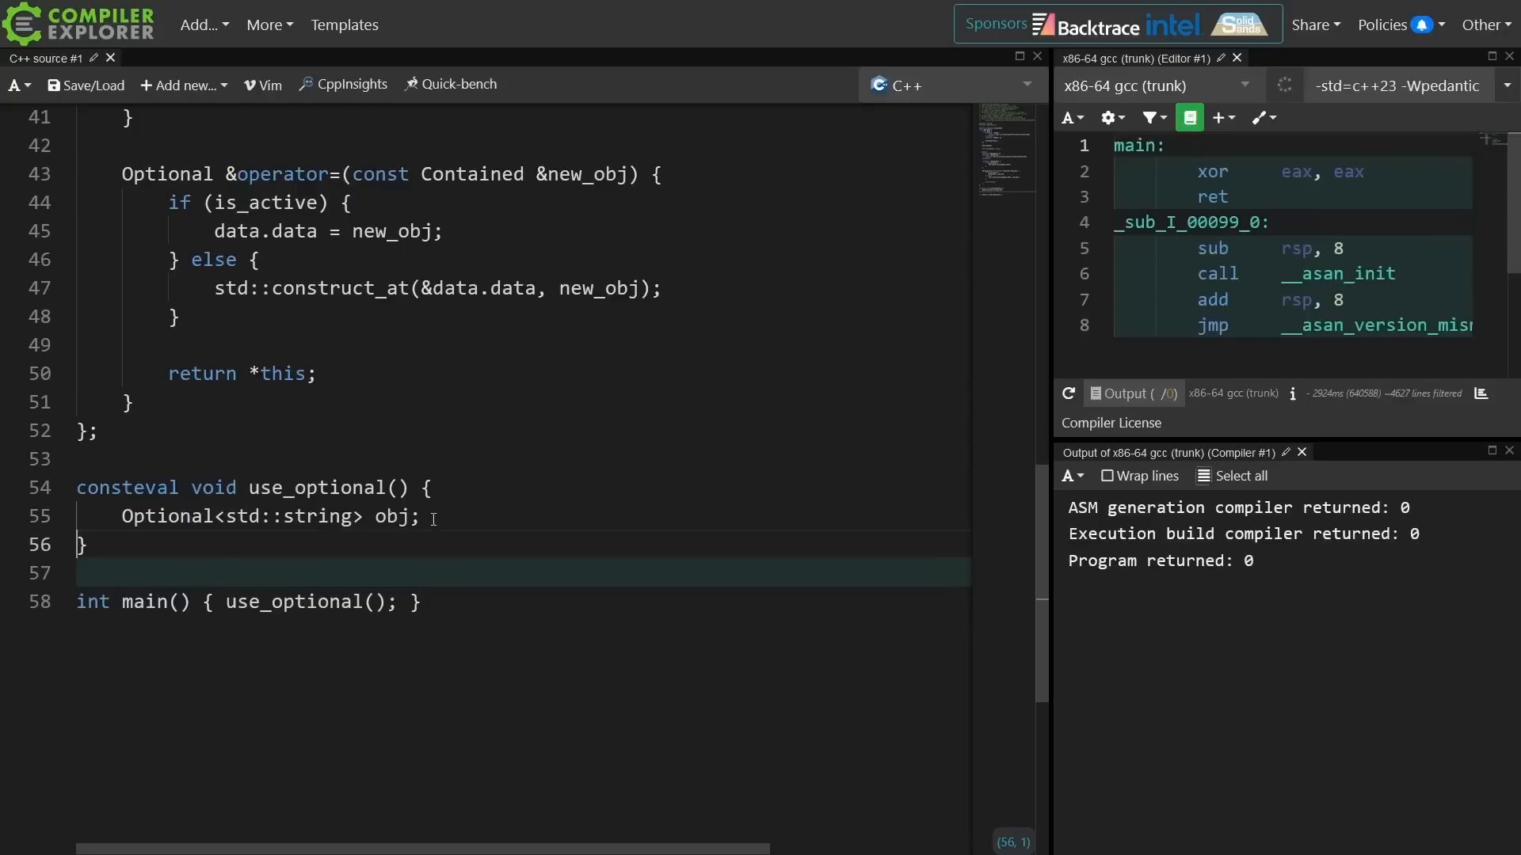
Declare Optional<std::string> obj and put the obj2 initializer on its own line.
triple_click(272, 516)
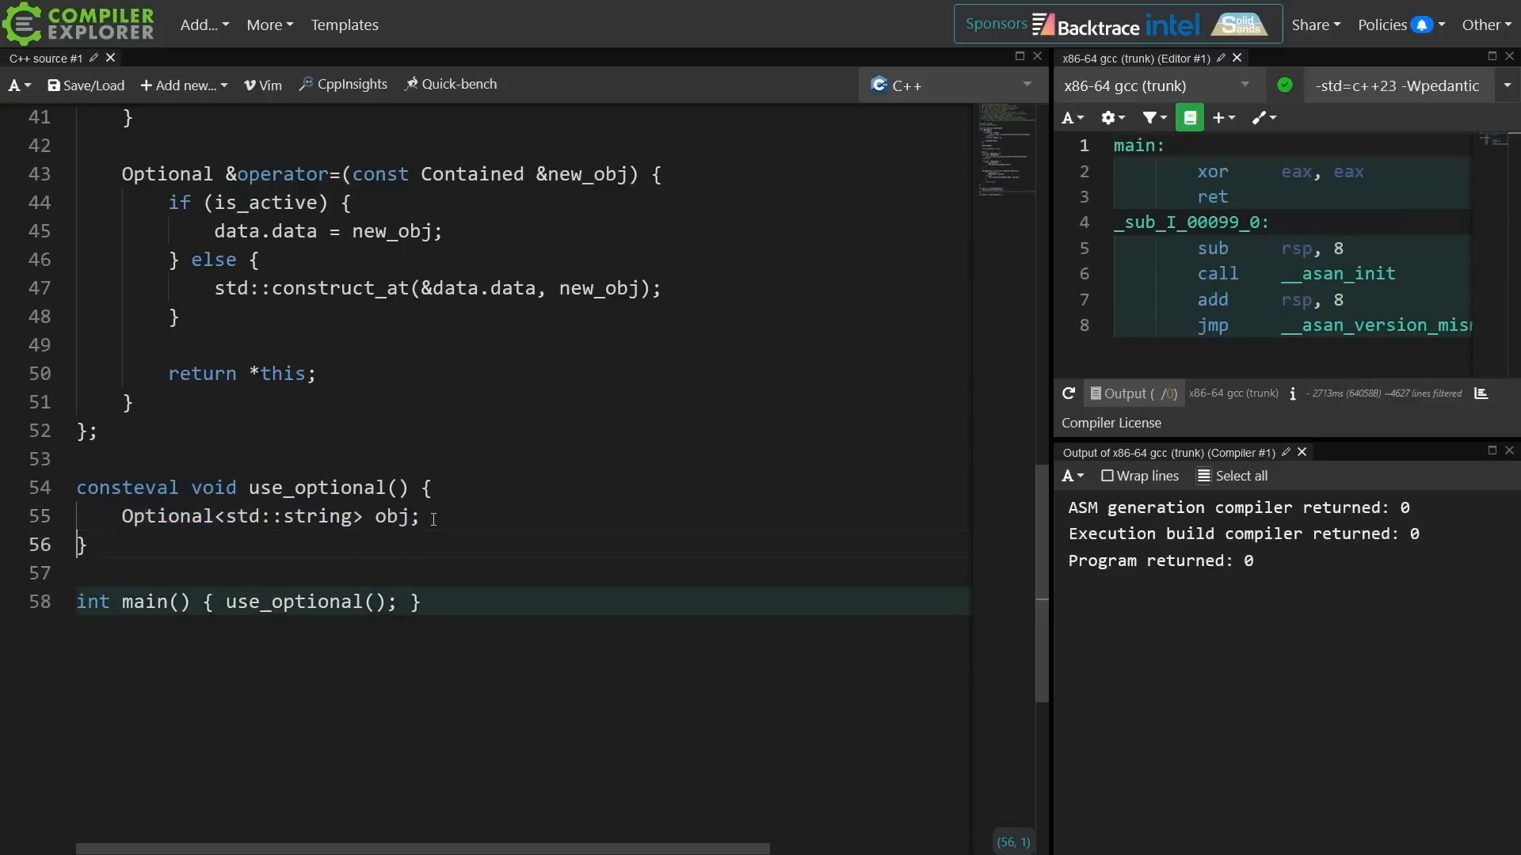
text(Optional<std::string> obj;)
text(Optional<std::string> obj2{"Hello world long string"};)
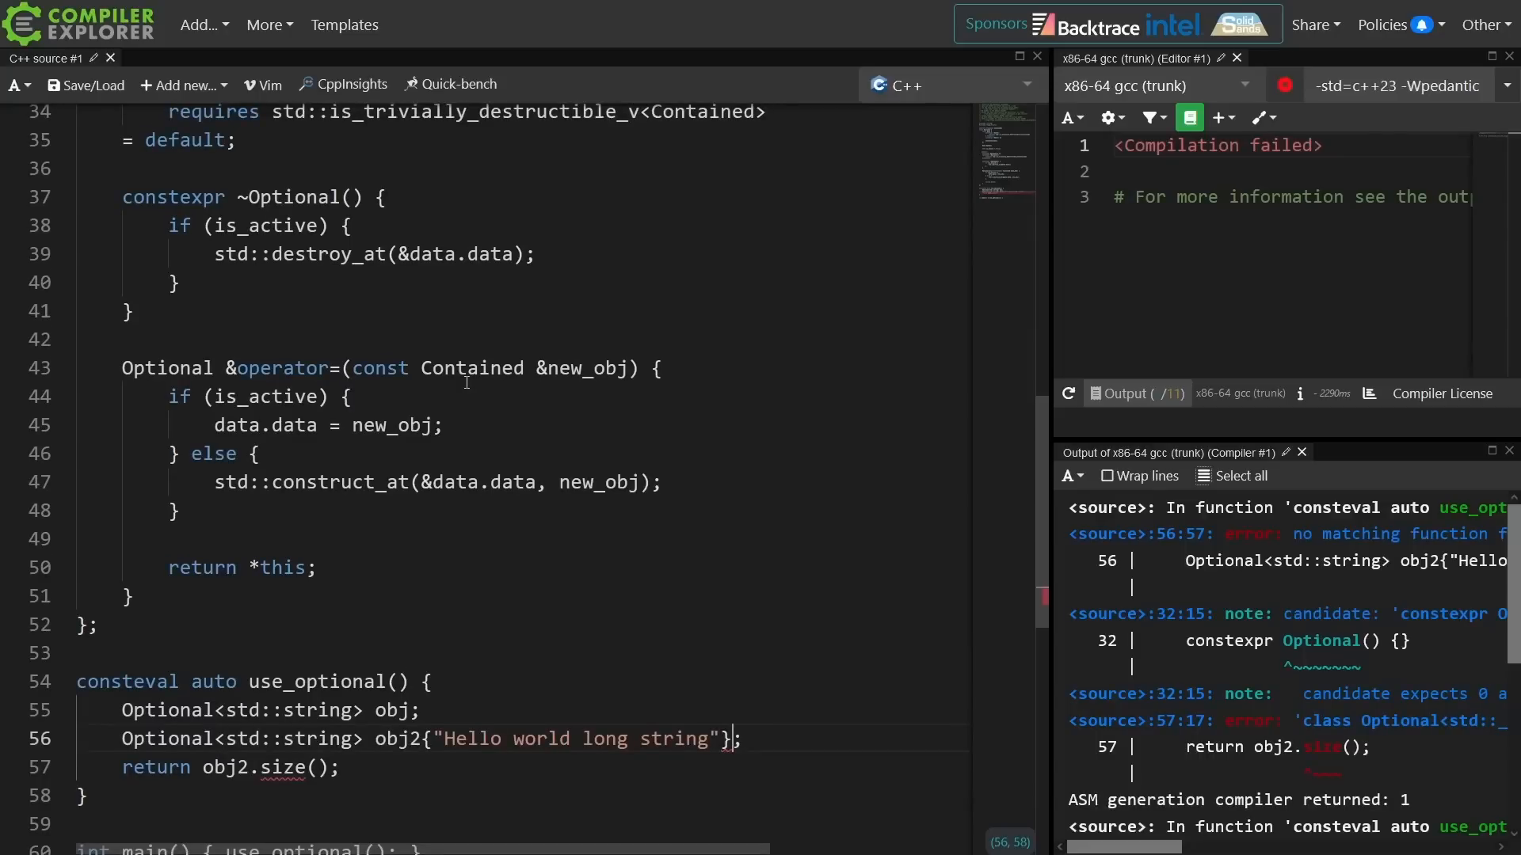
scroll(down, 3)
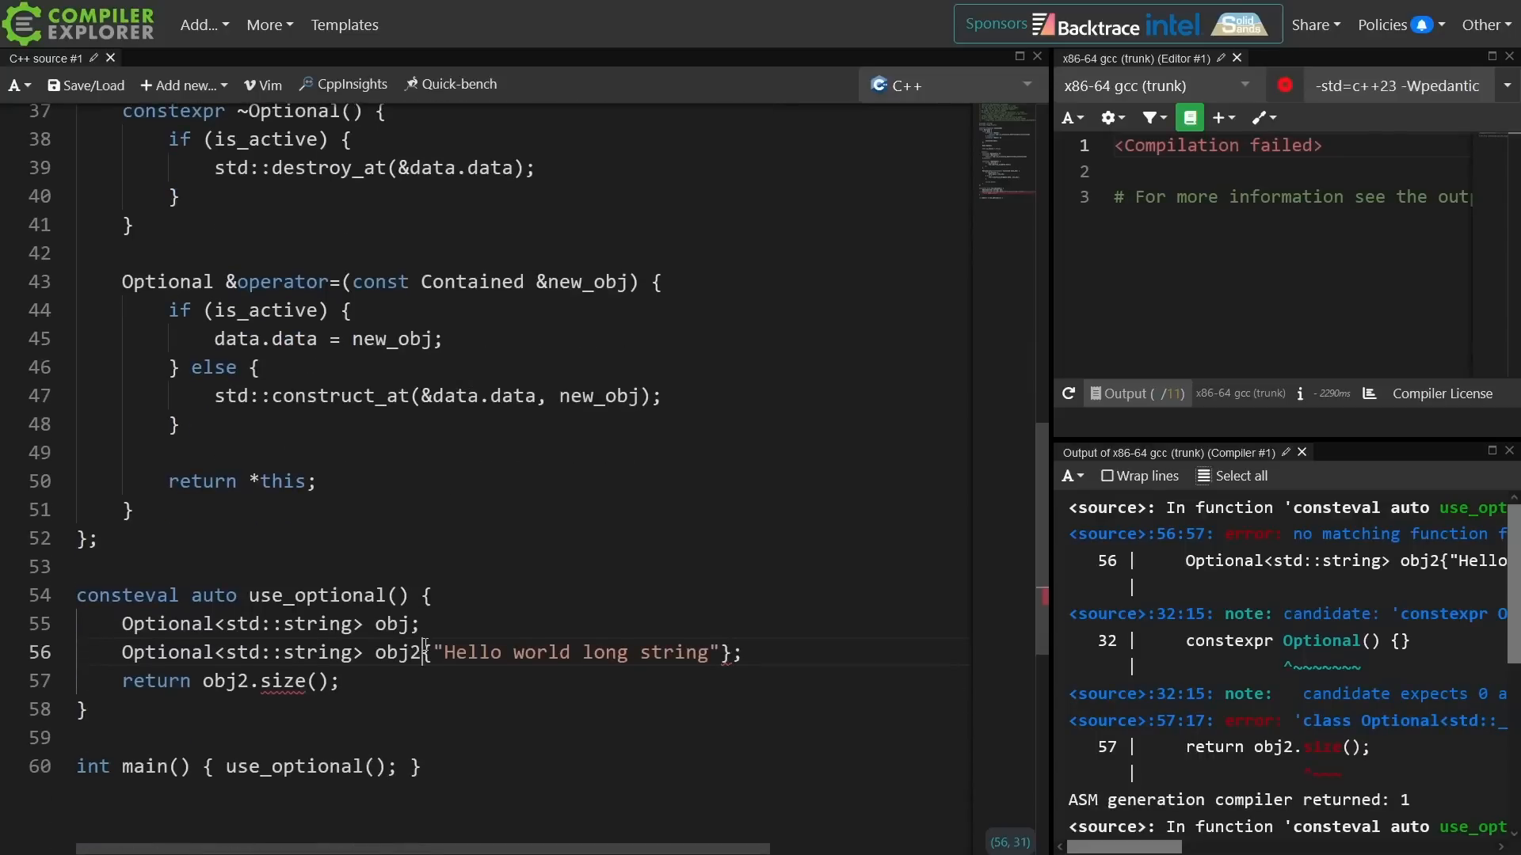
key(Enter)
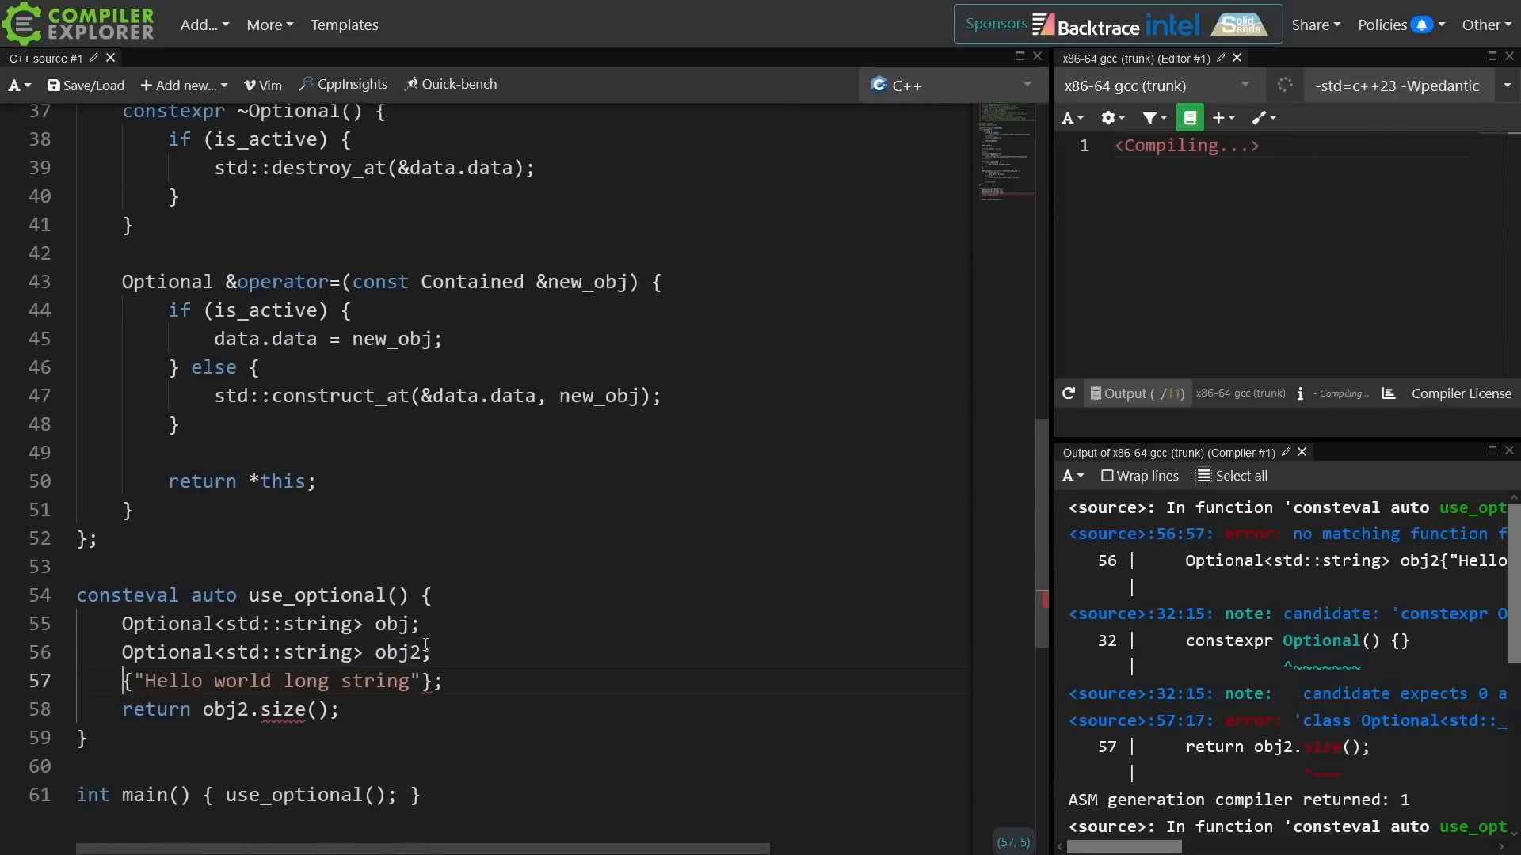
text(obj2)
click(371, 282)
text(constexpr )
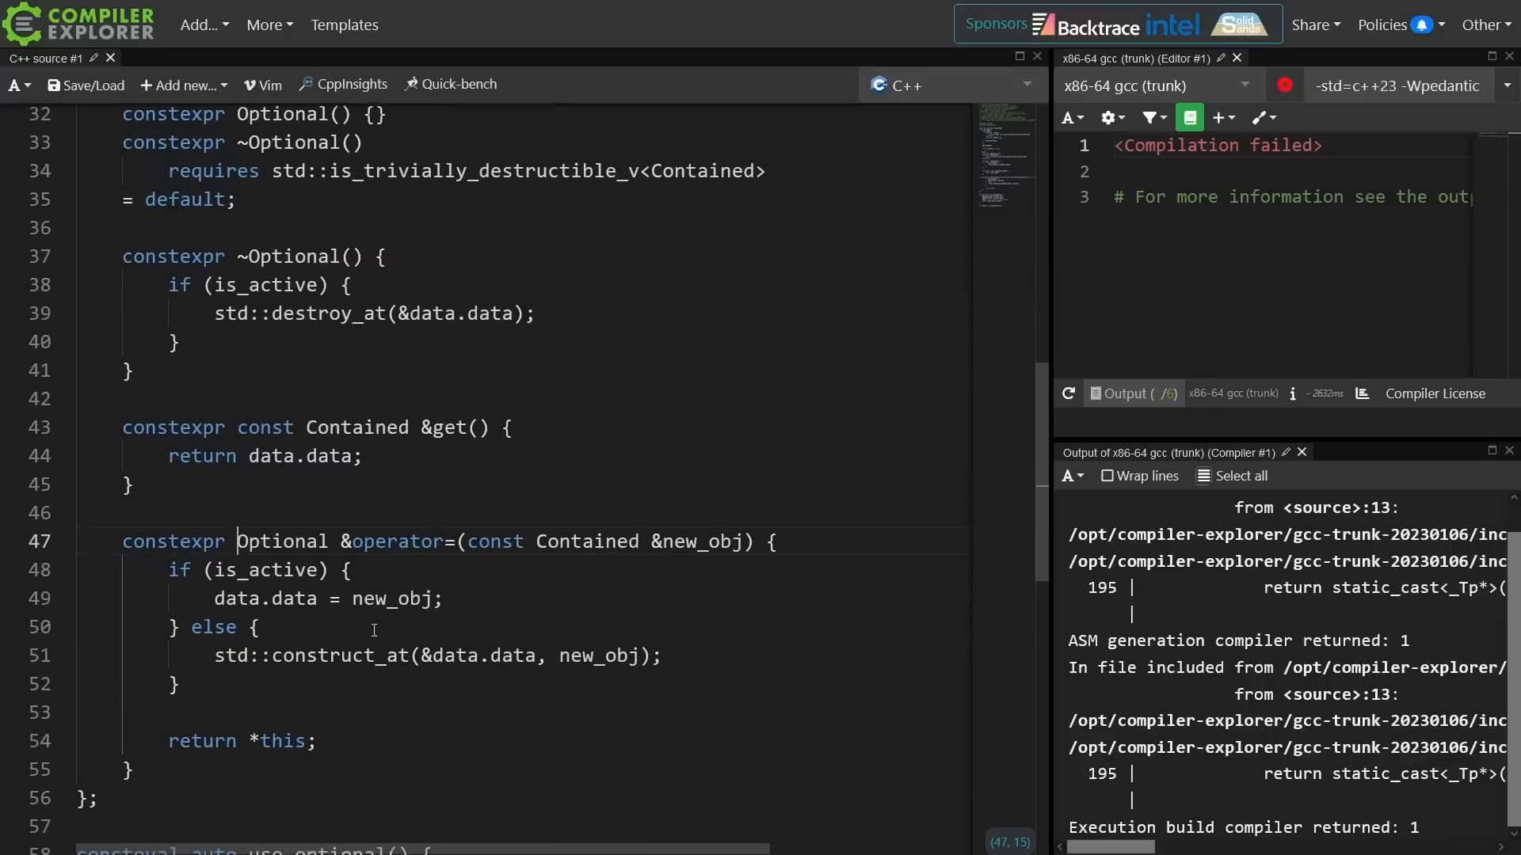
Set is_active = true; in operator='s else branch before construct_at.
text(is_)
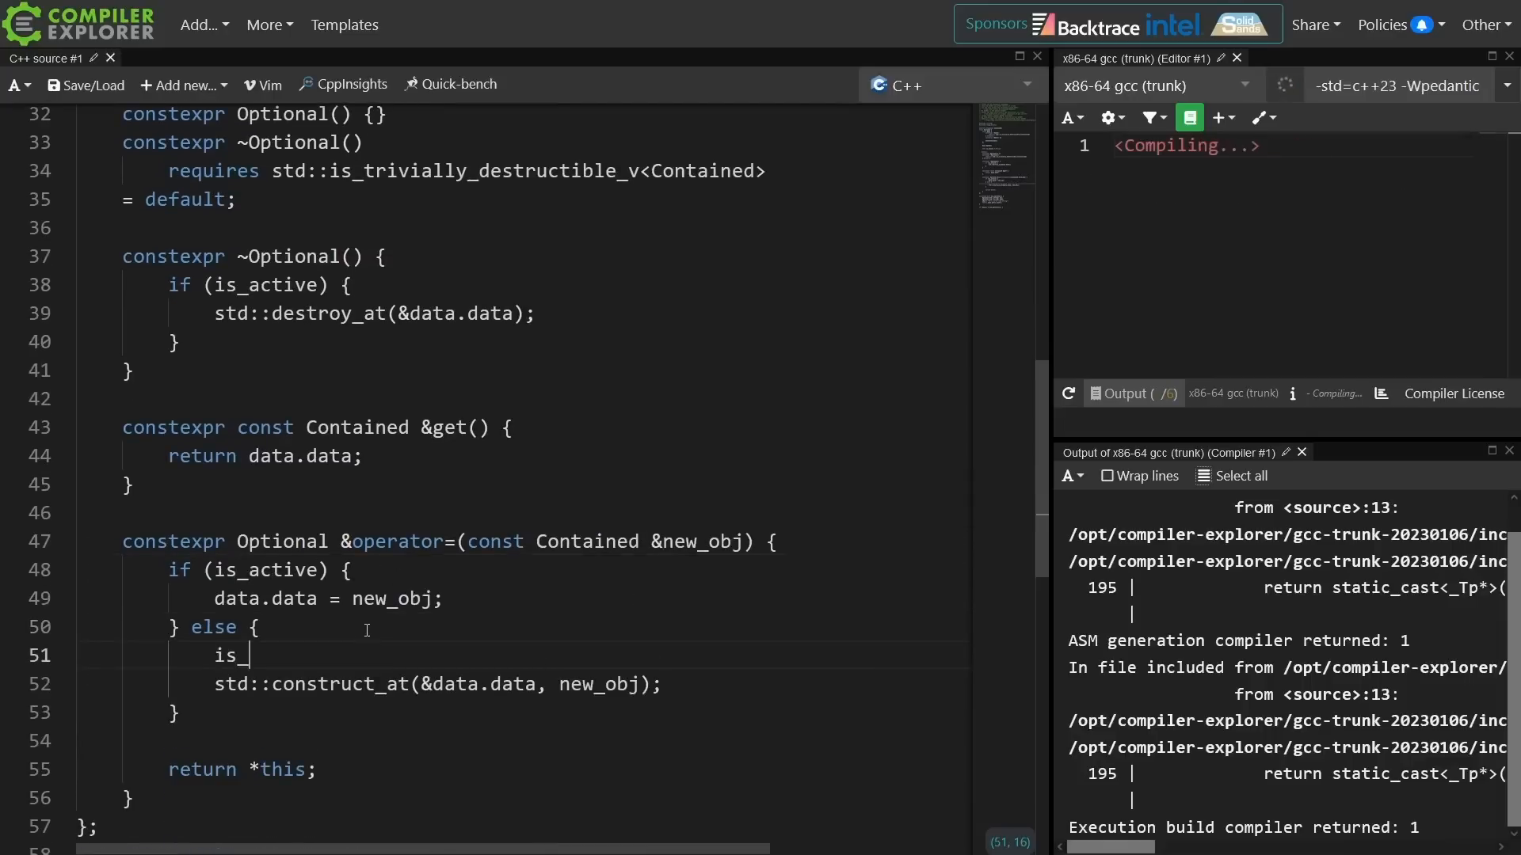
text(active = true;)
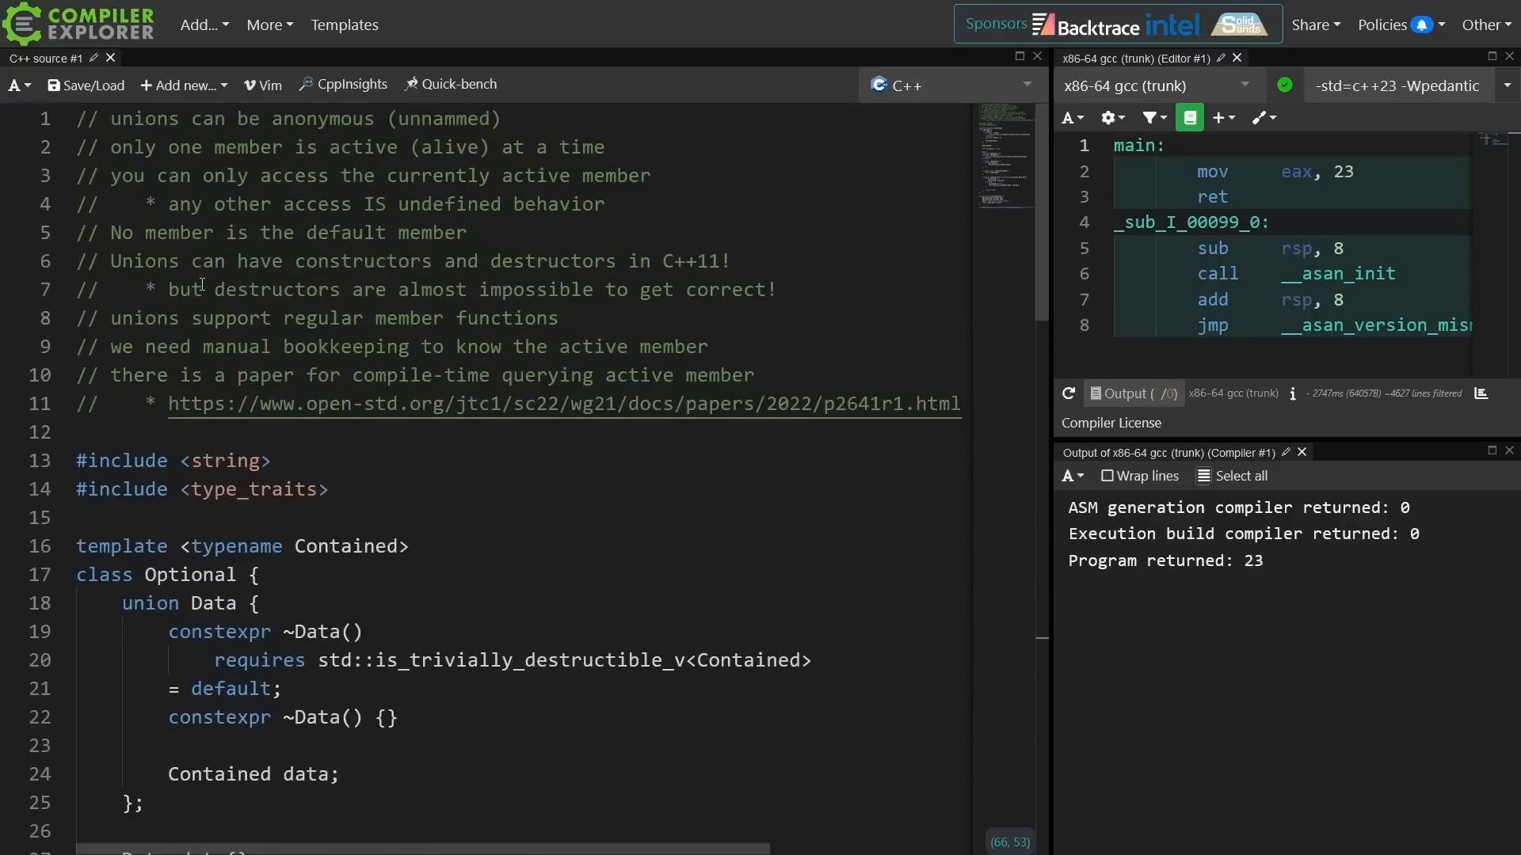
Add comment '// use std::optional or std::variant if that's what you want!' and select the union destructors.
text(// use)
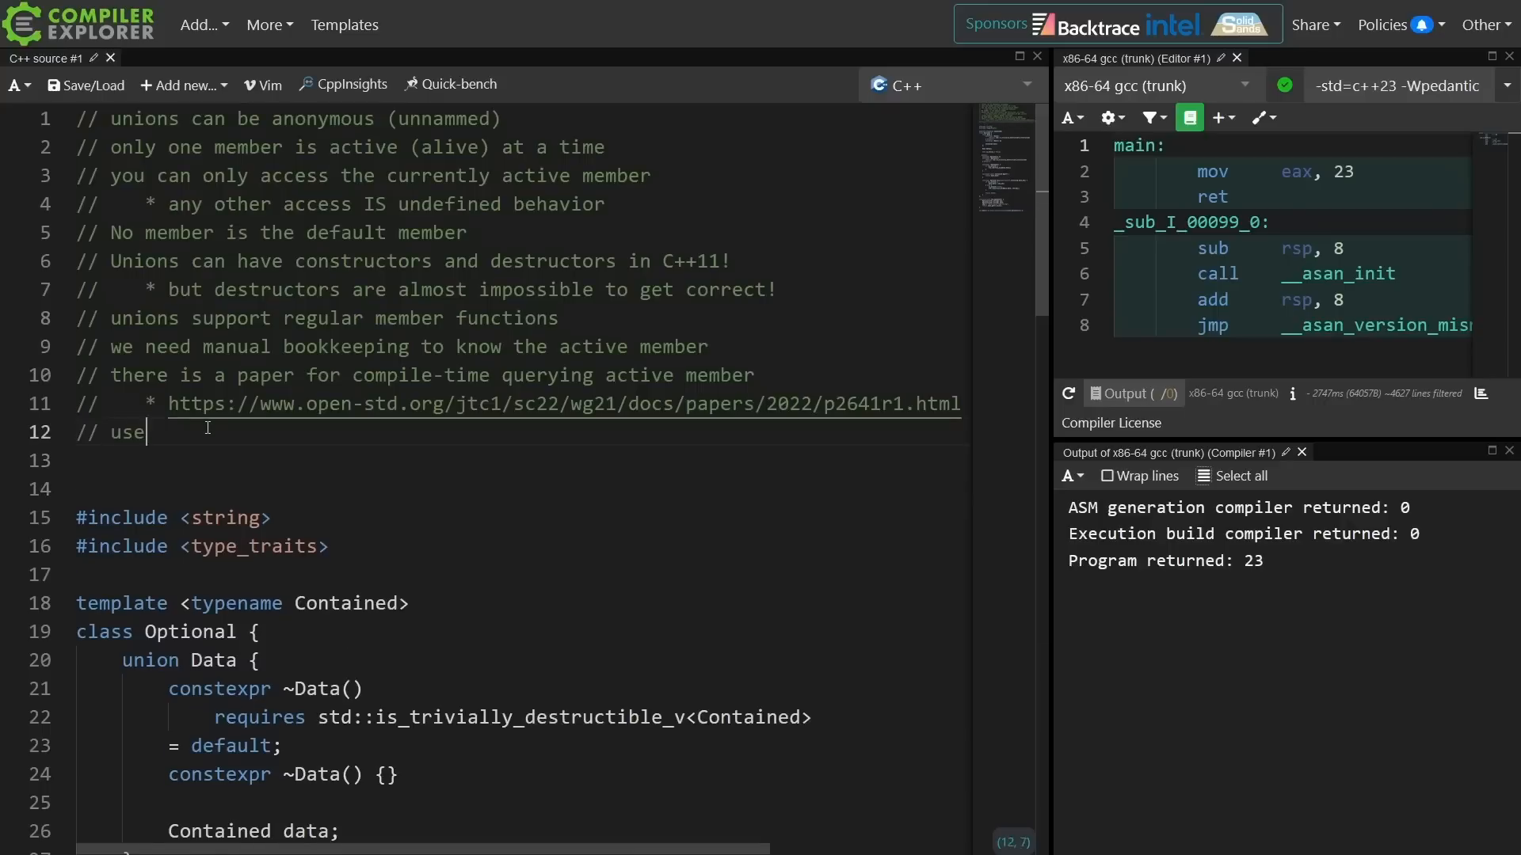
text(std::optional or std::variant if that's what you want!)
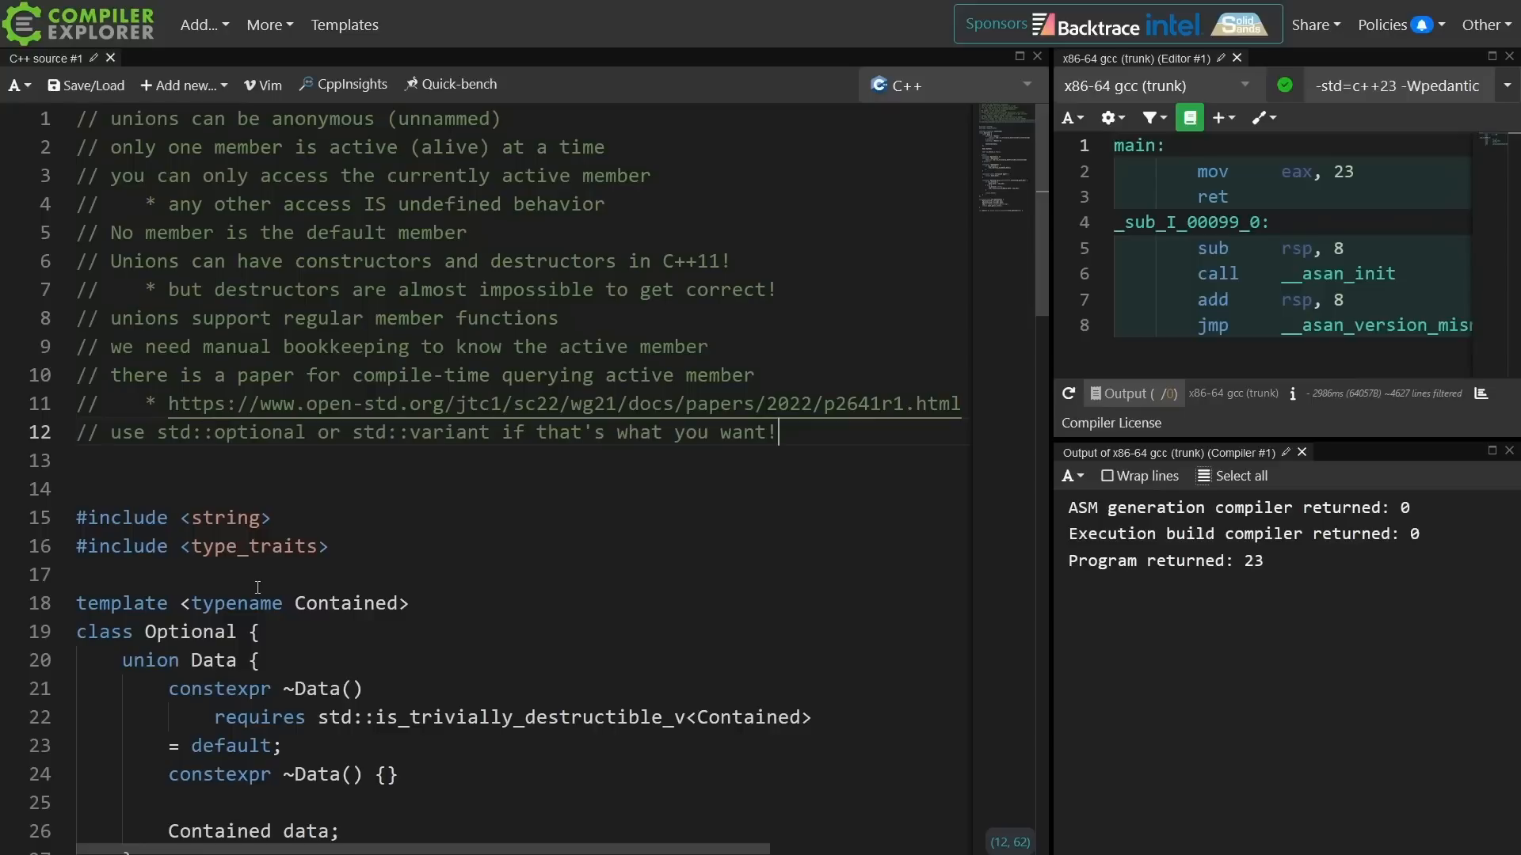
scroll(down, 3)
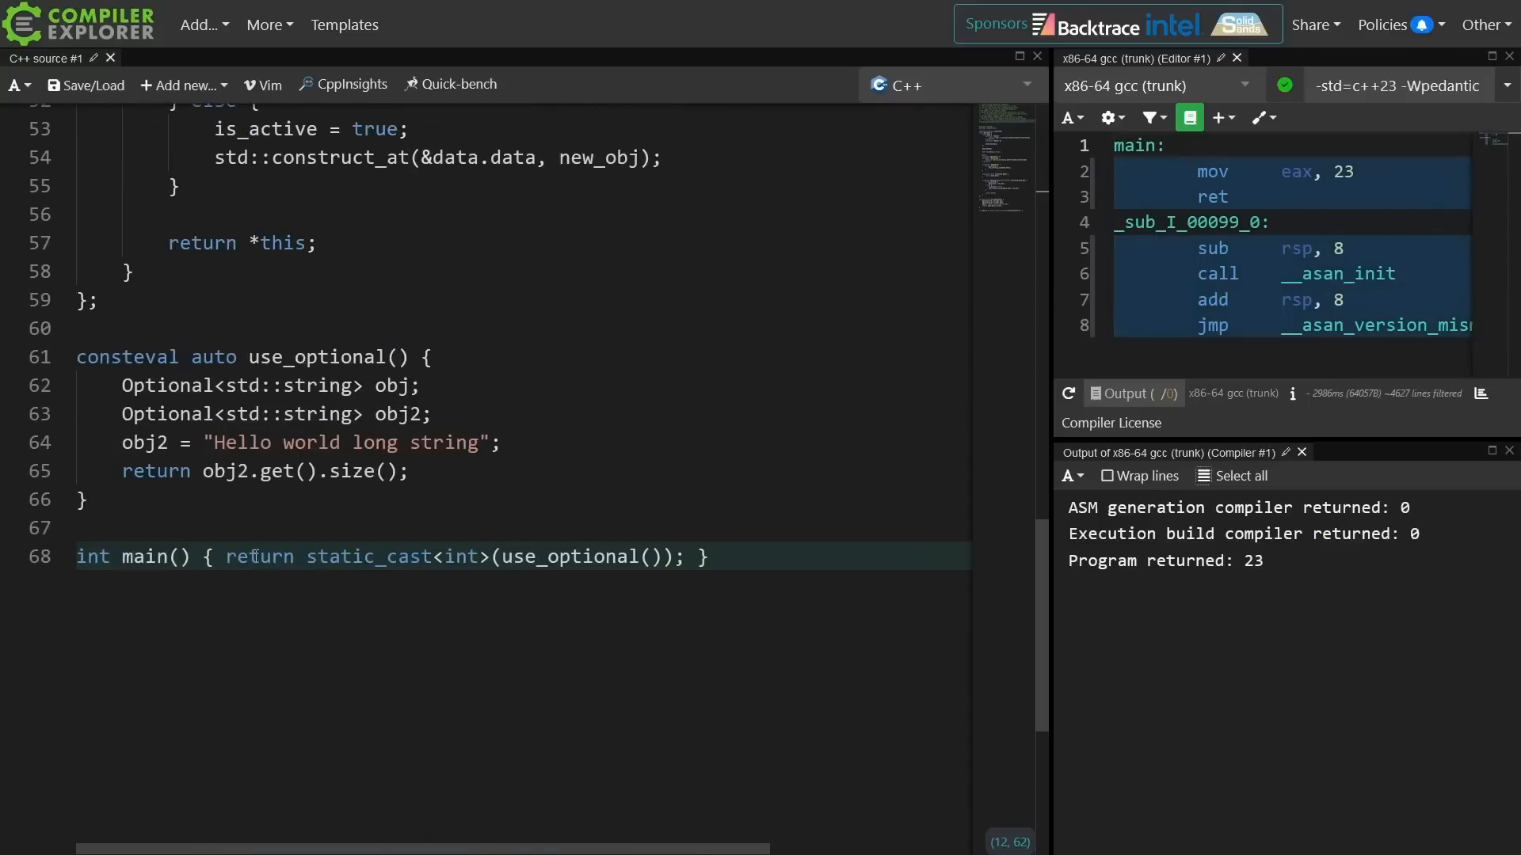
text(stat)
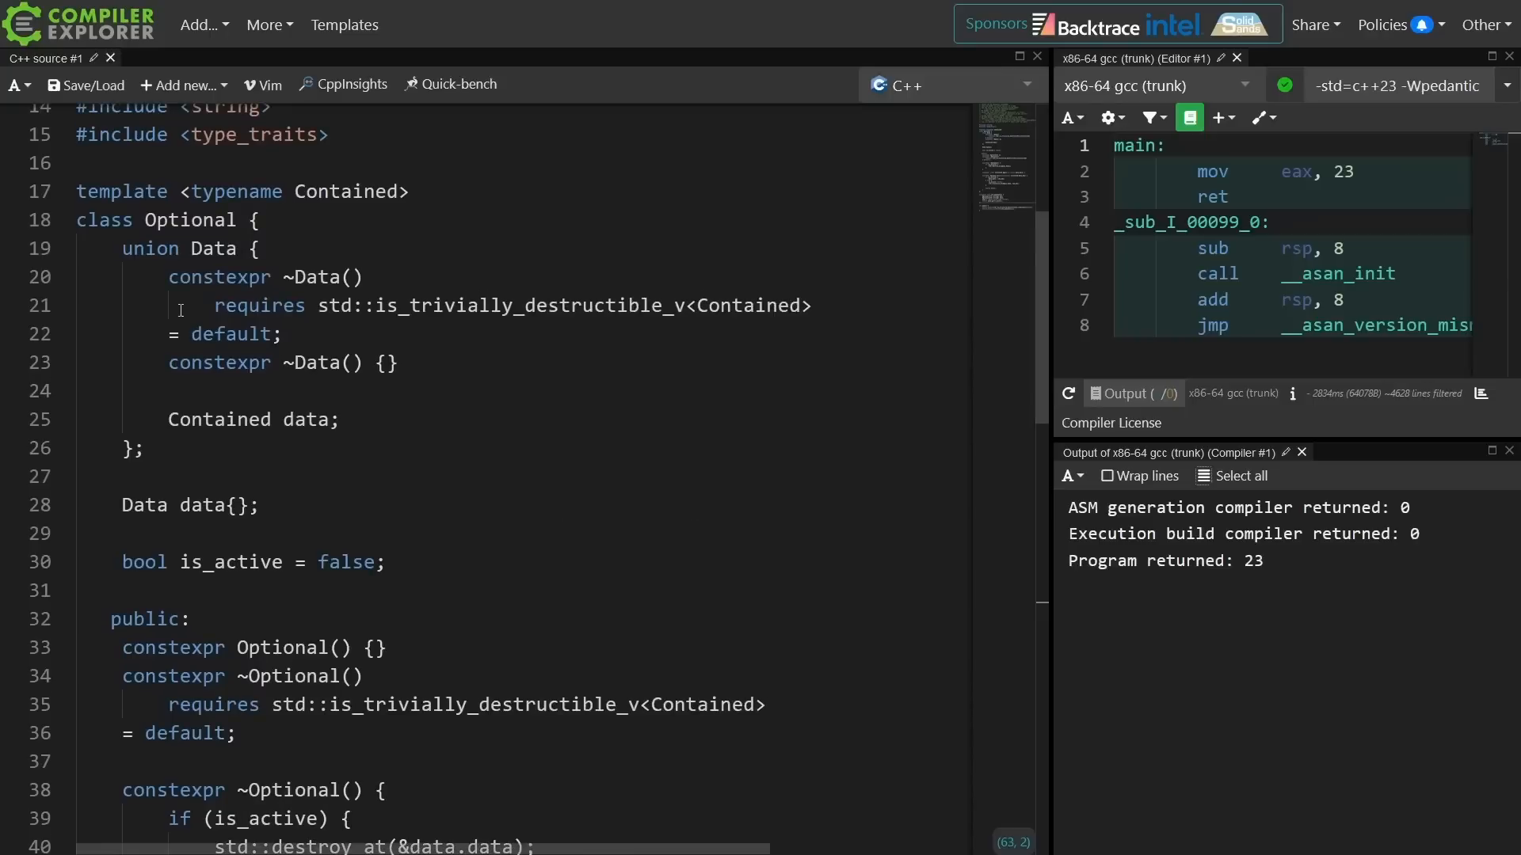
drag(168, 277, 398, 362)
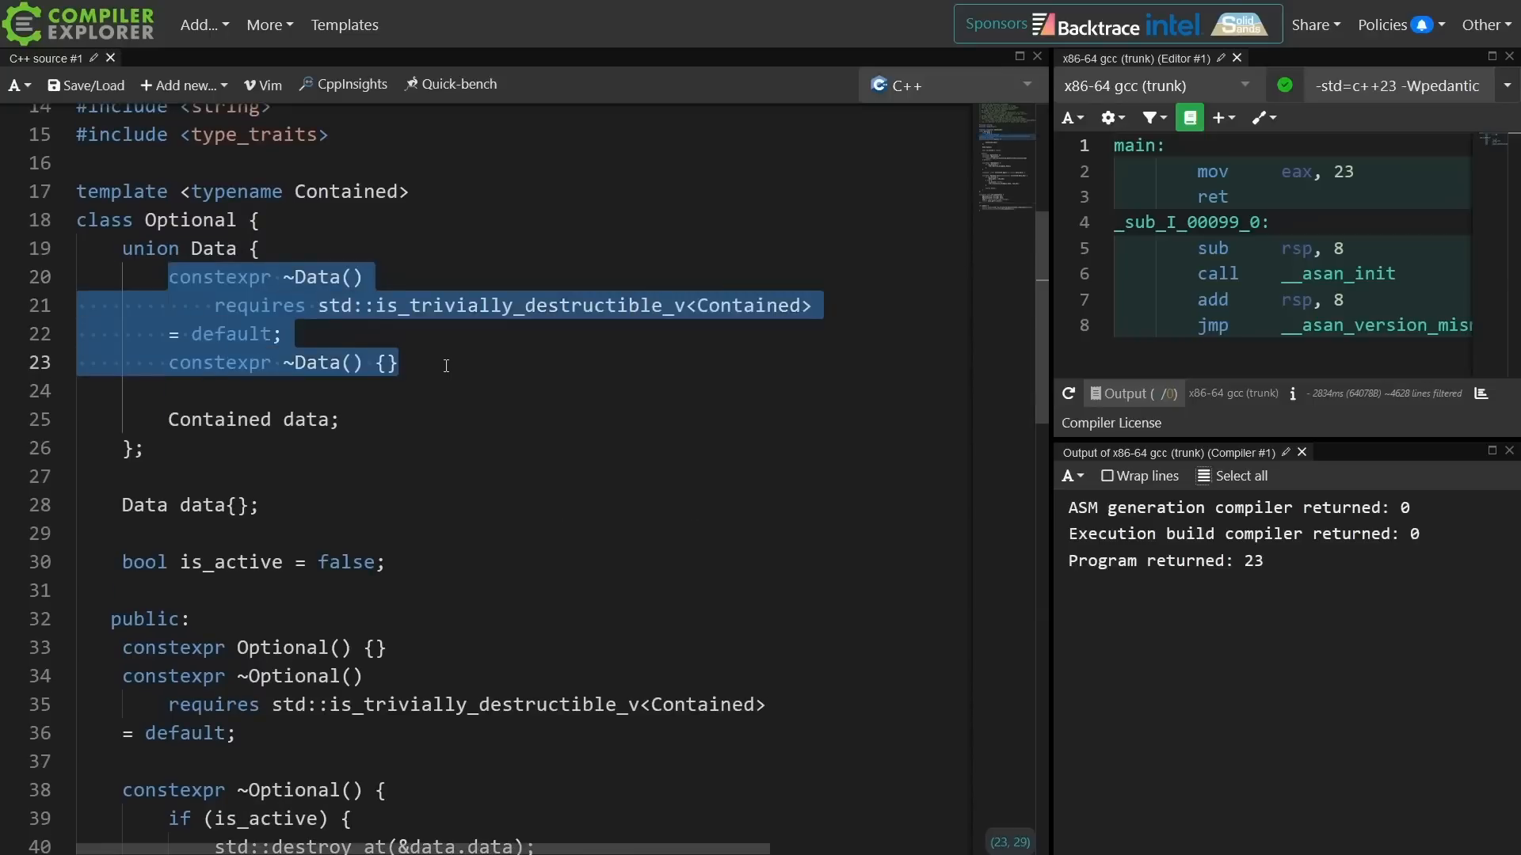
mouse_move(390, 322)
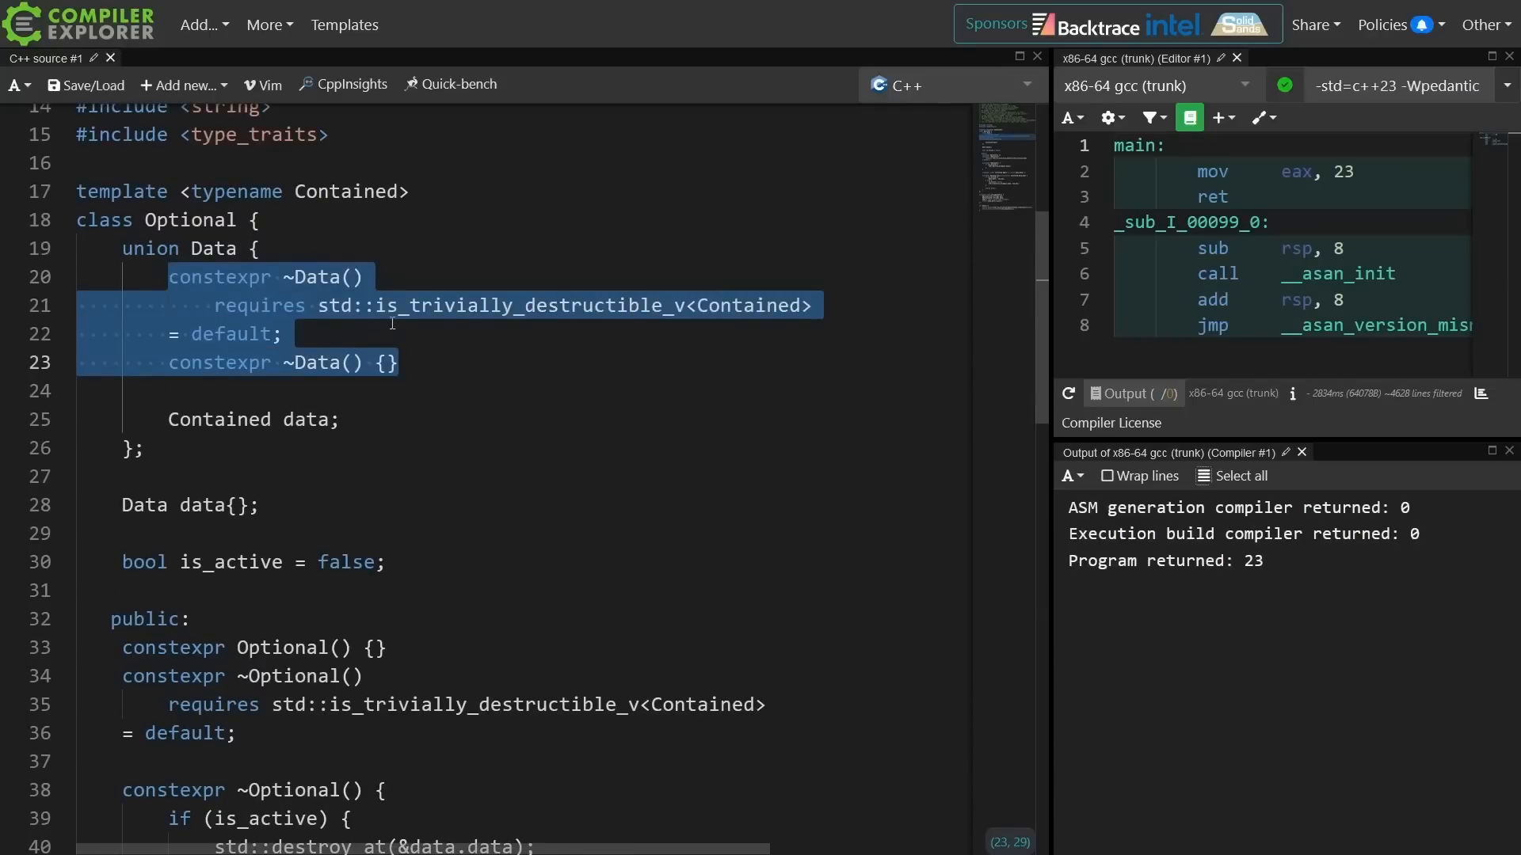